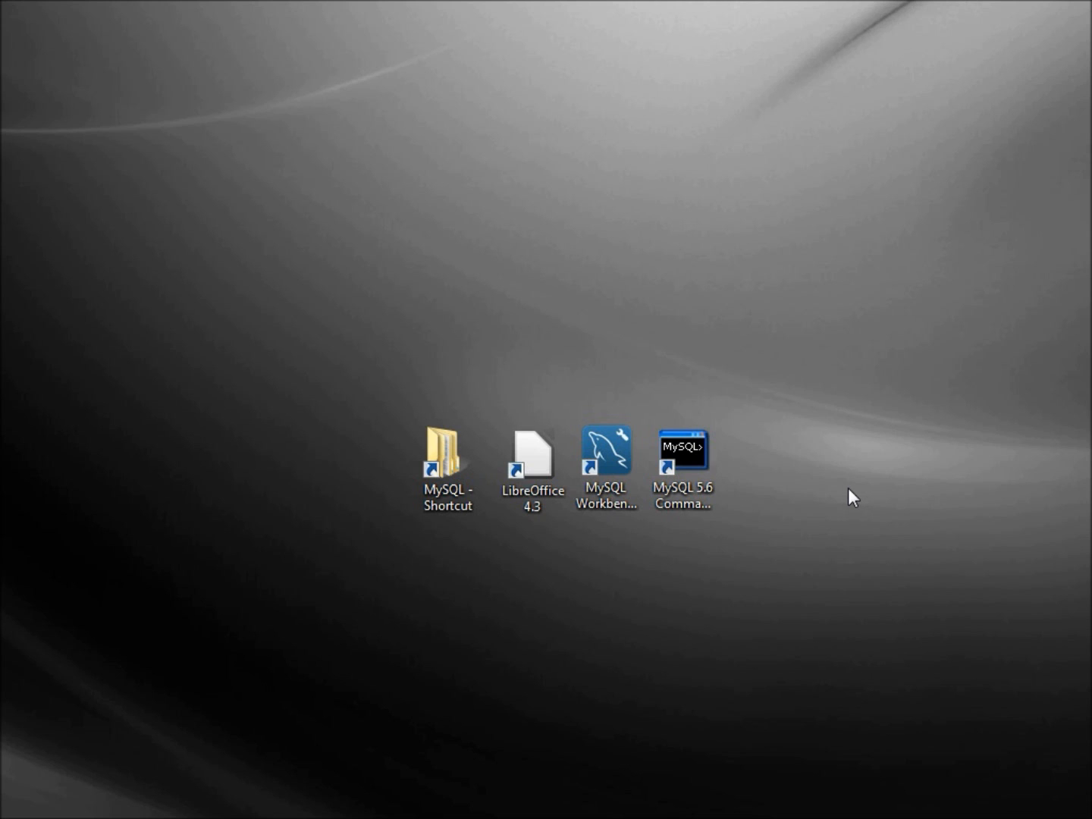
mouse_move(726, 470)
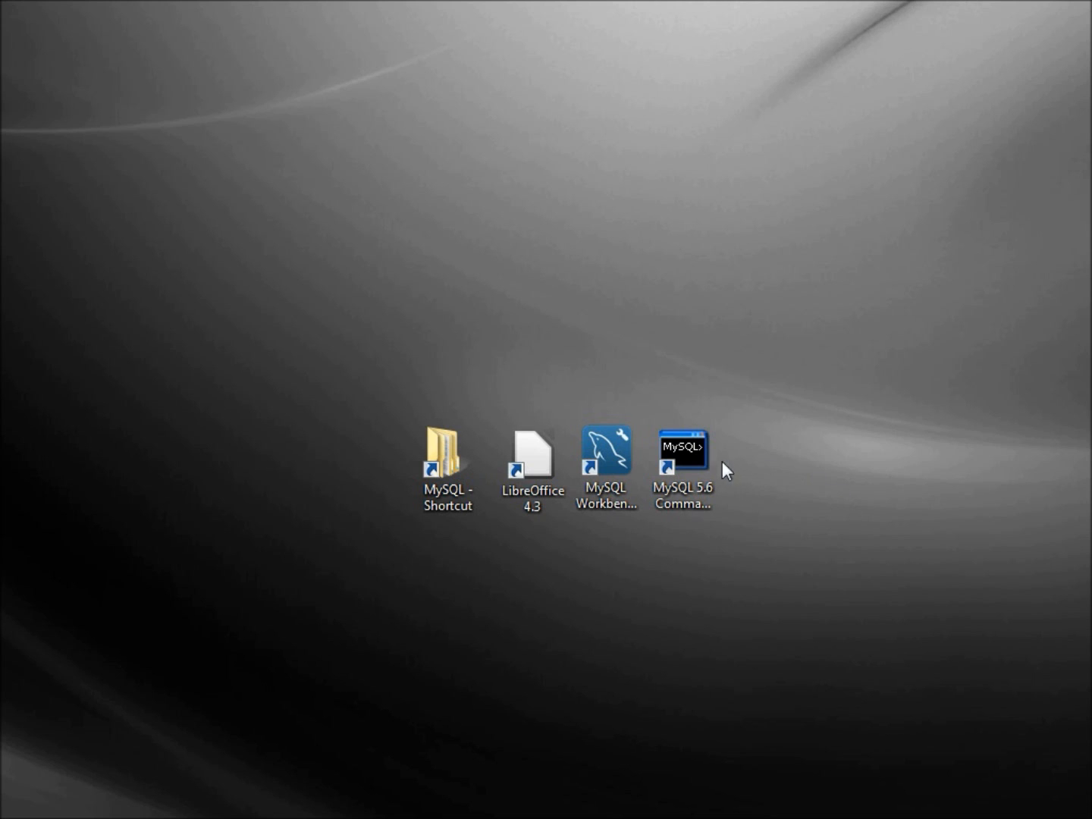
Launch the MySQL 5.6 Command Line Client and log in with the root password.
double_click(682, 455)
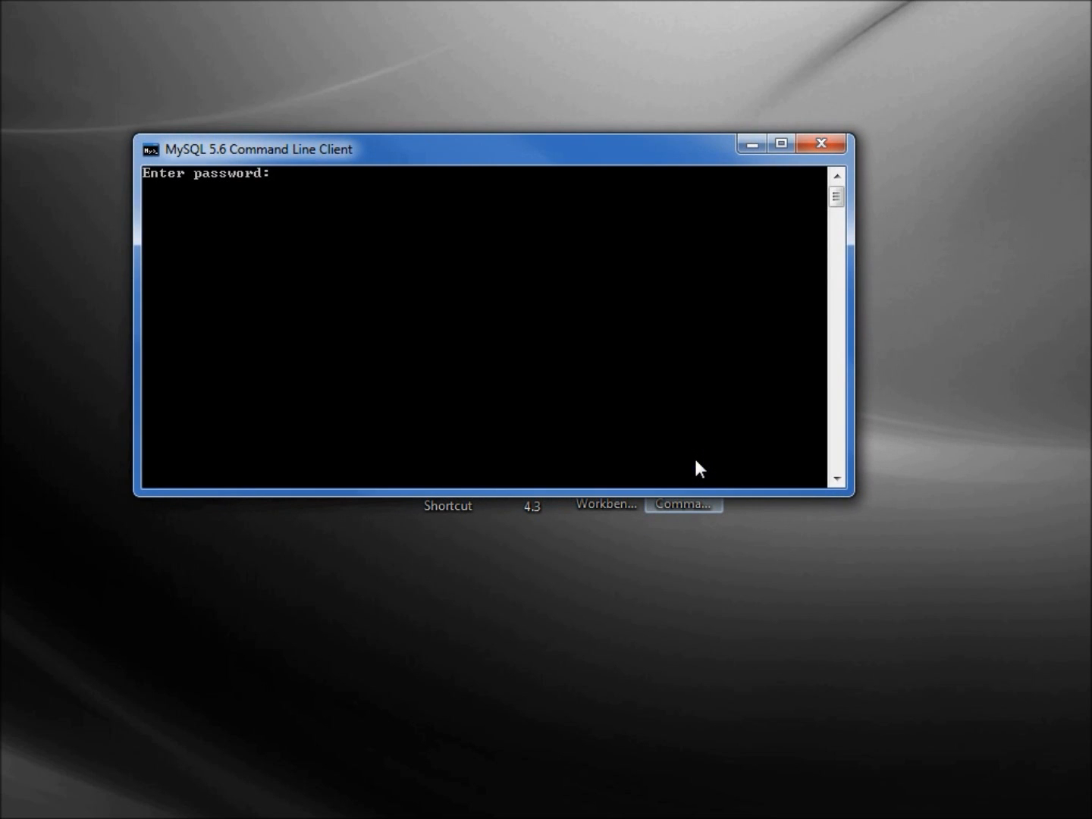
text(**)
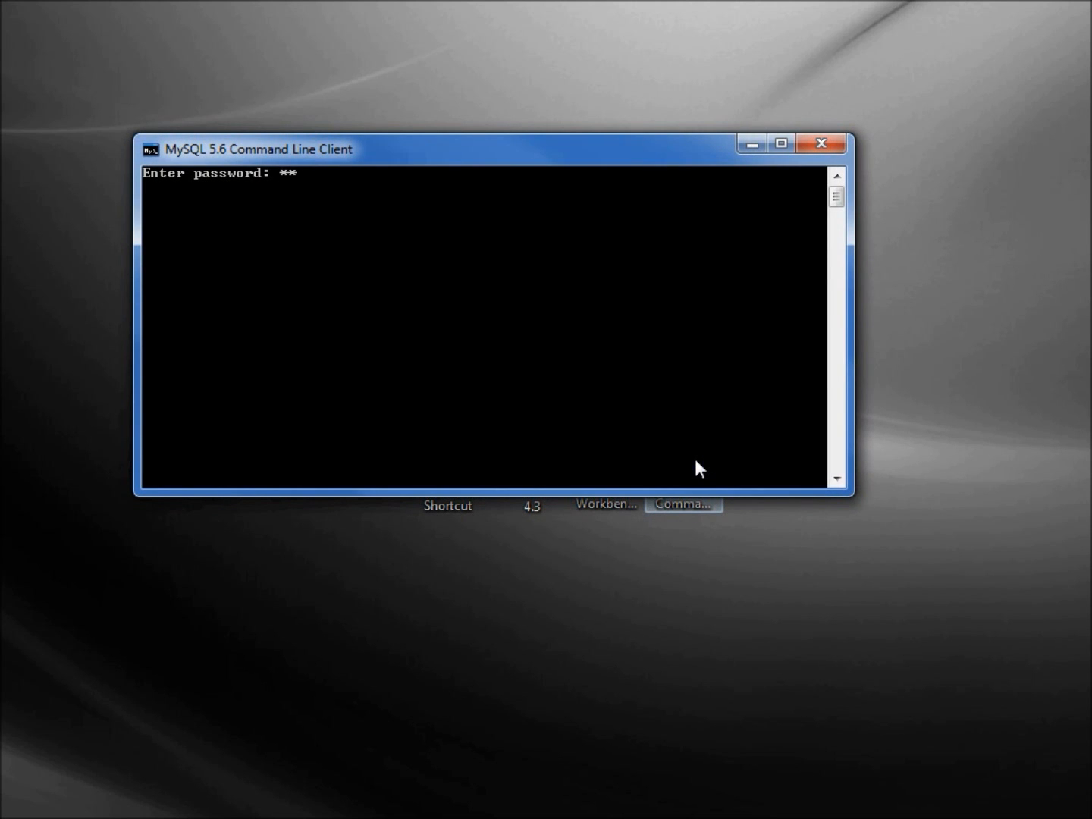
text(password)
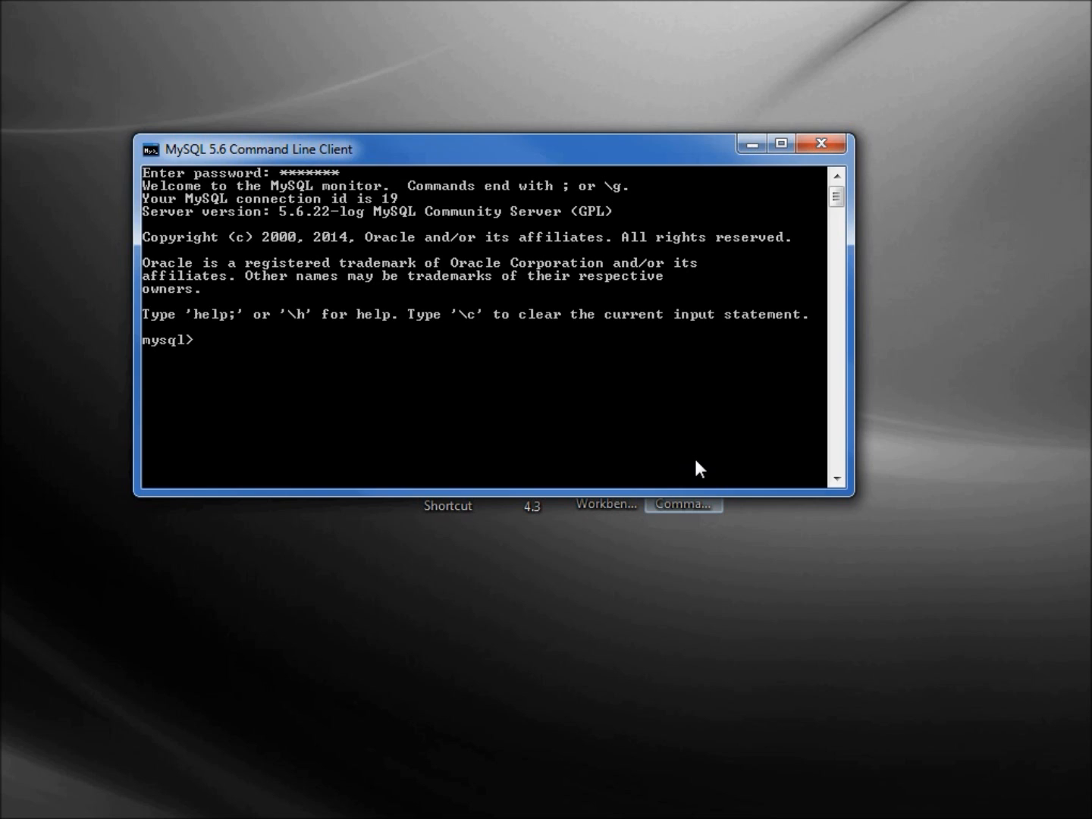
Run CREATE DATABASE odb84_mysqldb; at the mysql prompt.
text(CREATE)
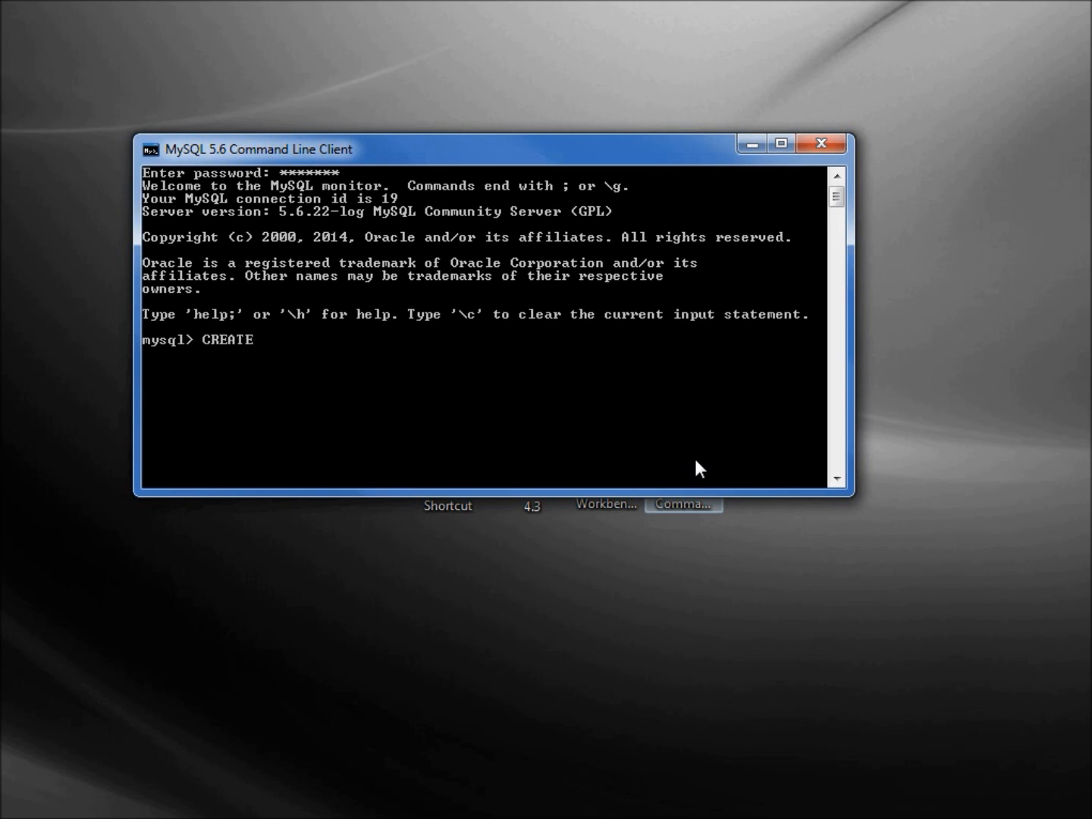
text(DATABASE)
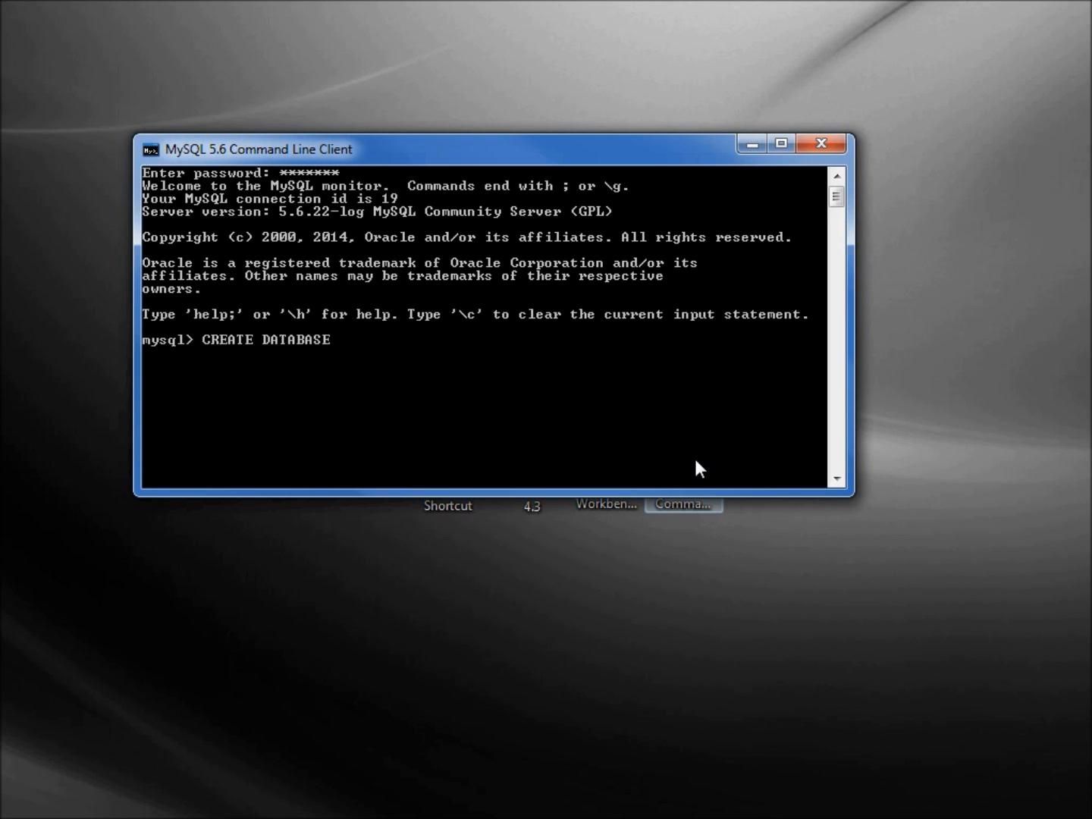
text(odb)
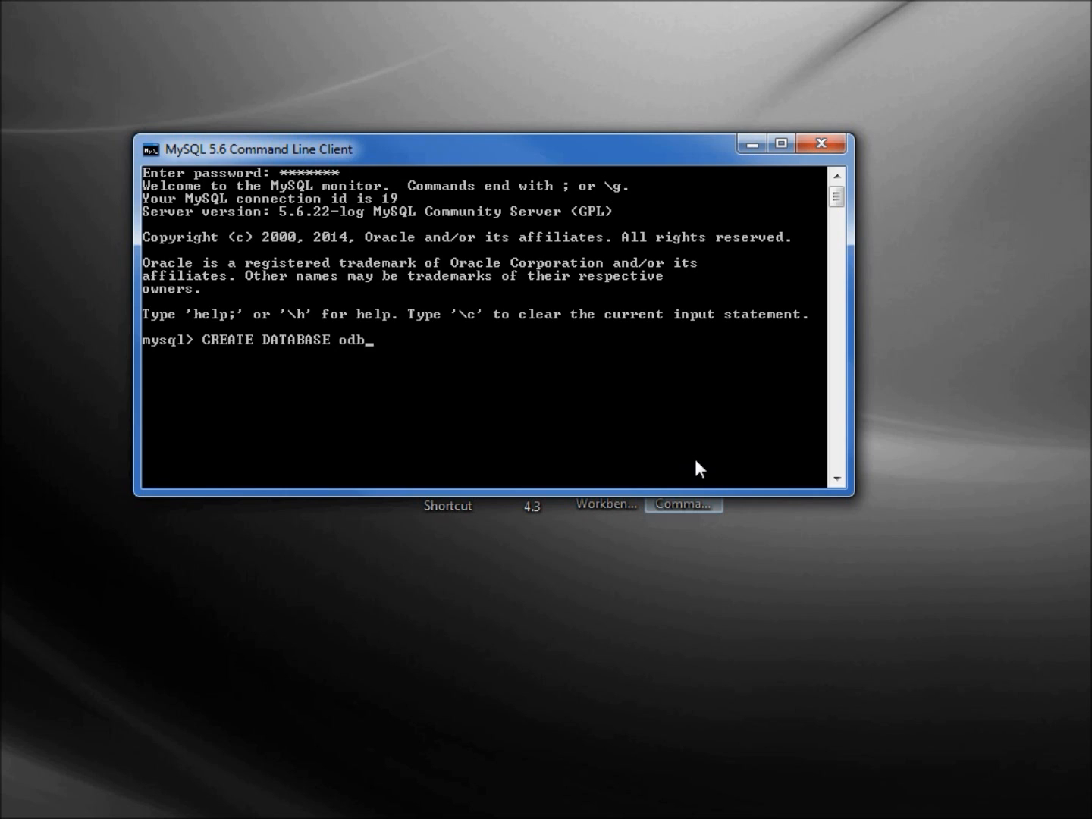
text(84)
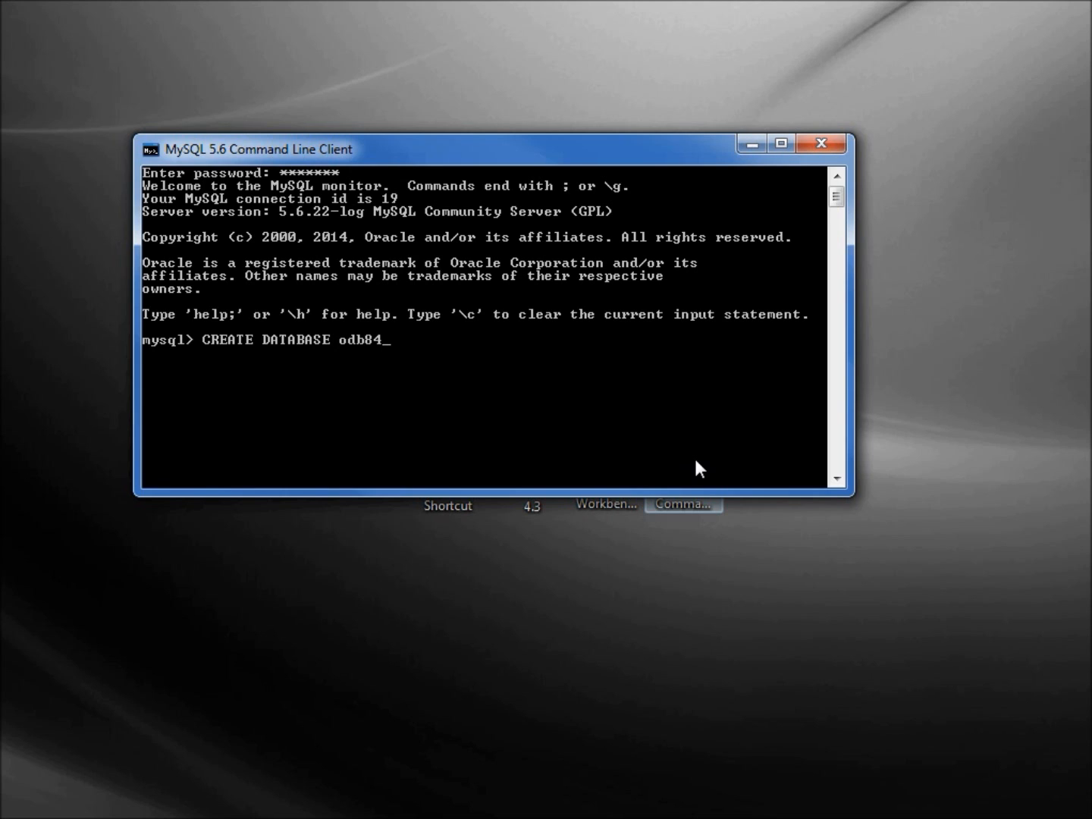
text(mysql)
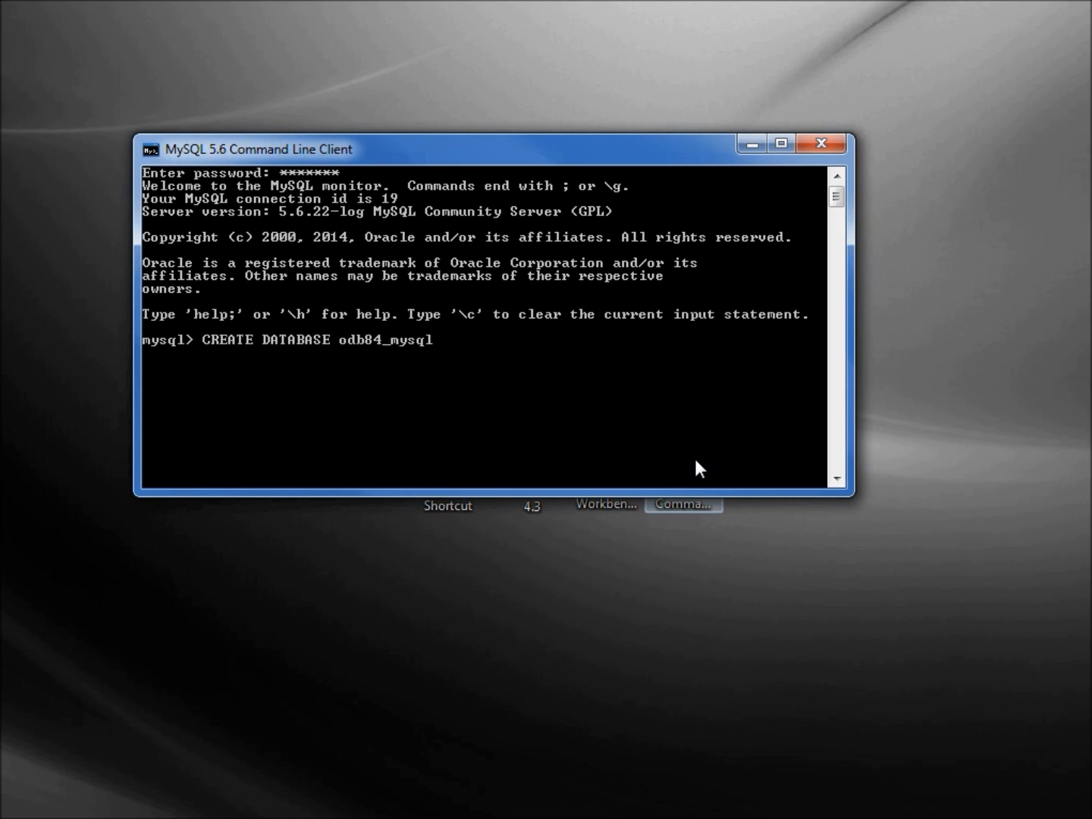
text(db;)
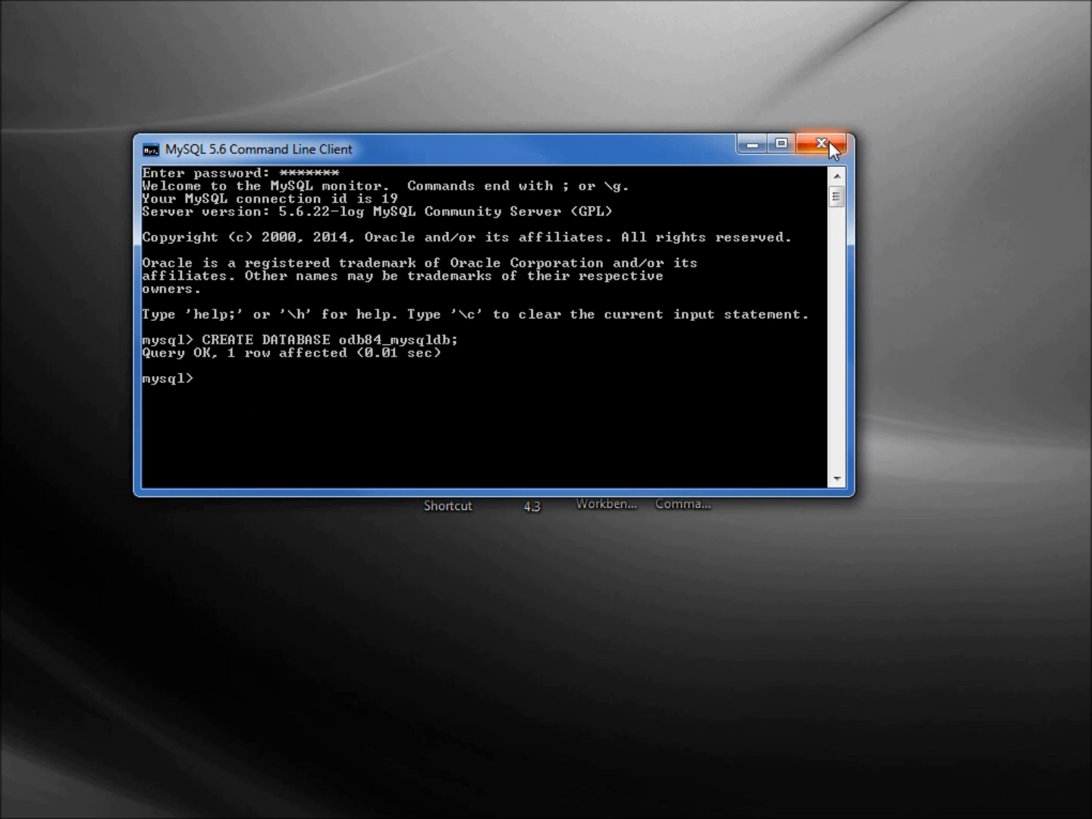
Close the MySQL client, launch LibreOffice and start a Base database connecting to an existing database.
click(820, 143)
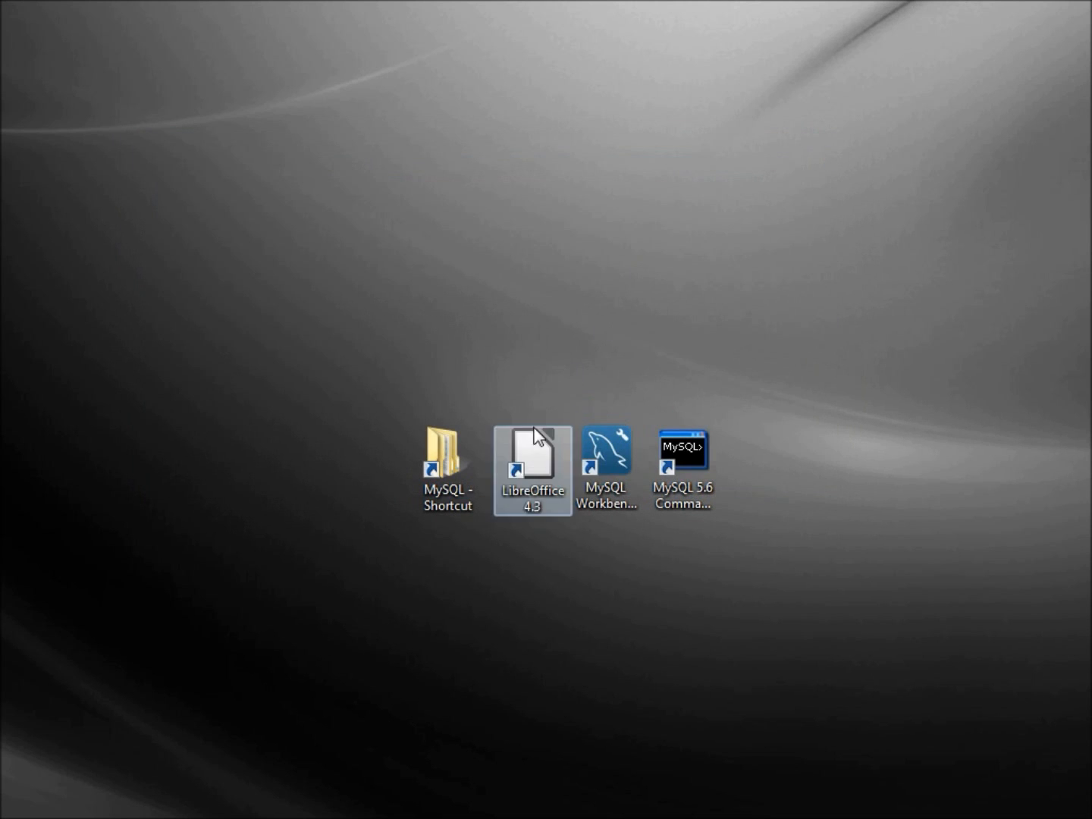
mouse_move(544, 458)
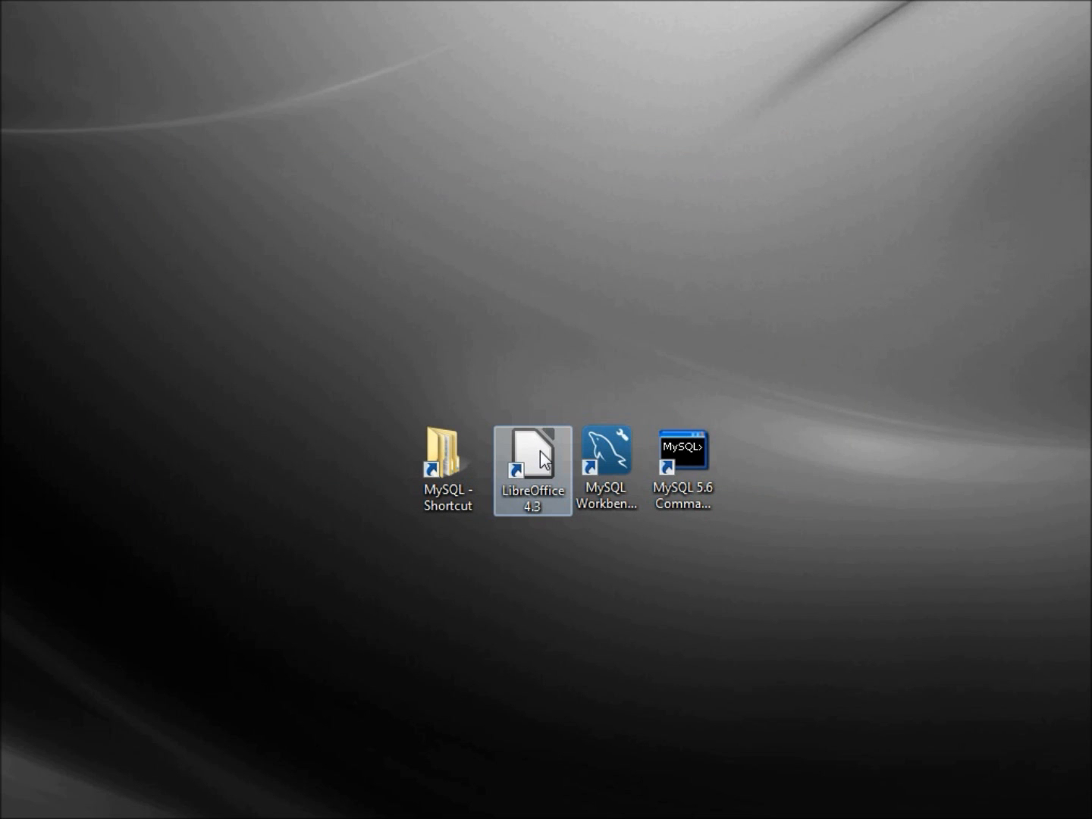
double_click(532, 455)
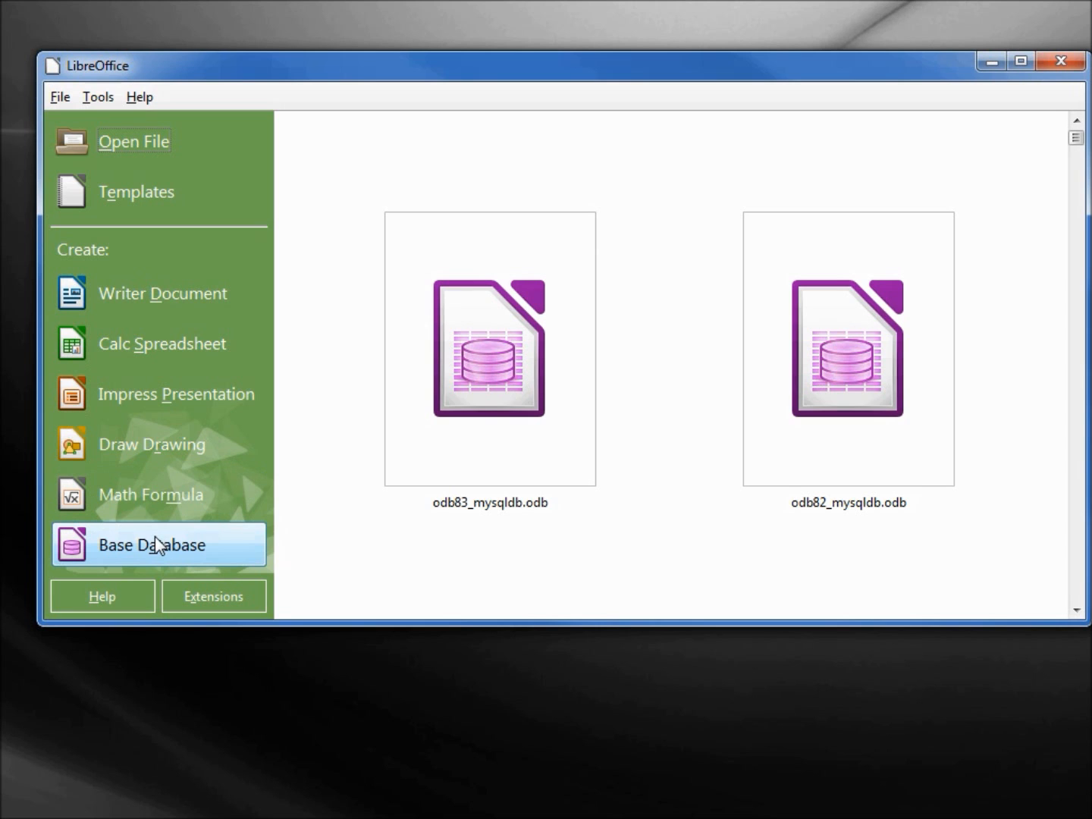
click(152, 544)
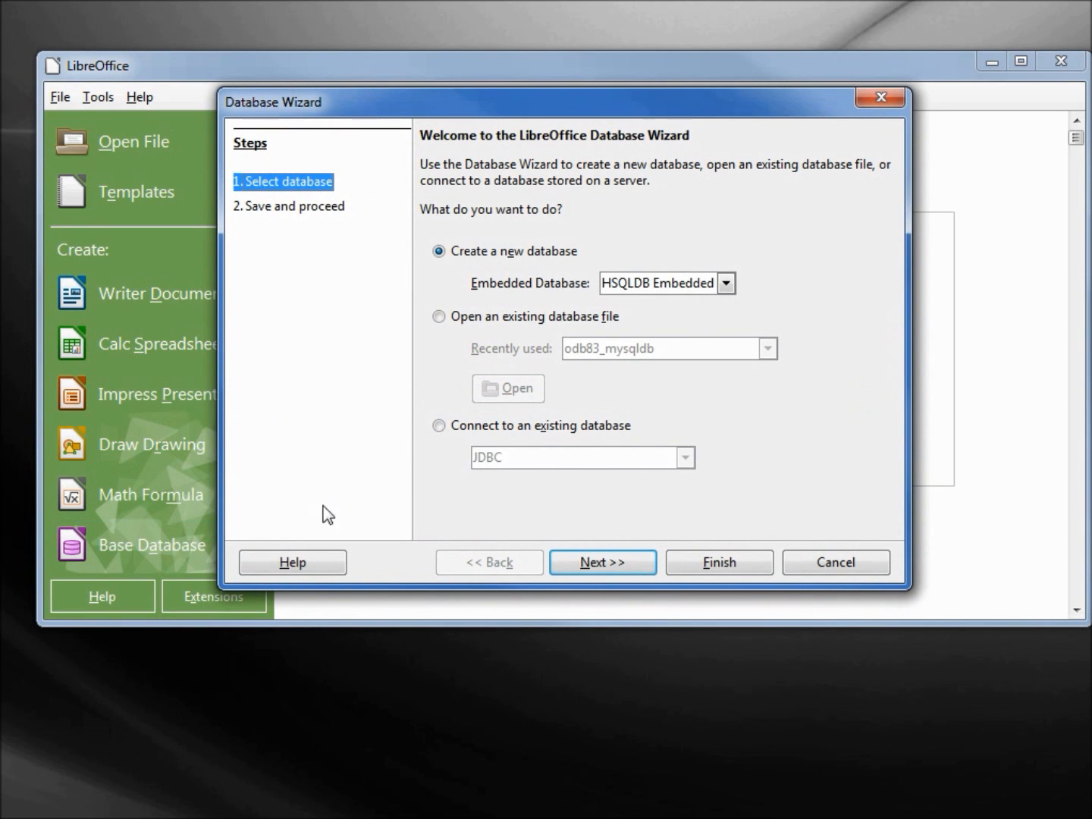
click(438, 424)
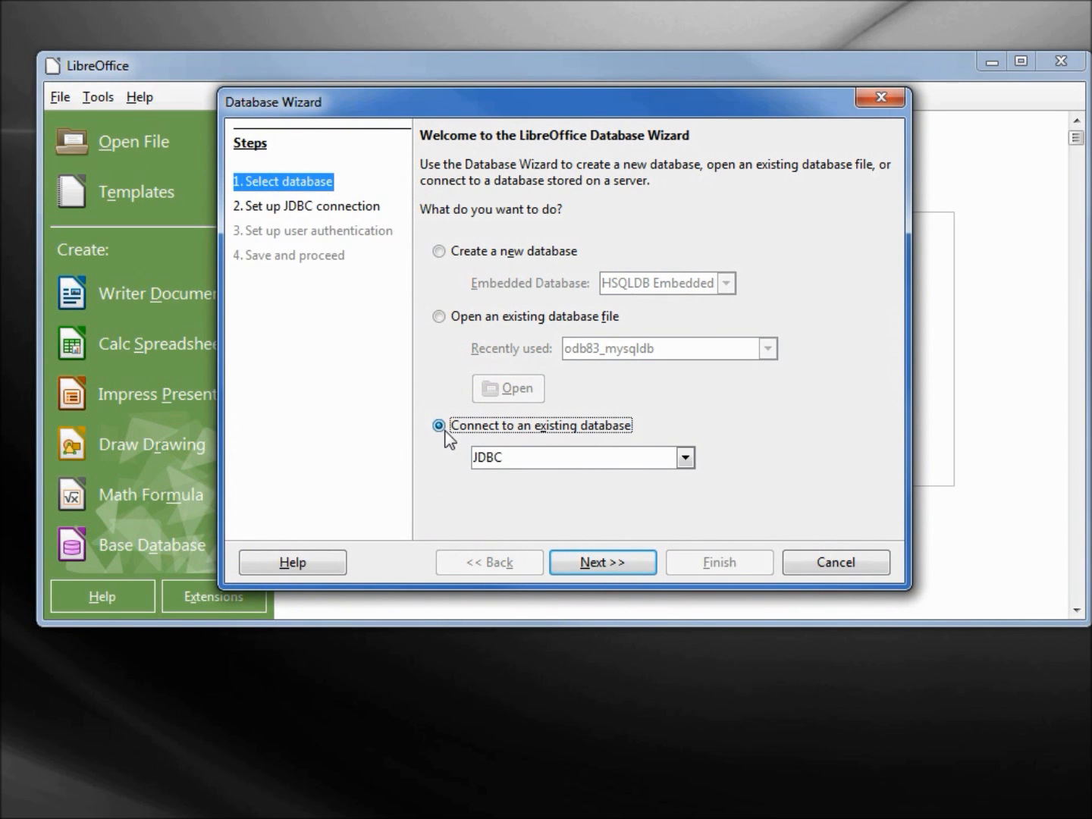
Choose MySQL as the database type and connect to it using JDBC.
click(682, 458)
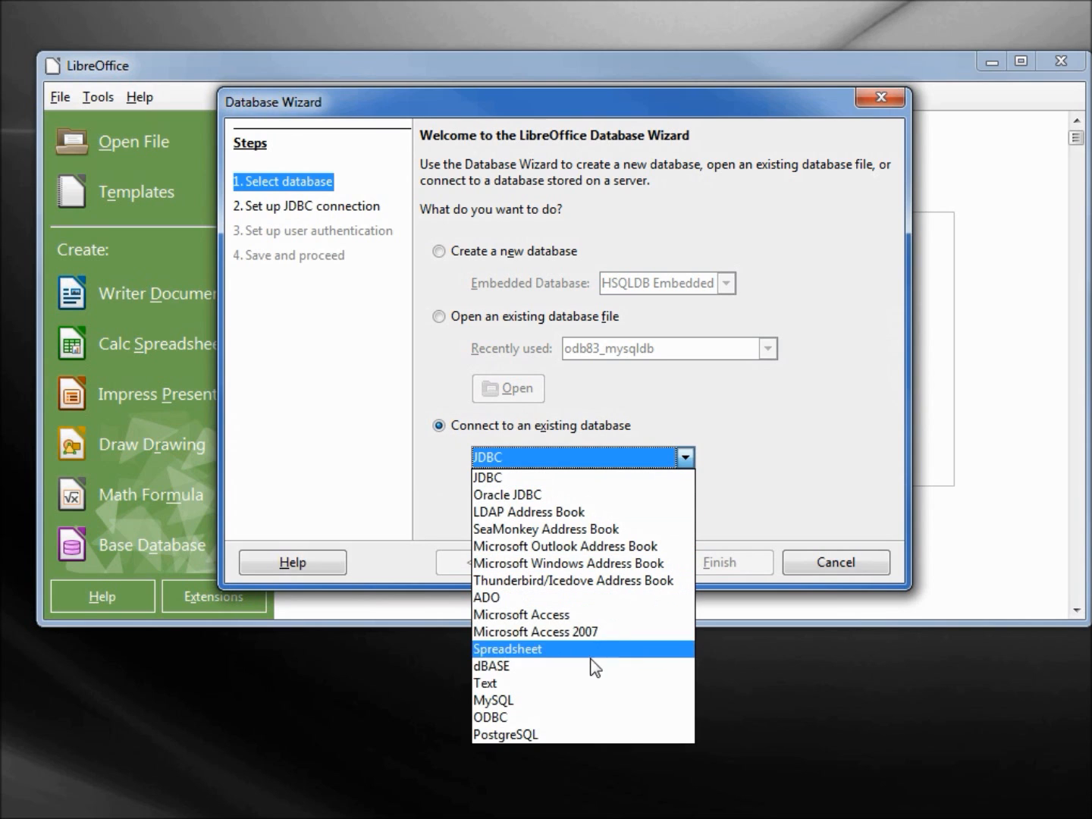
click(495, 699)
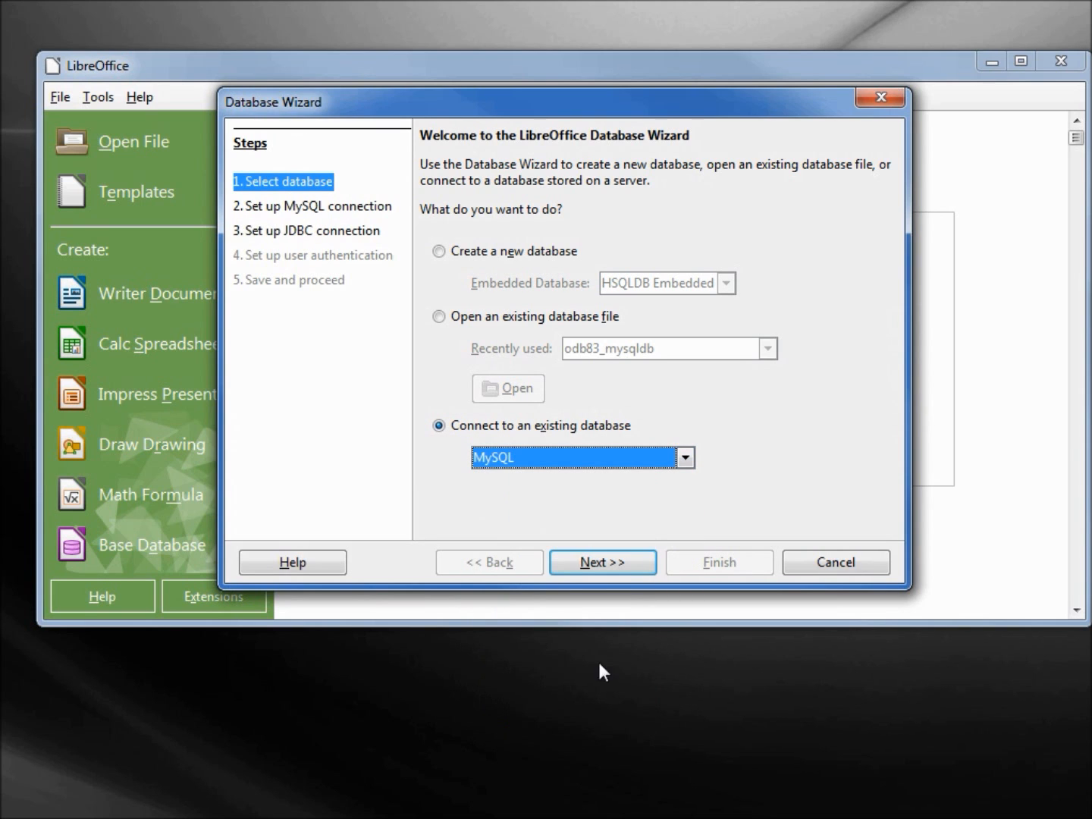
click(602, 561)
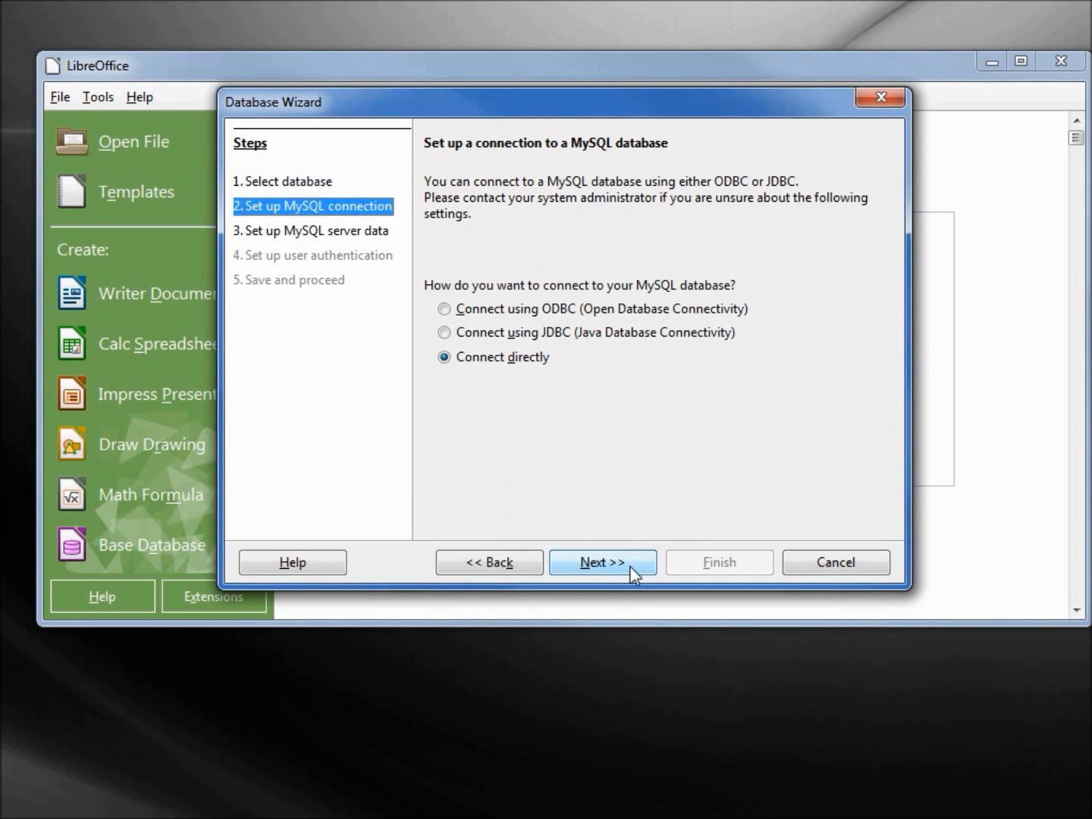
click(443, 332)
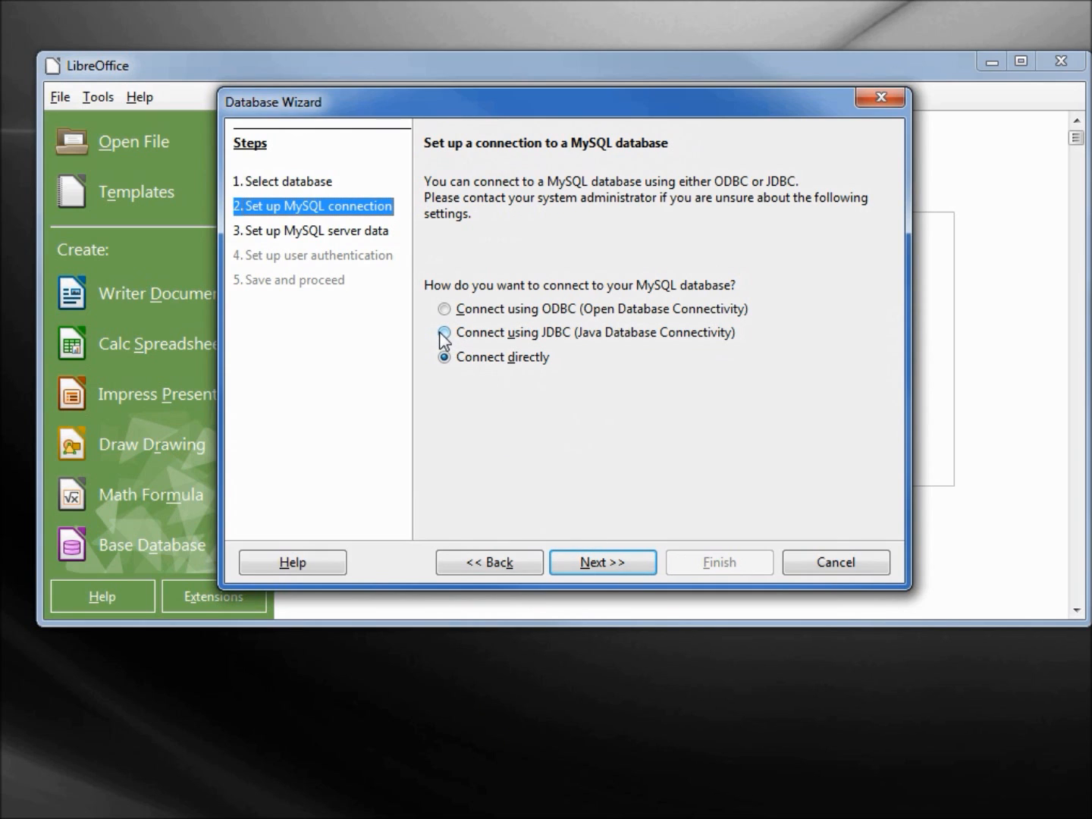
click(444, 332)
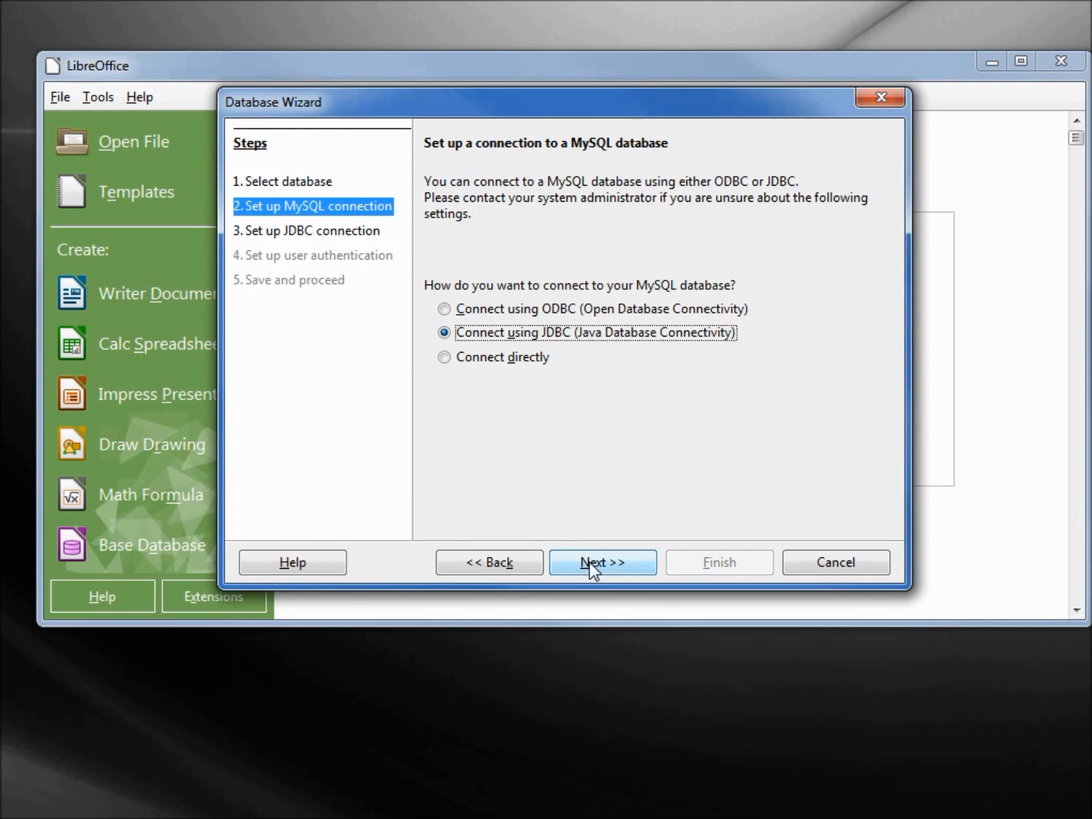
Enter database name odb84_mysqldb and server localhost on the JDBC settings step.
click(602, 561)
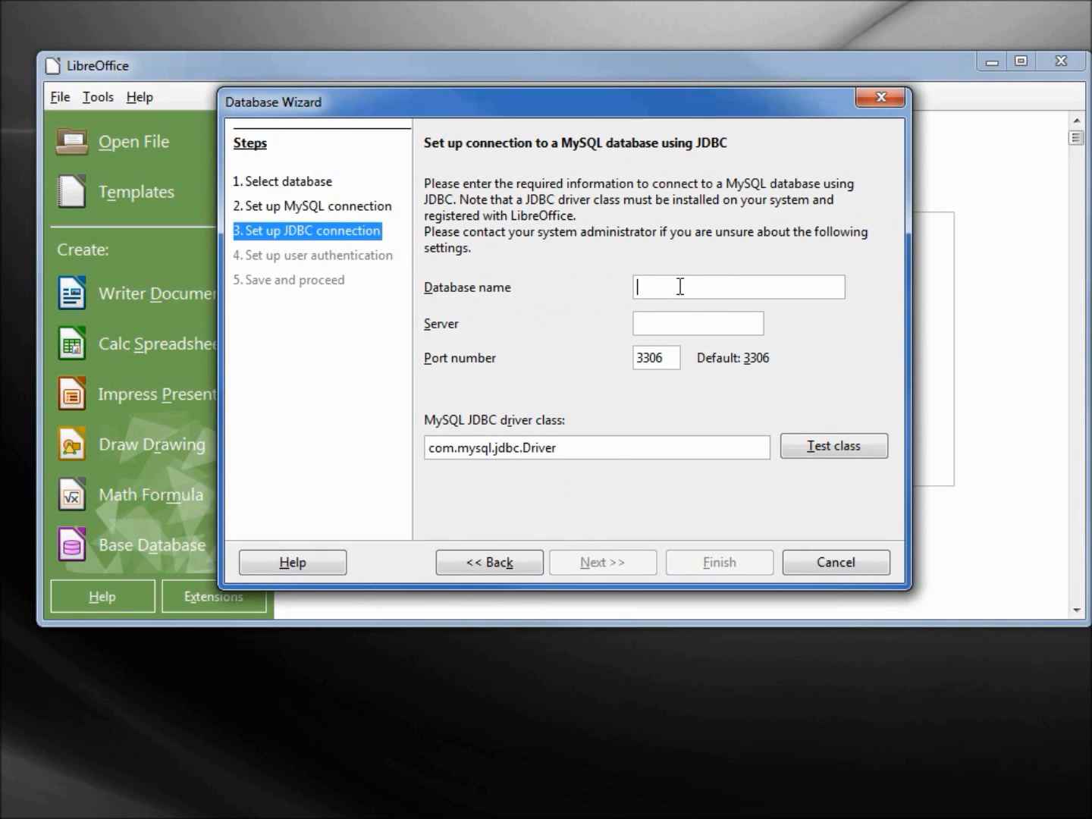
text(odb84_)
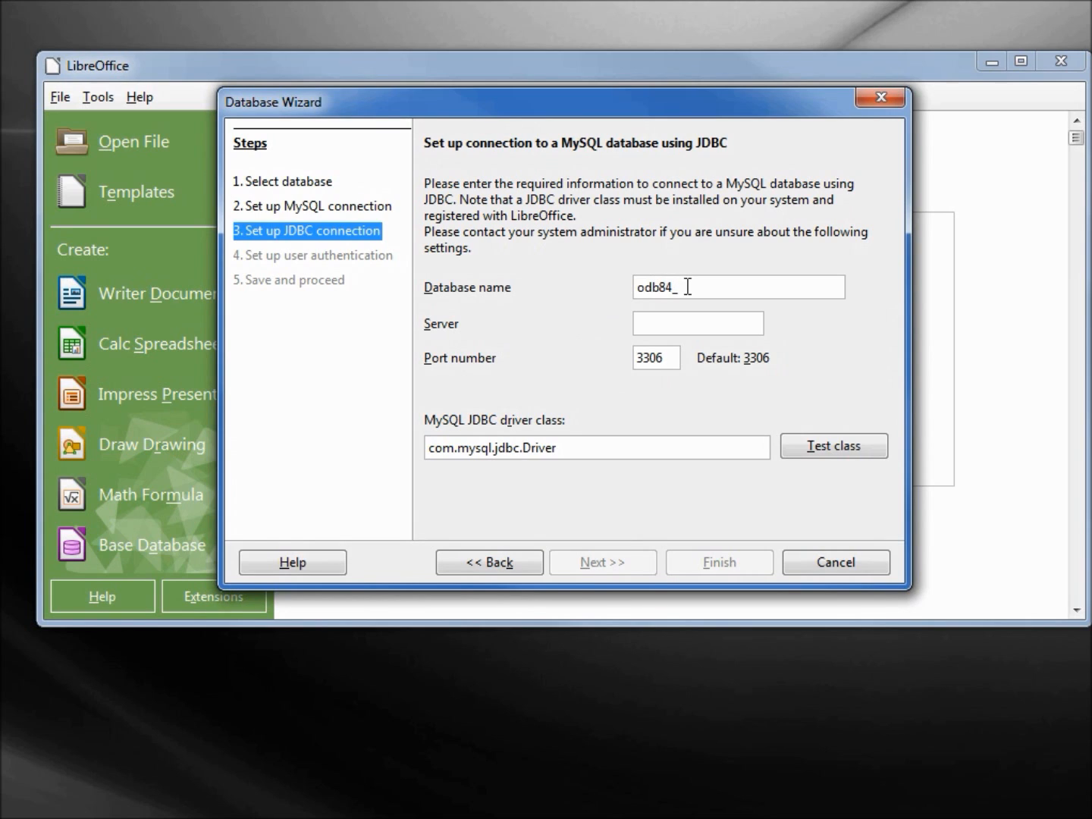
text(mysqld)
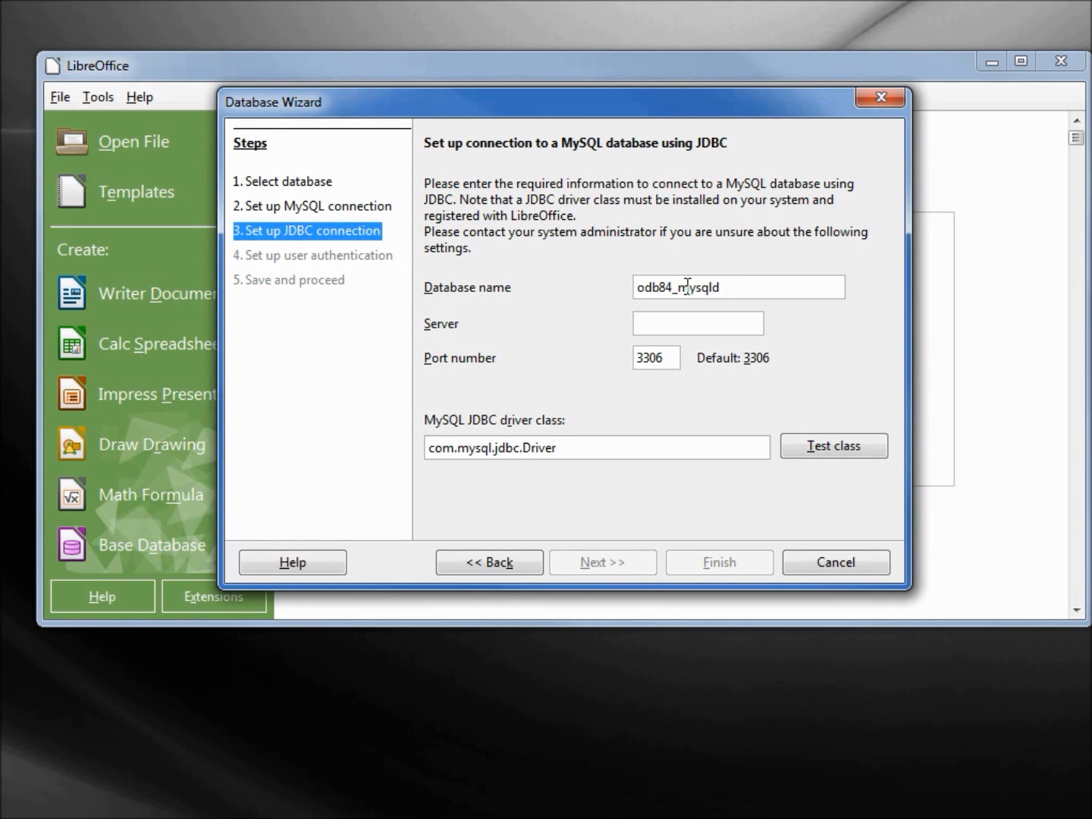
text(b)
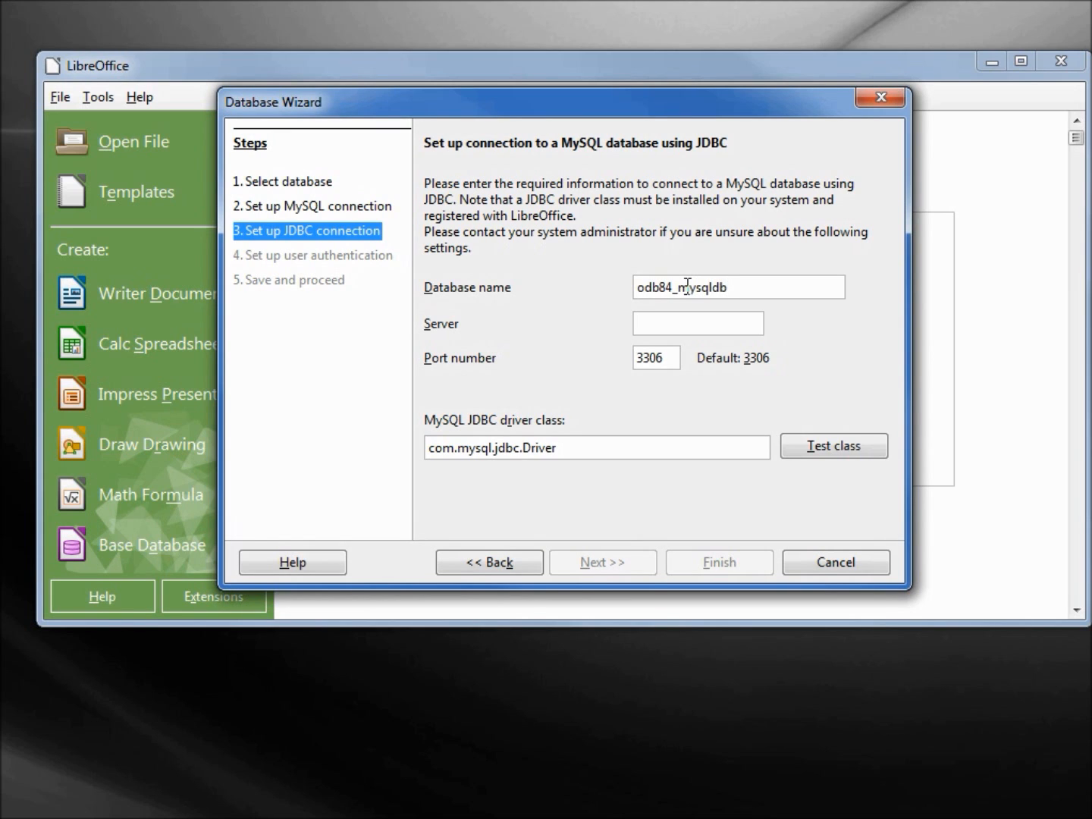
text(localho)
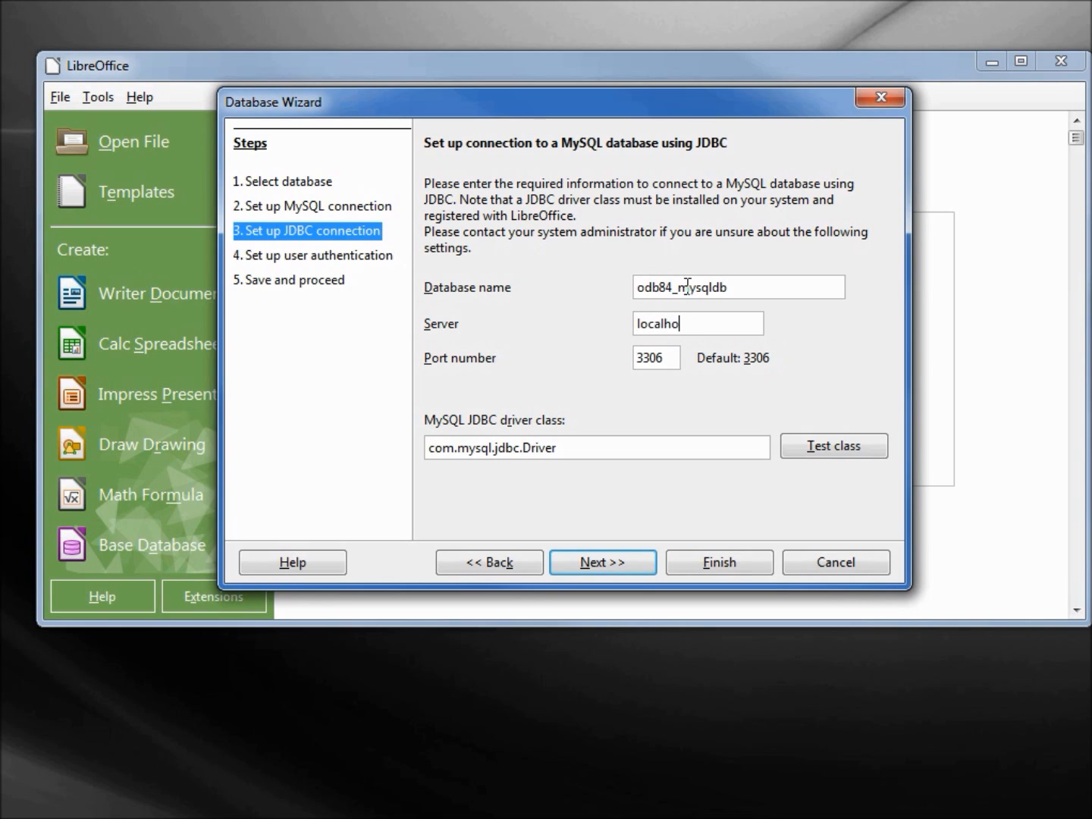
text(st)
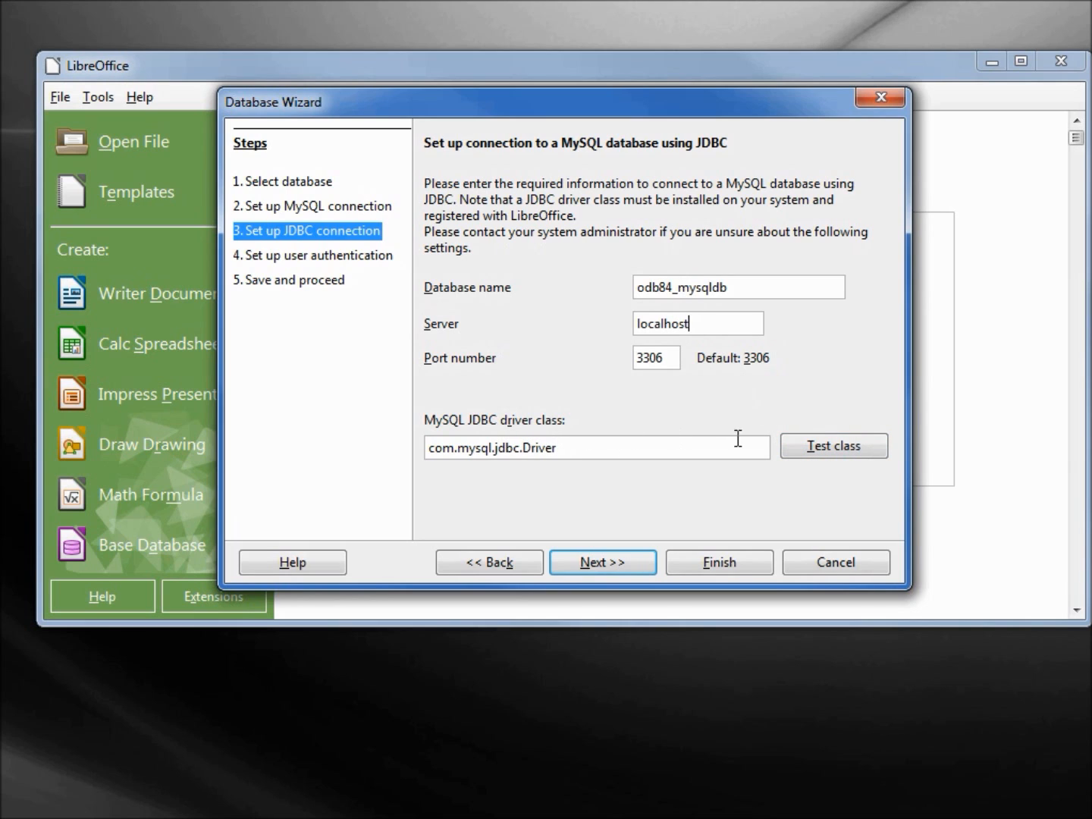
Test the MySQL JDBC driver class and dismiss the driver-not-loaded error.
click(833, 446)
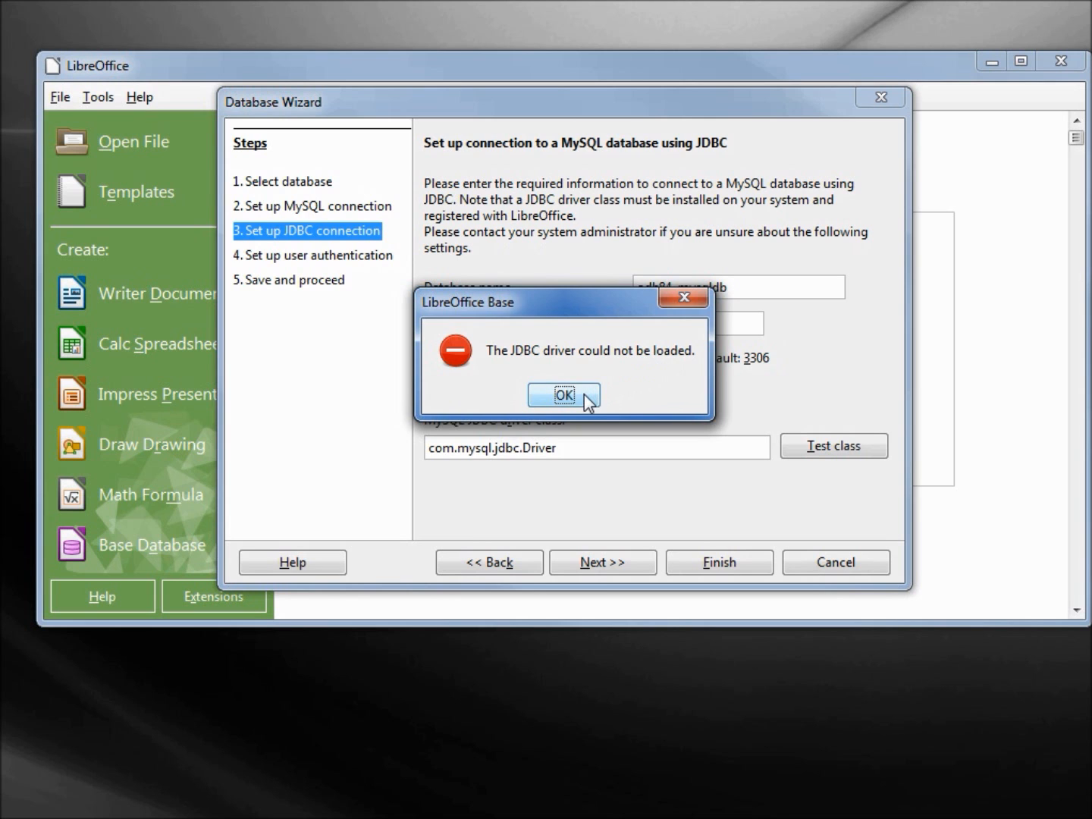
click(562, 395)
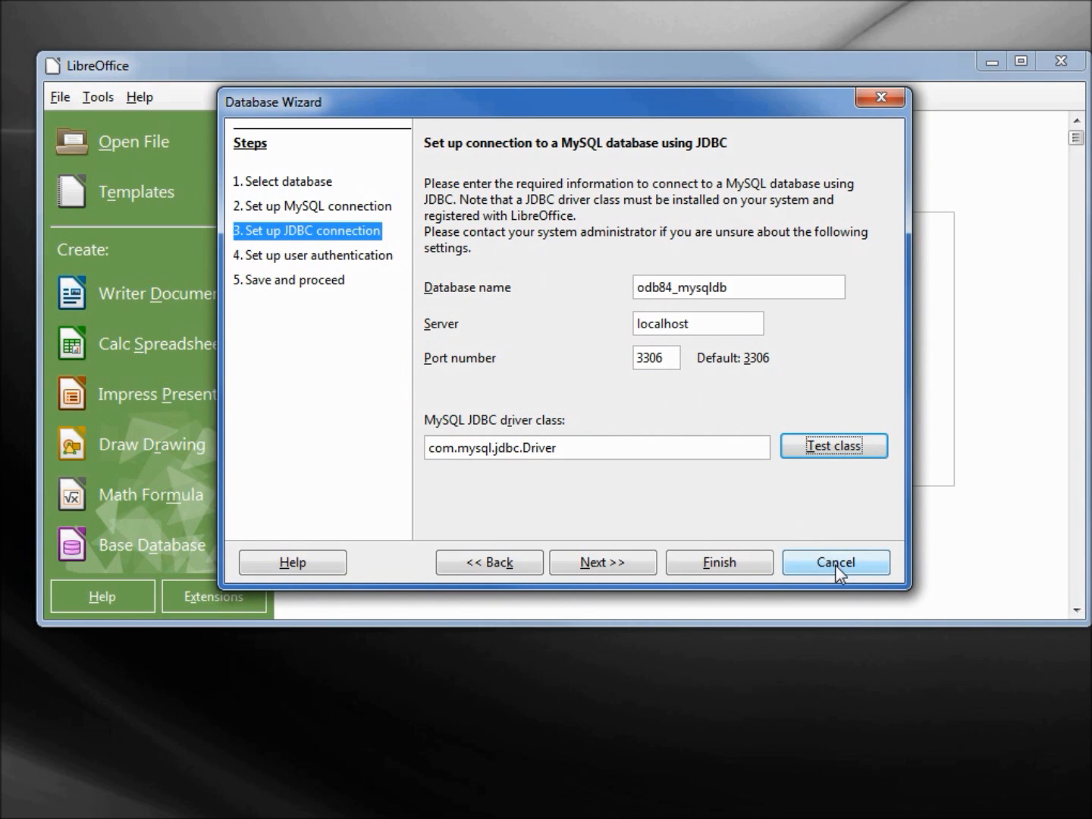
Cancel the wizard and open the Connector.J 5.1 folder in Explorer, selecting its full path.
click(834, 561)
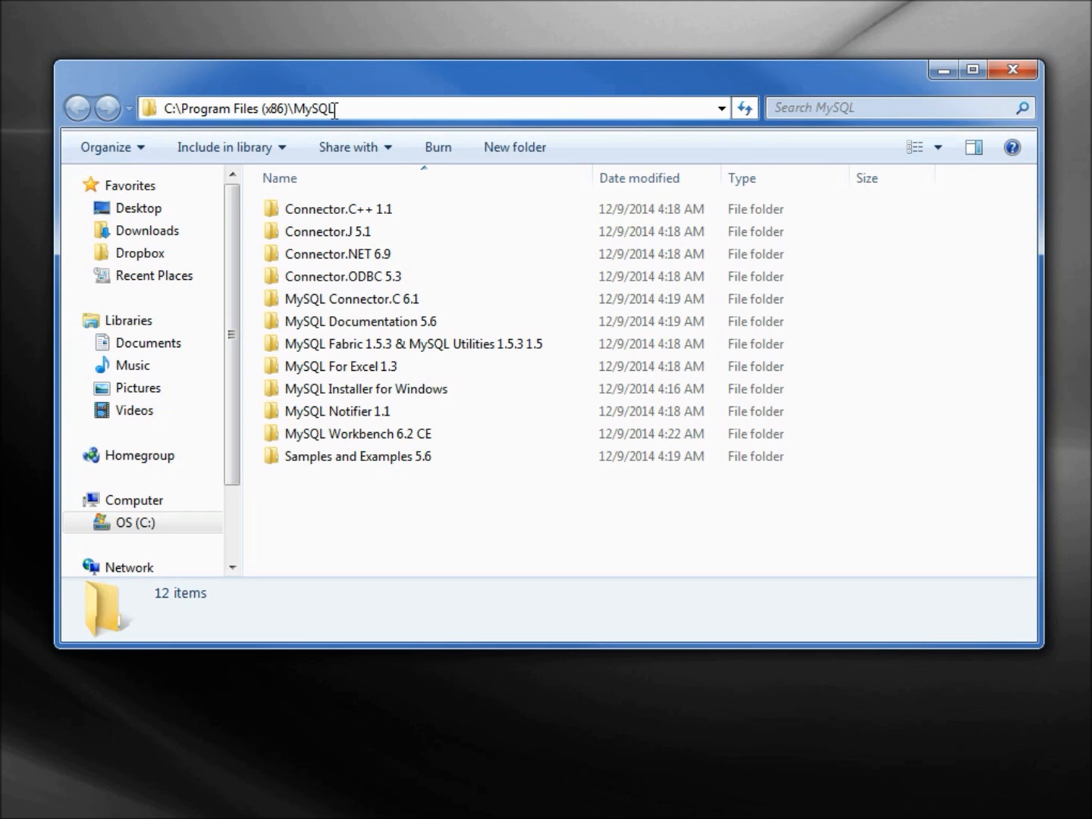
click(337, 209)
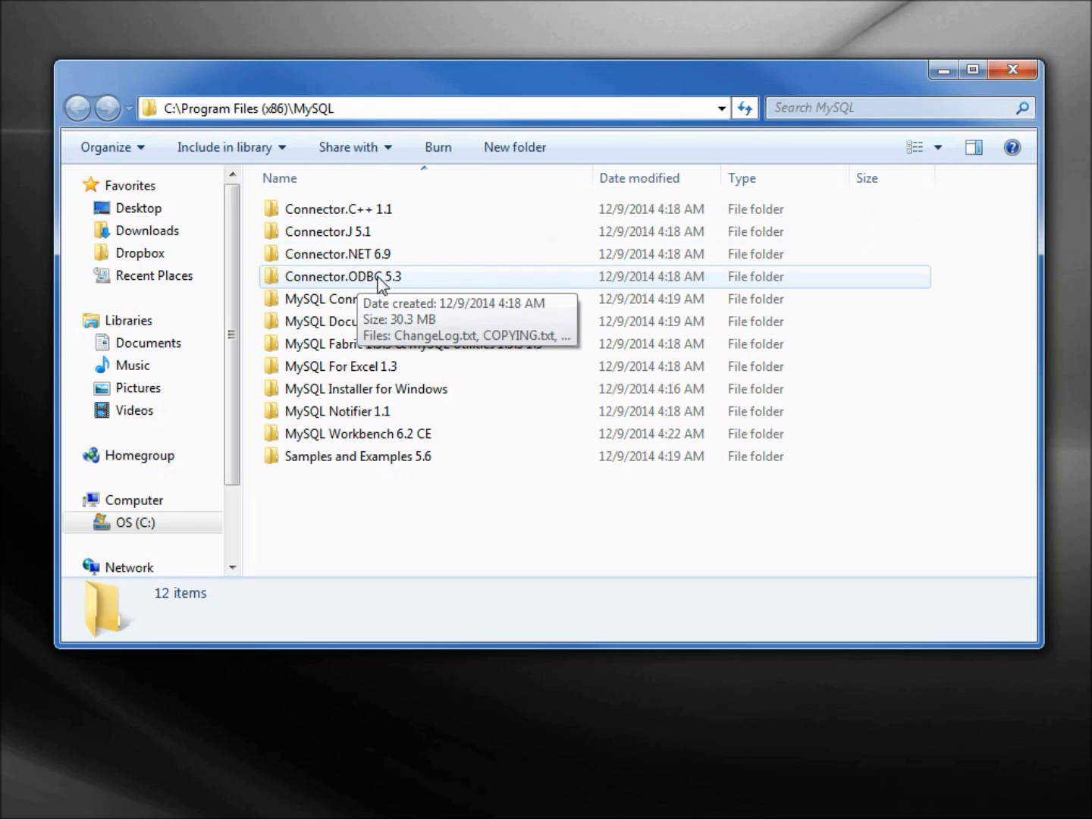
mouse_move(331, 230)
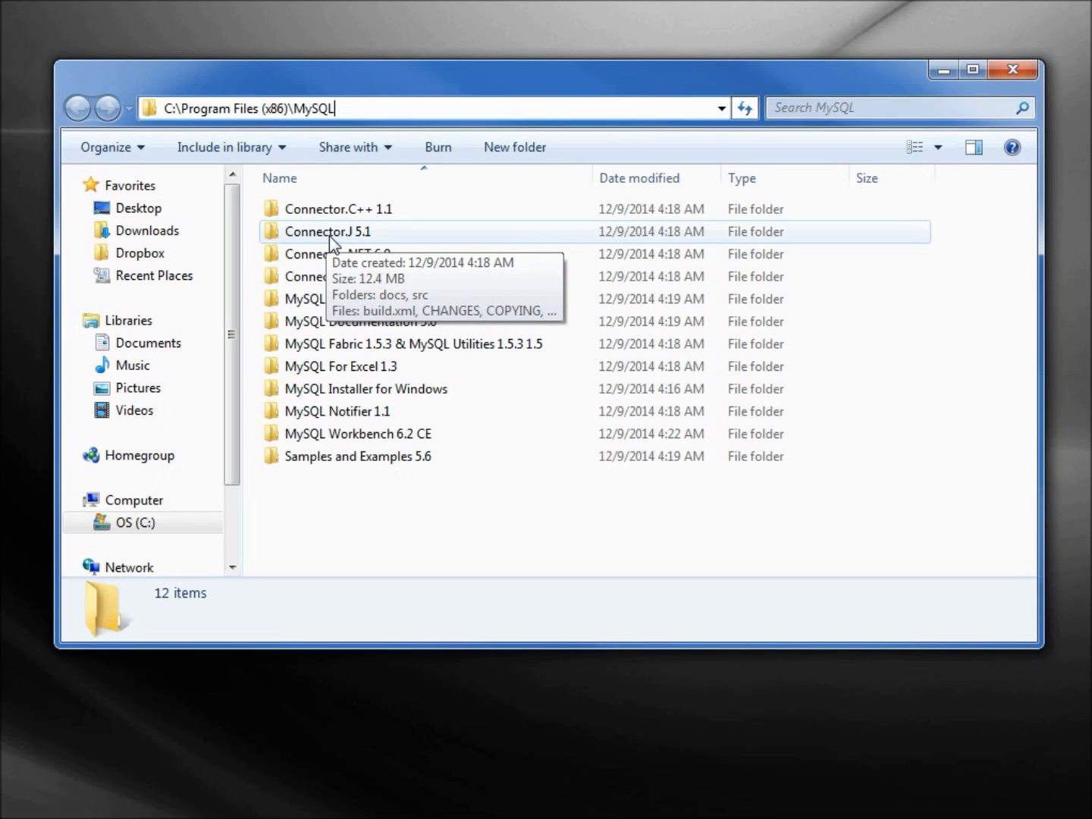
double_click(328, 230)
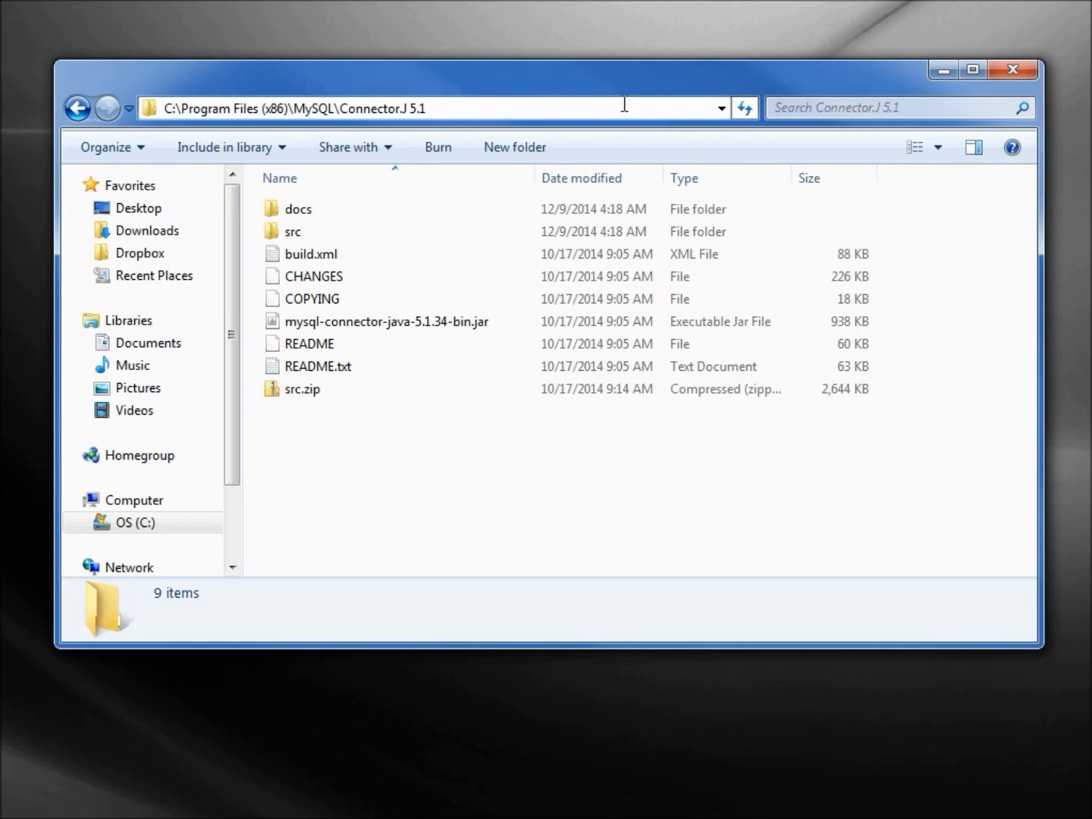
click(303, 108)
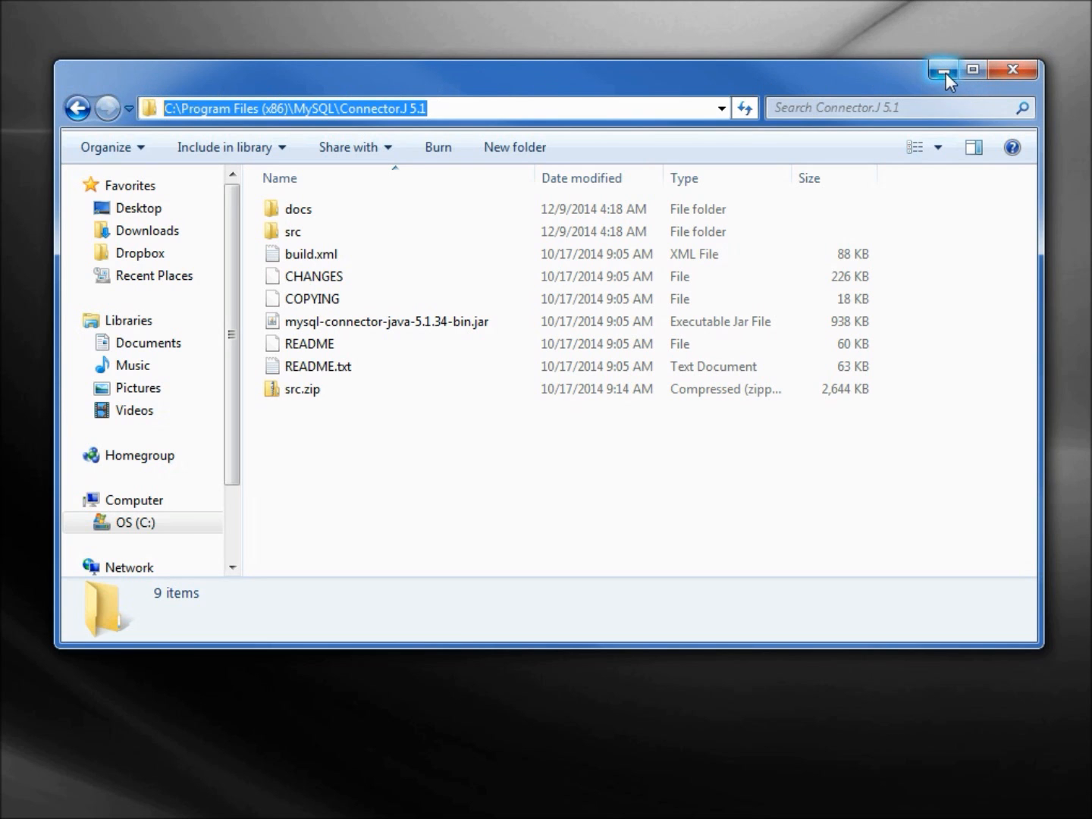
Minimize Explorer and launch LibreOffice 4.3 from the desktop shortcut.
click(941, 69)
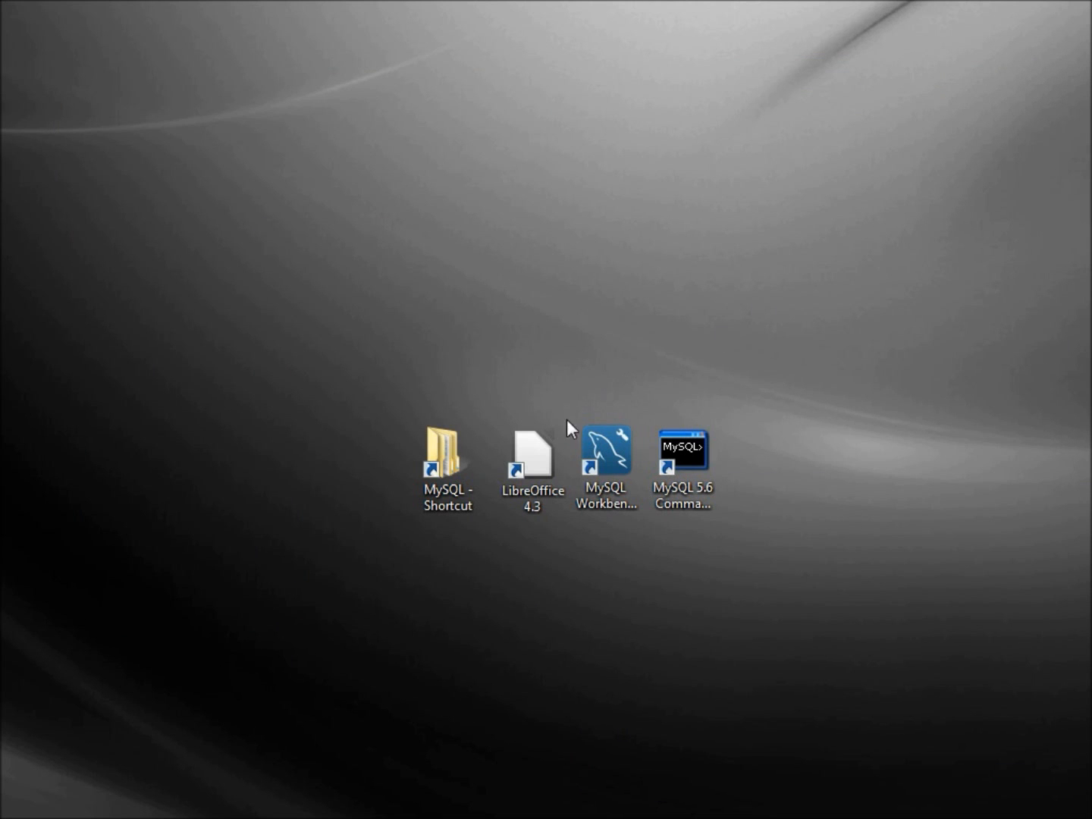
click(531, 457)
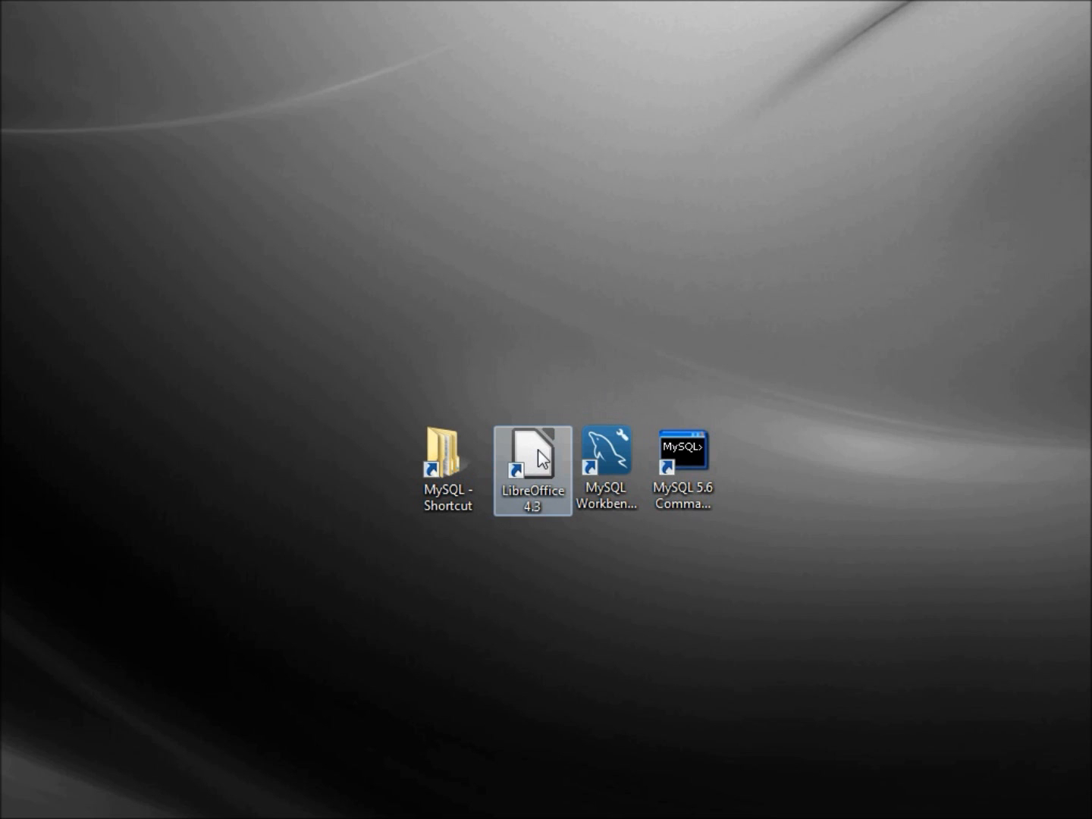
double_click(534, 464)
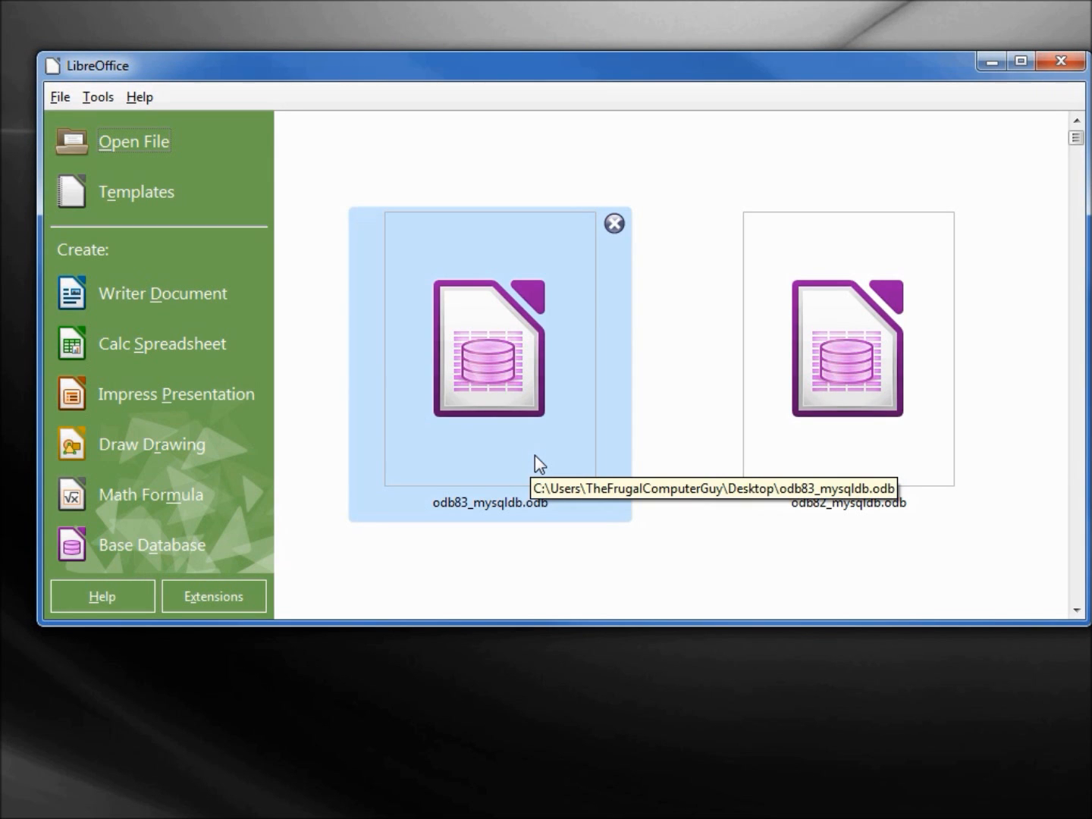
mouse_move(134, 140)
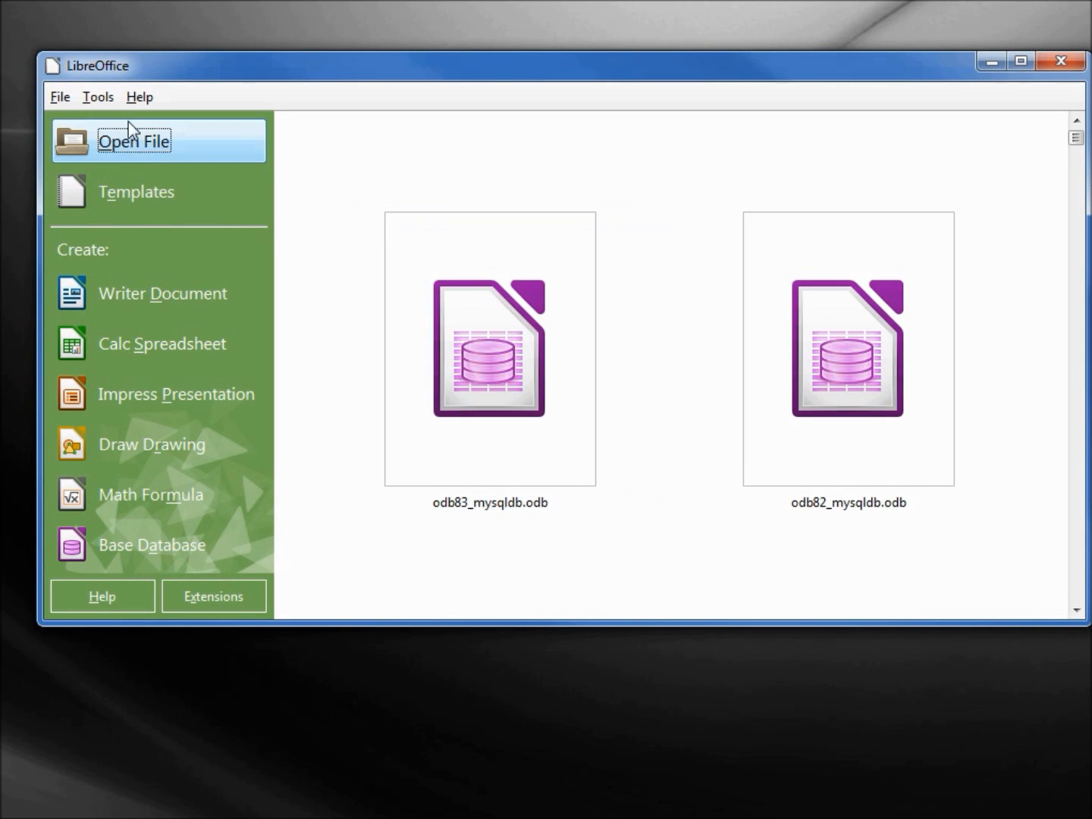
Go to Tools > Options > Advanced > Class Path and start adding an archive.
click(97, 97)
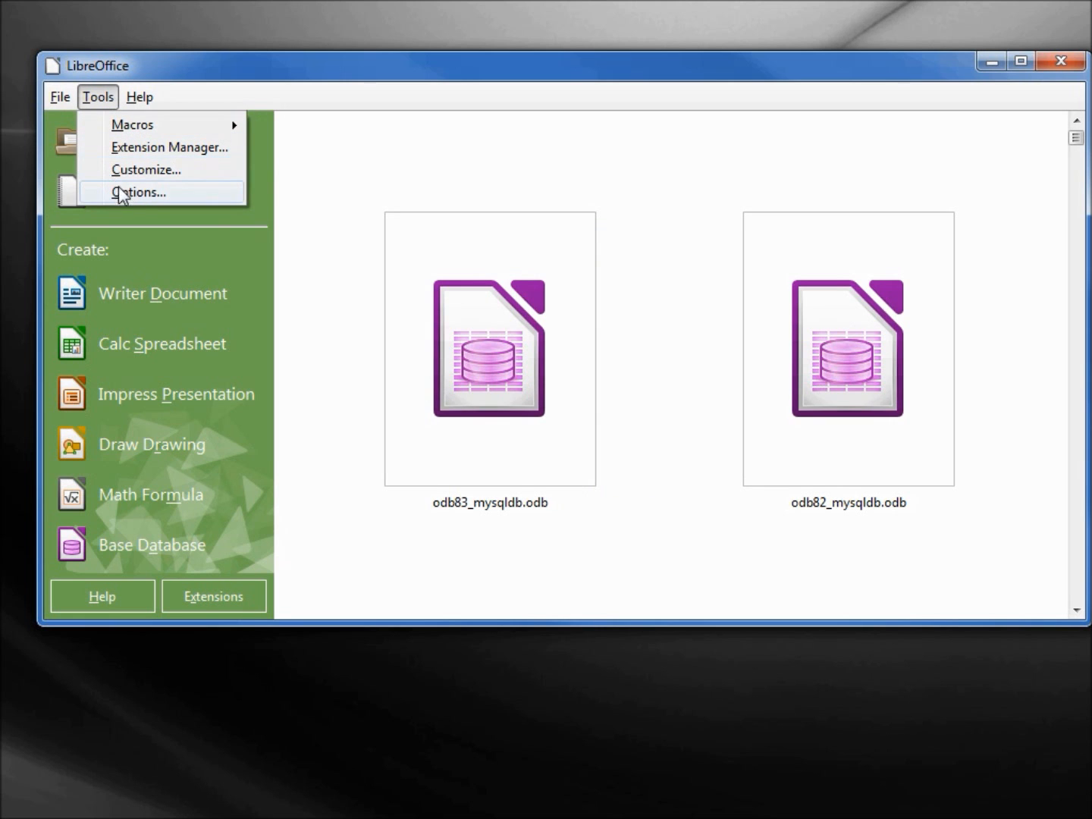
click(140, 191)
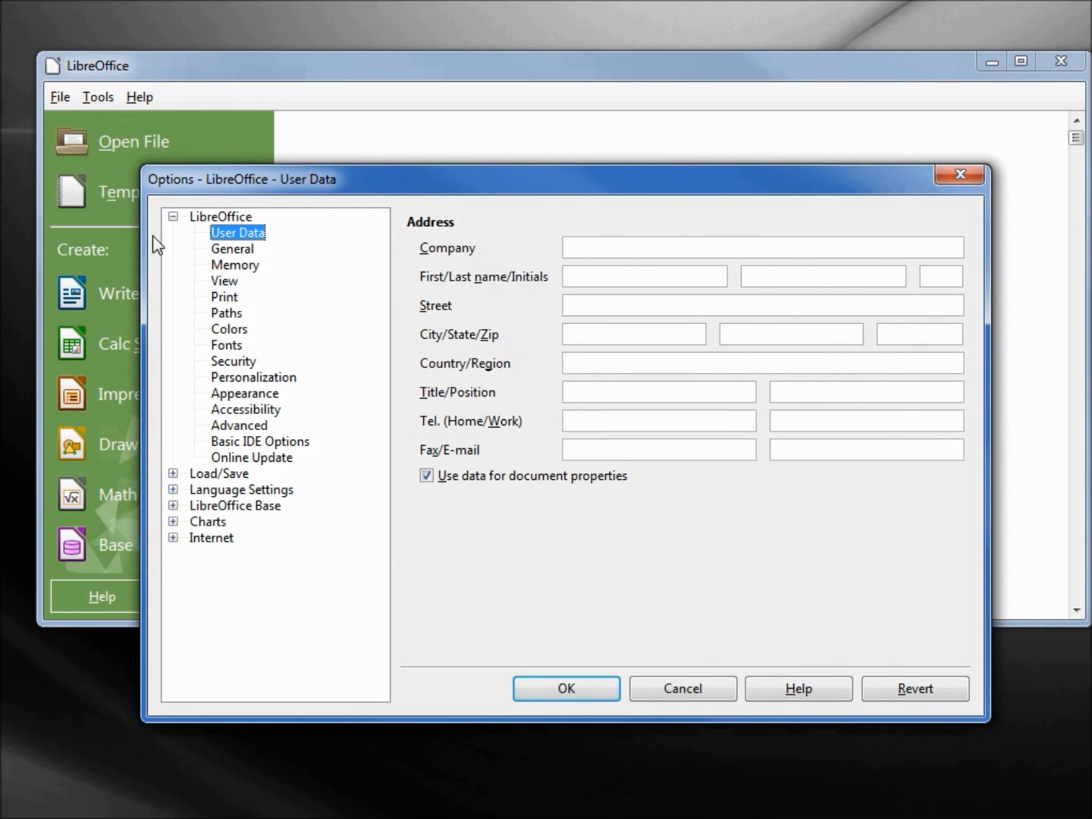
mouse_move(250, 437)
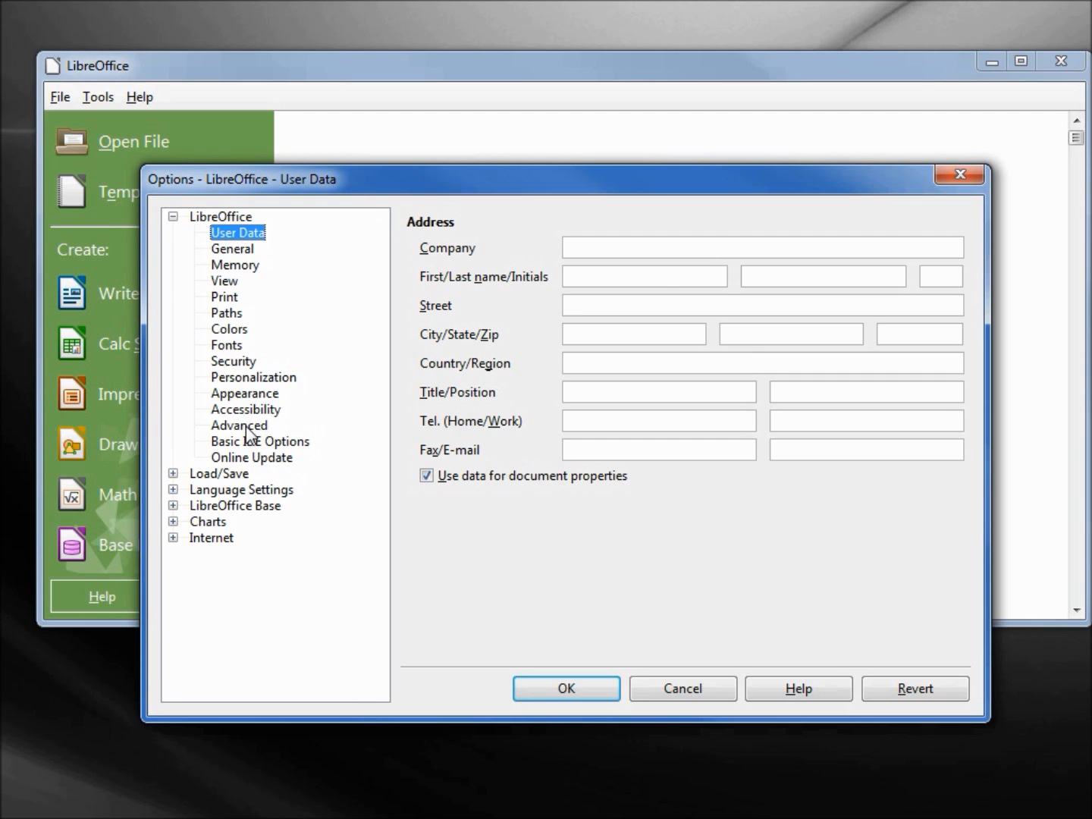
click(239, 424)
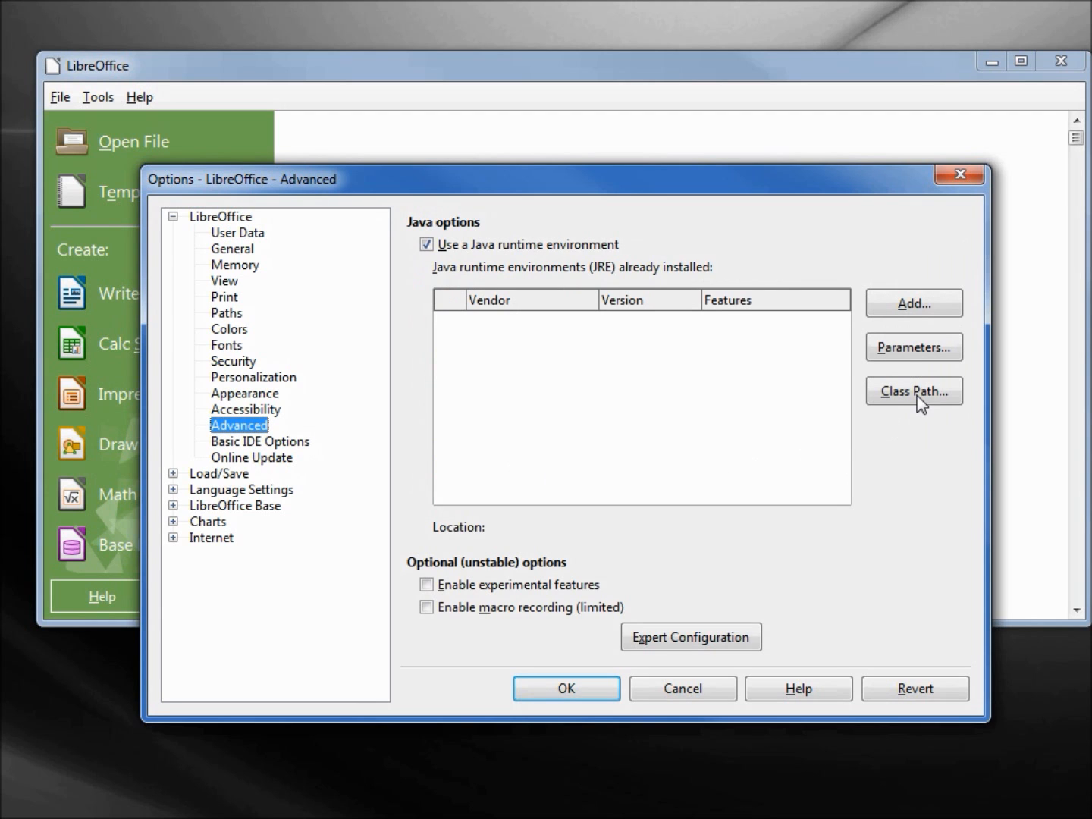
click(913, 391)
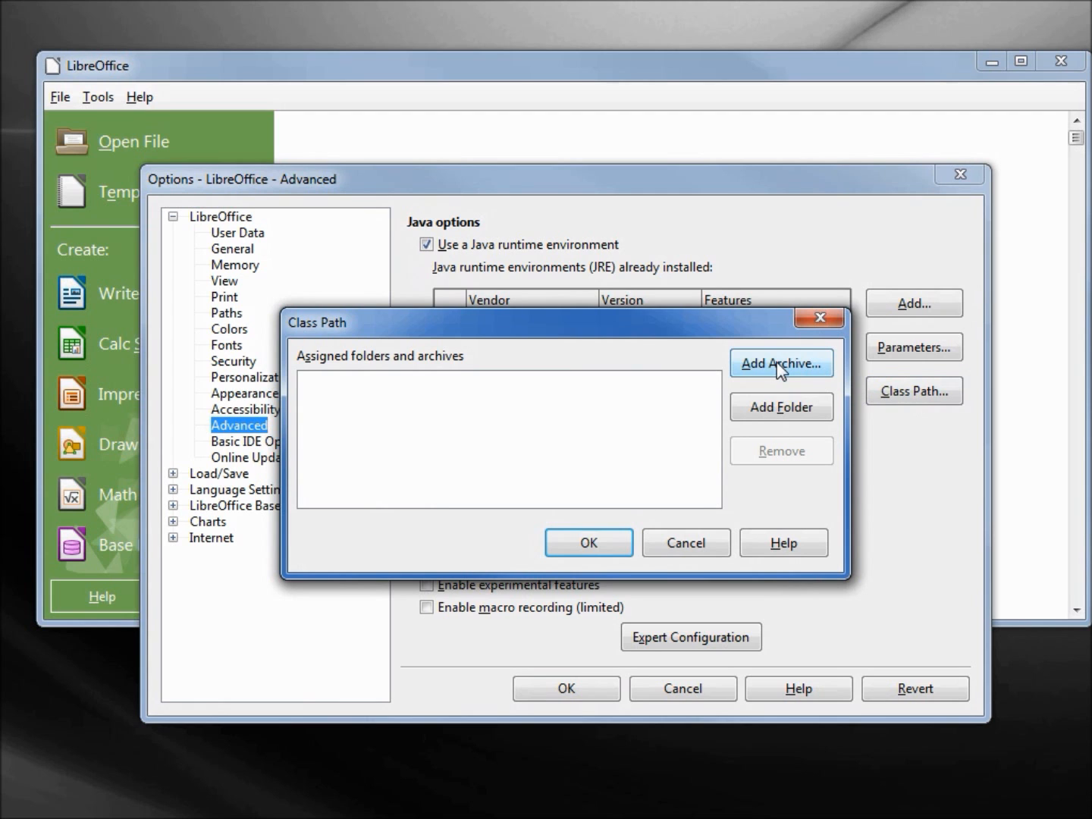
click(779, 364)
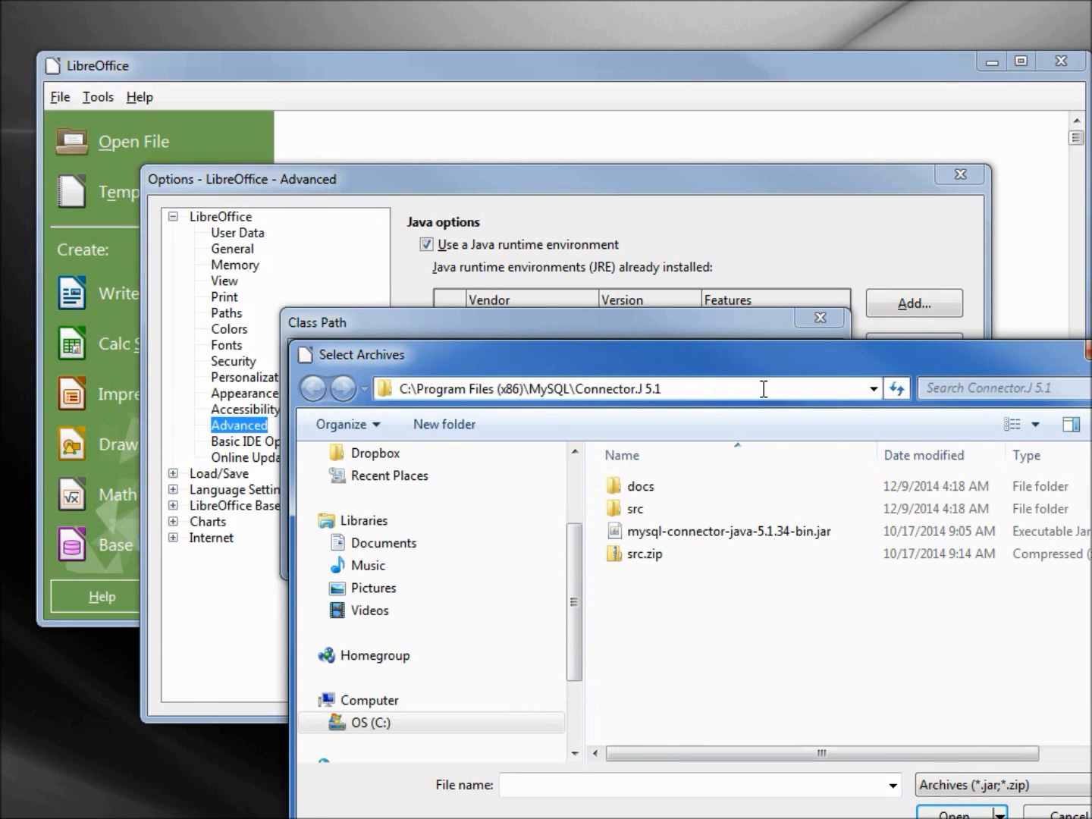
Add mysql-connector-java-5.1.34-bin.jar from the Connector.J 5.1 folder and confirm the Options.
double_click(648, 388)
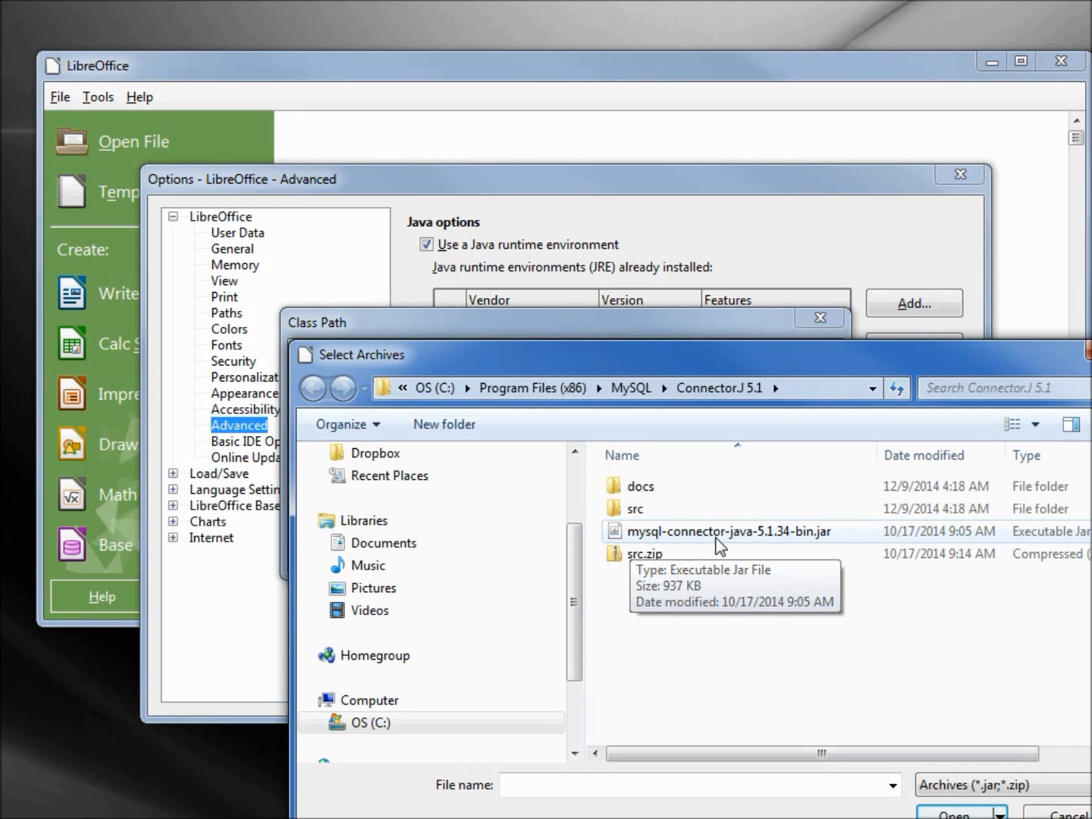
mouse_move(745, 547)
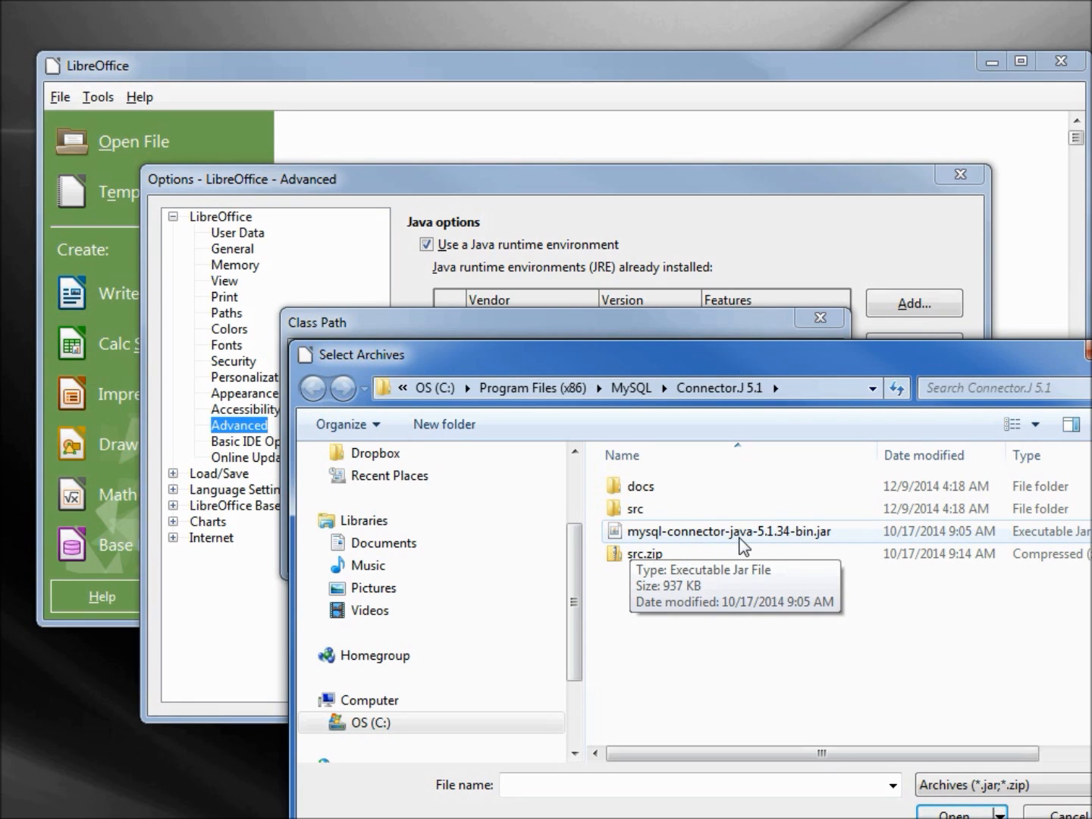
click(728, 530)
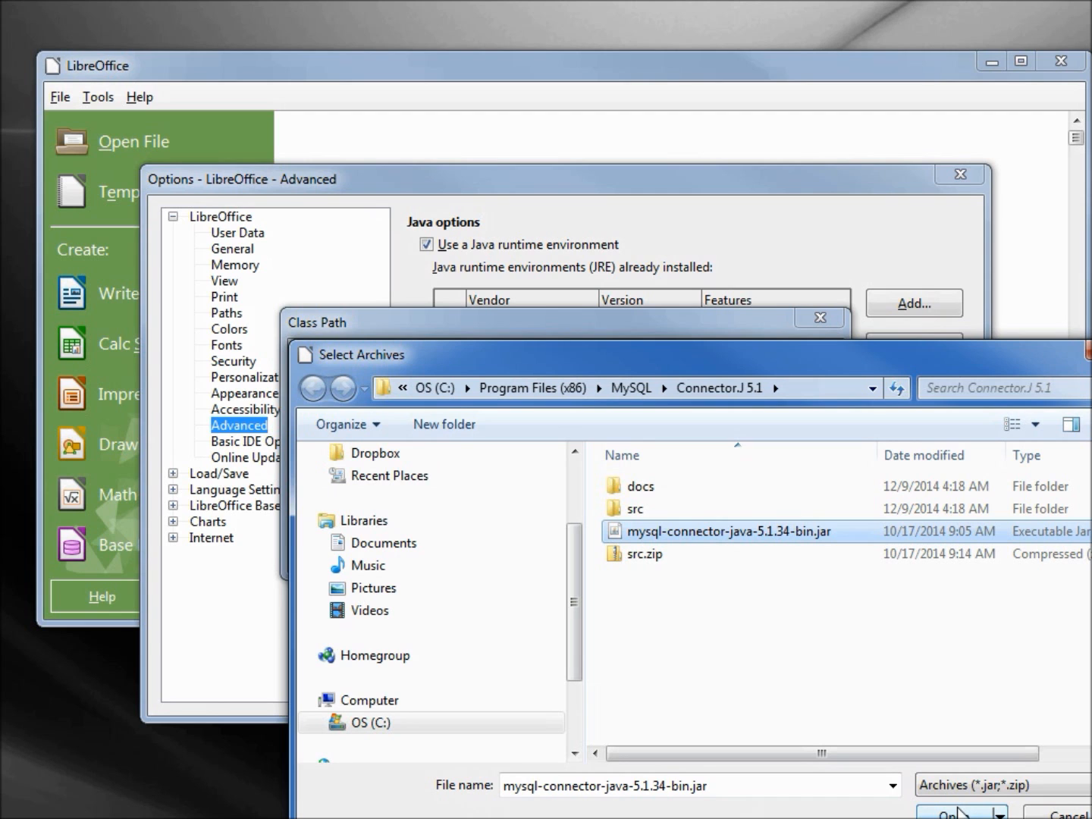
click(949, 813)
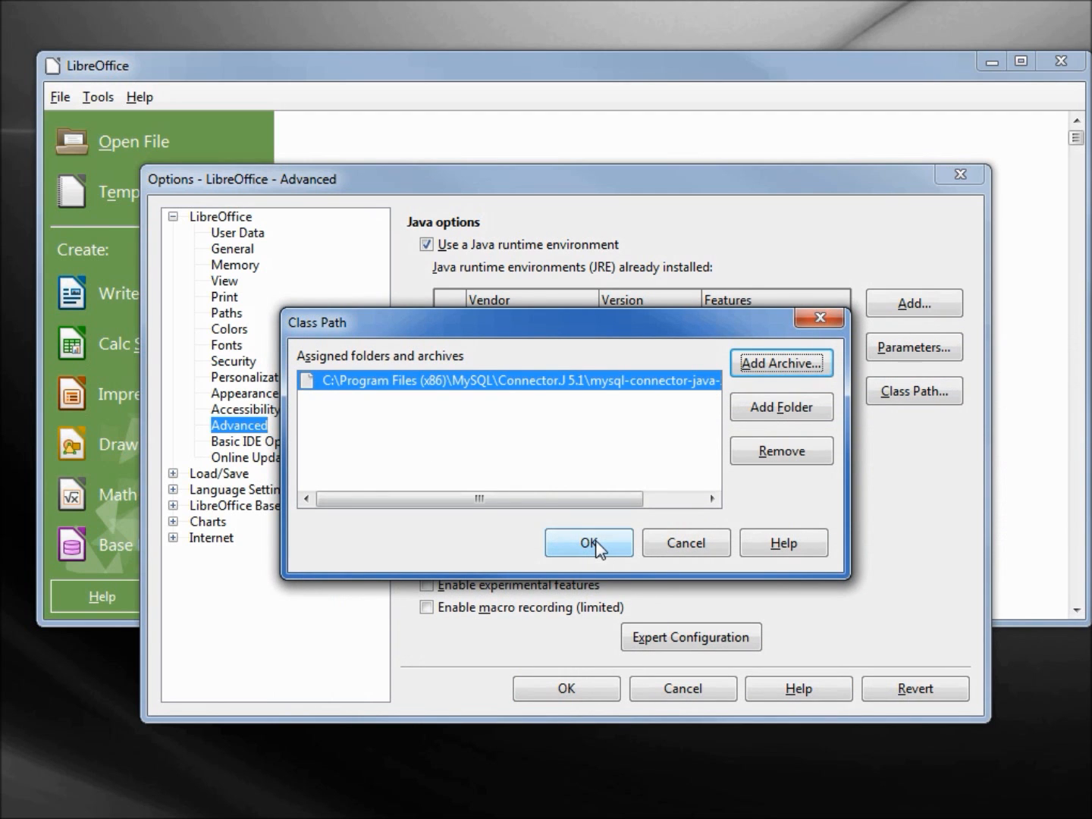
click(589, 543)
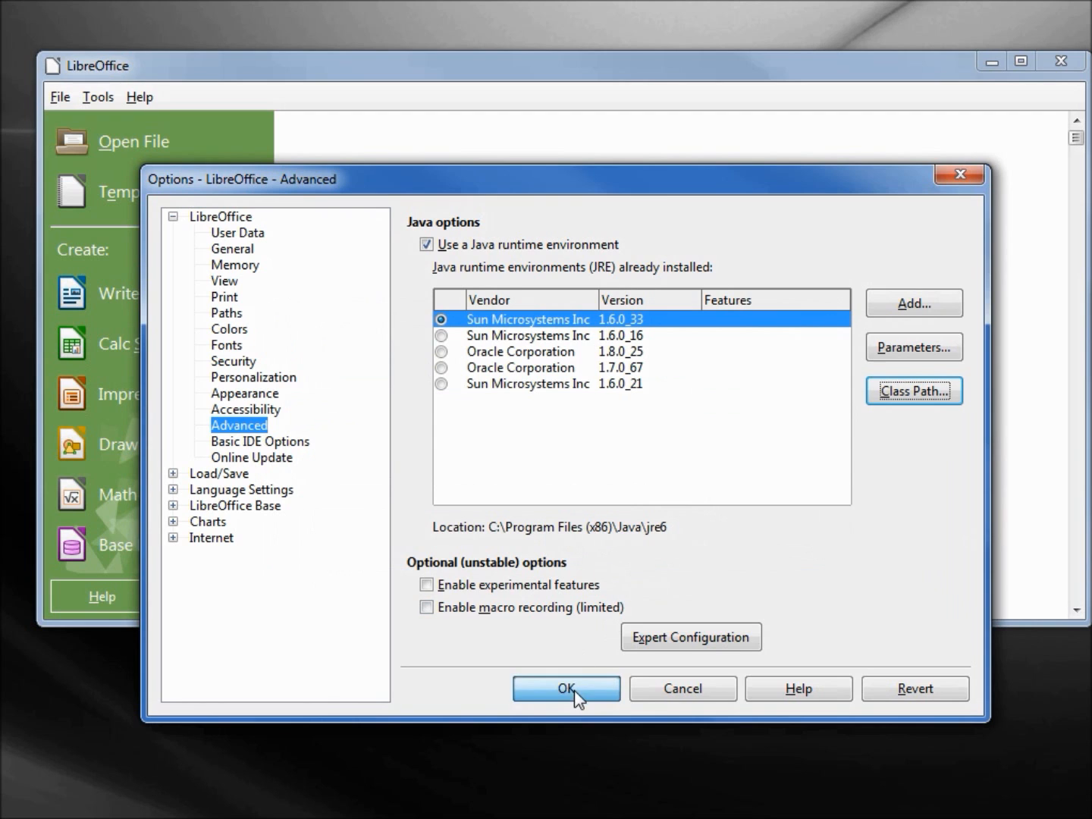
click(566, 688)
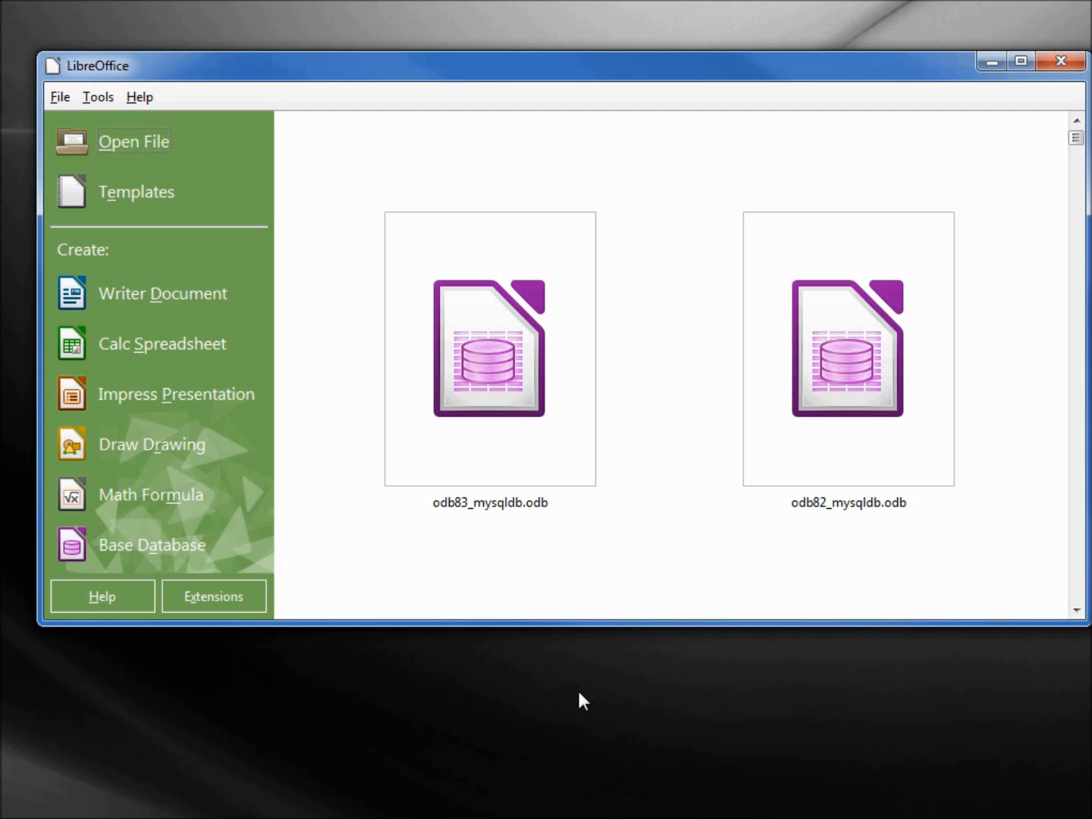
mouse_move(1061, 61)
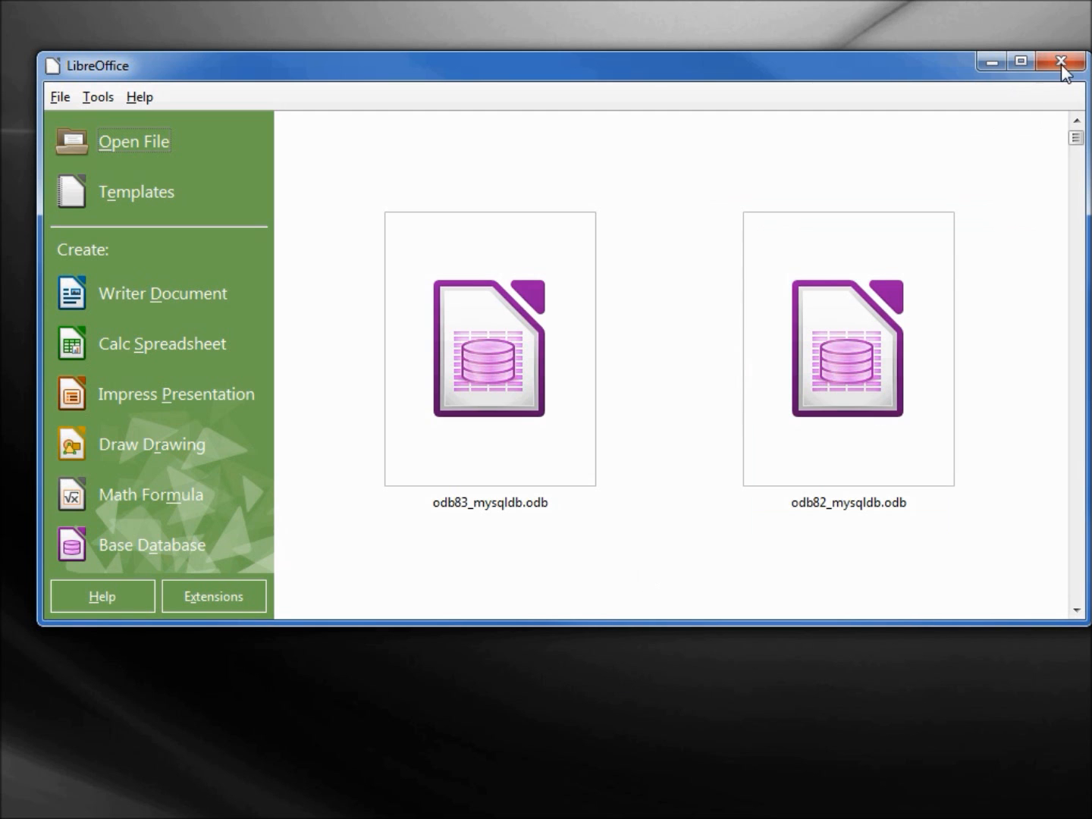
click(1061, 61)
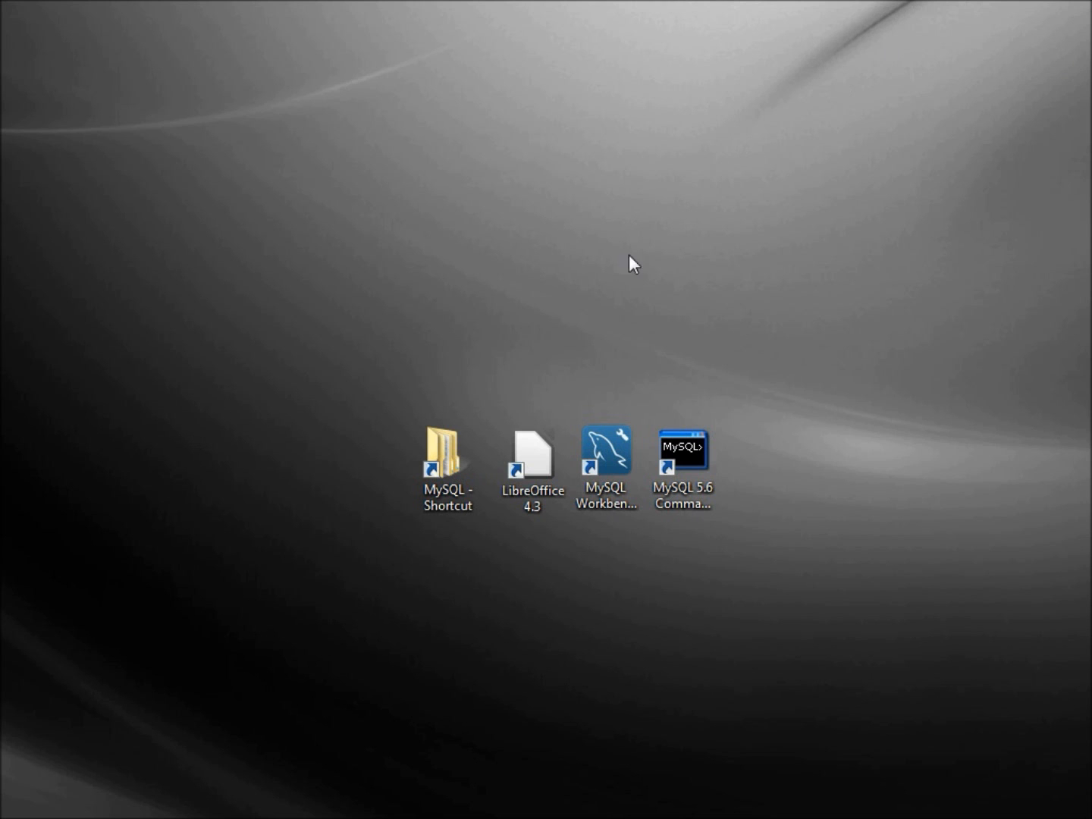
double_click(533, 455)
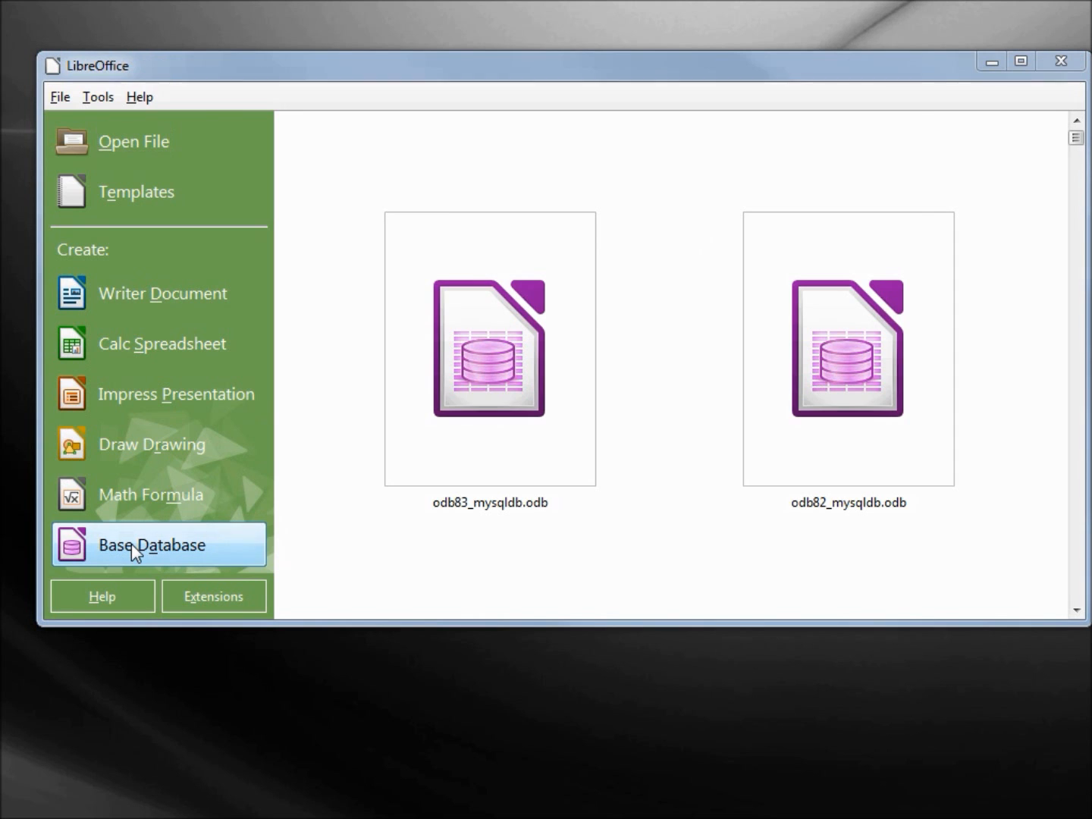
Start a new Base database connecting to existing MySQL through JDBC.
click(151, 544)
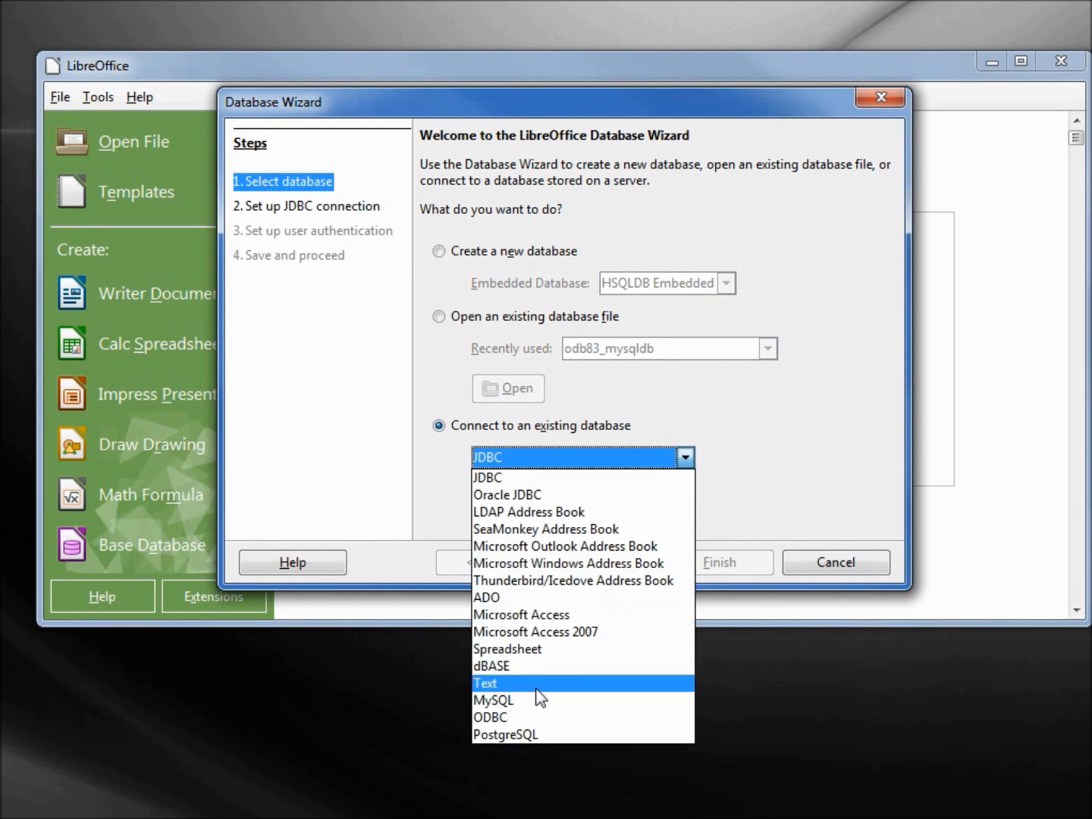
click(493, 699)
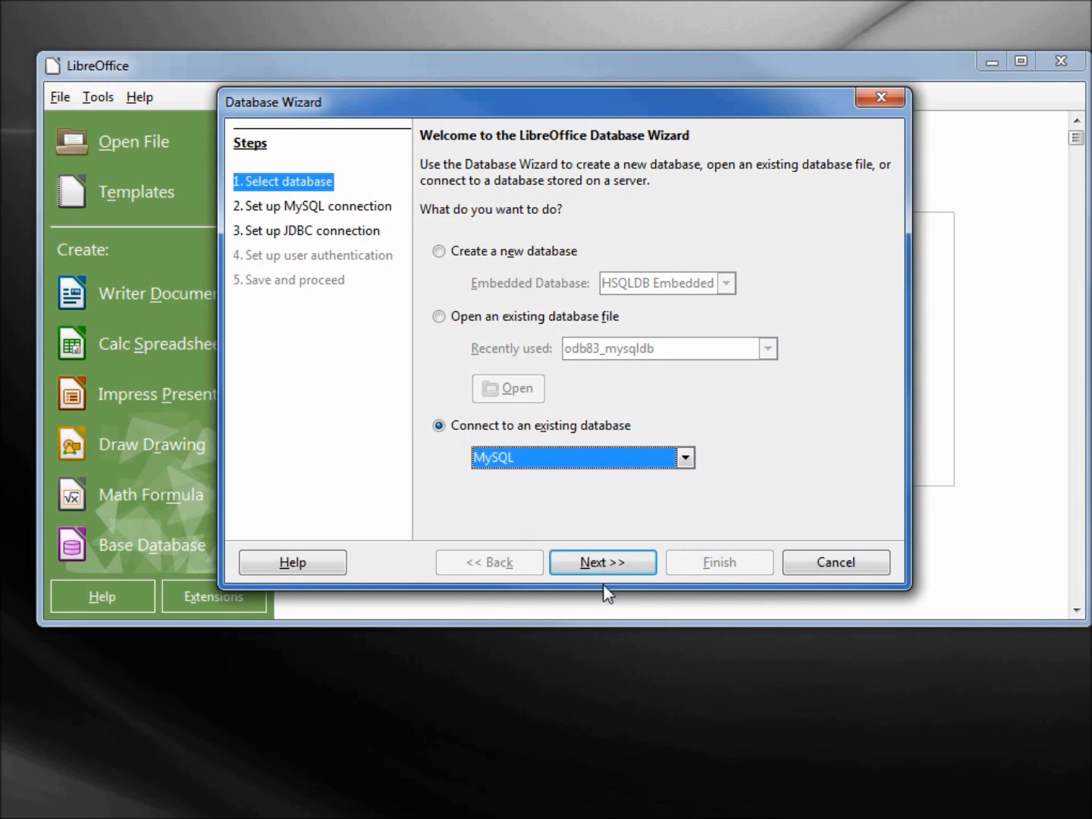
click(602, 561)
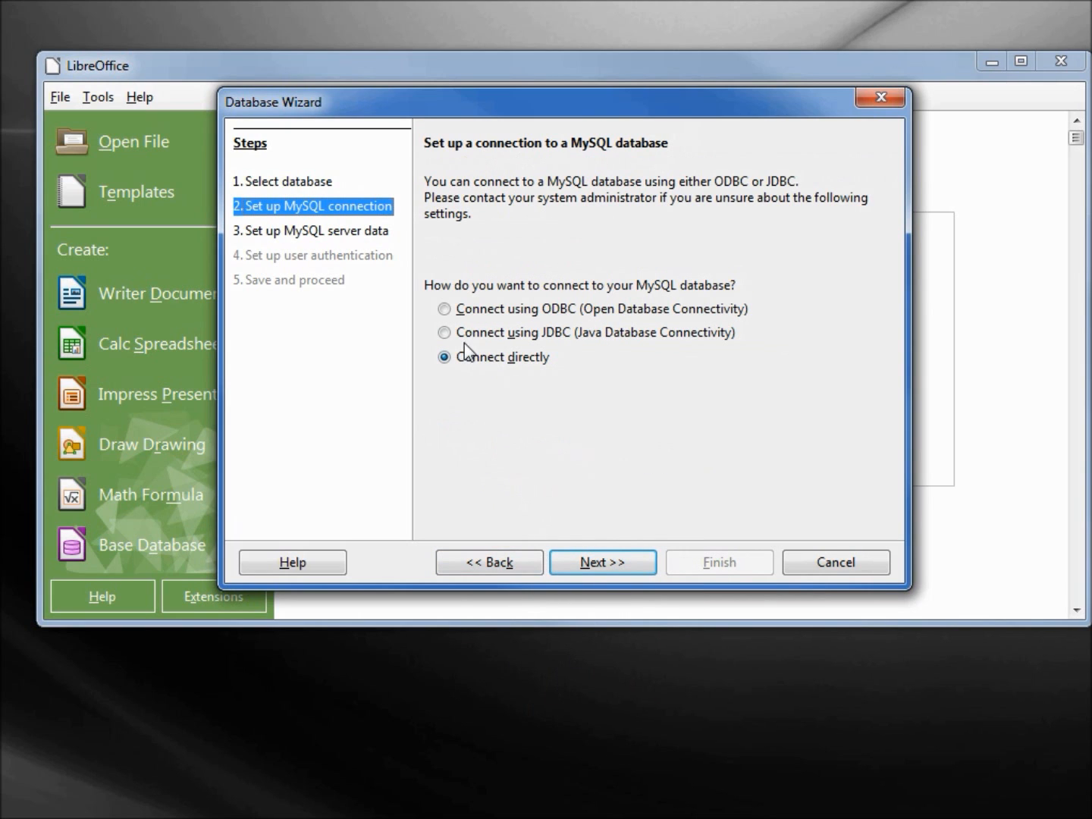
click(445, 333)
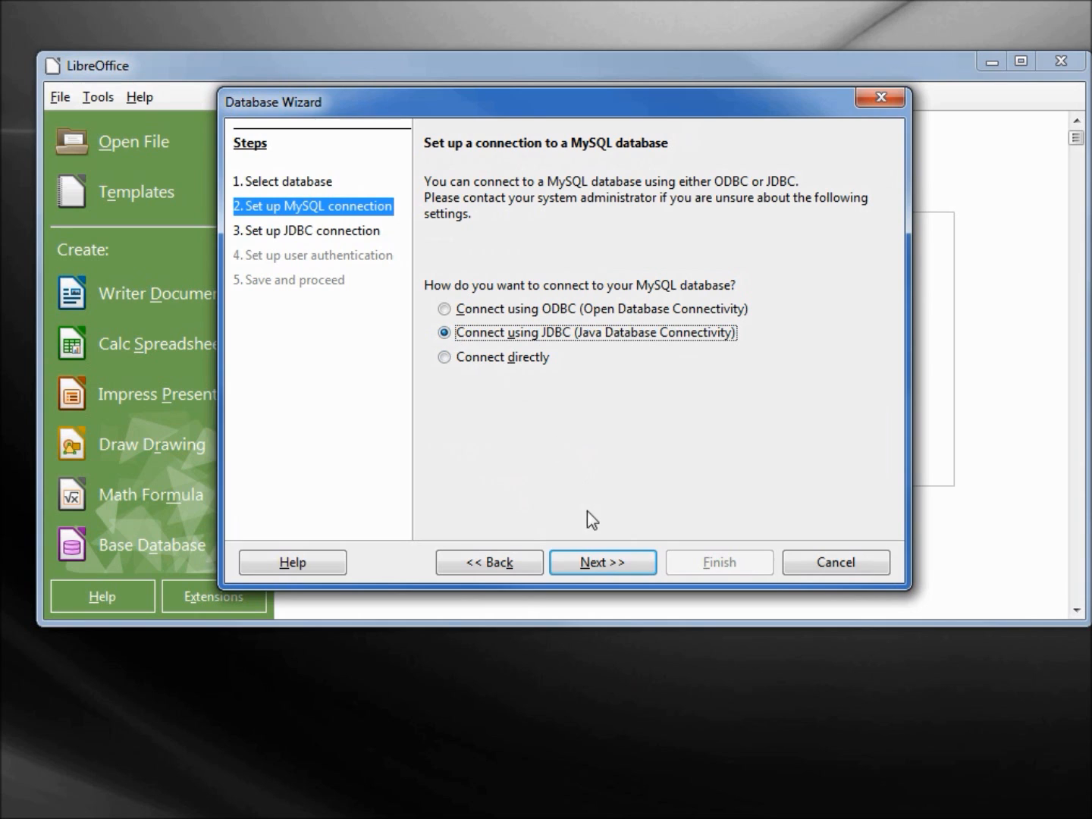
click(602, 561)
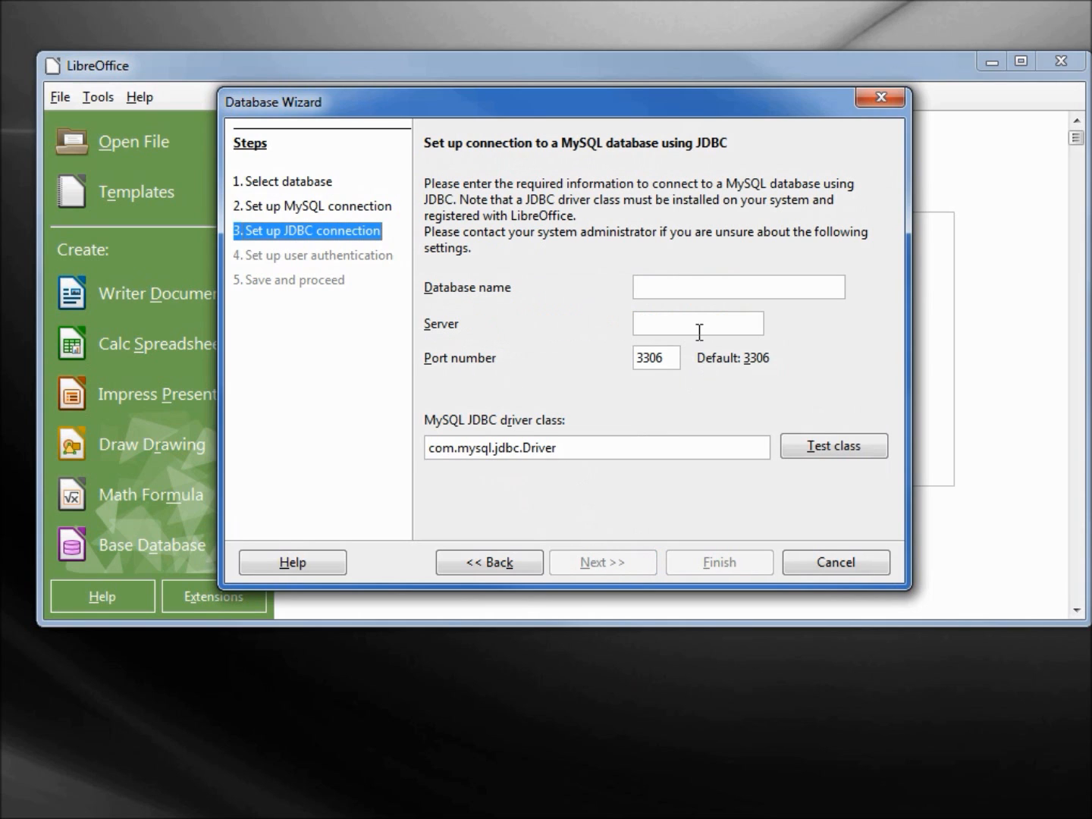
Enter odb84_mysqldb on localhost port 3306 and confirm the JDBC driver class loads successfully.
click(737, 287)
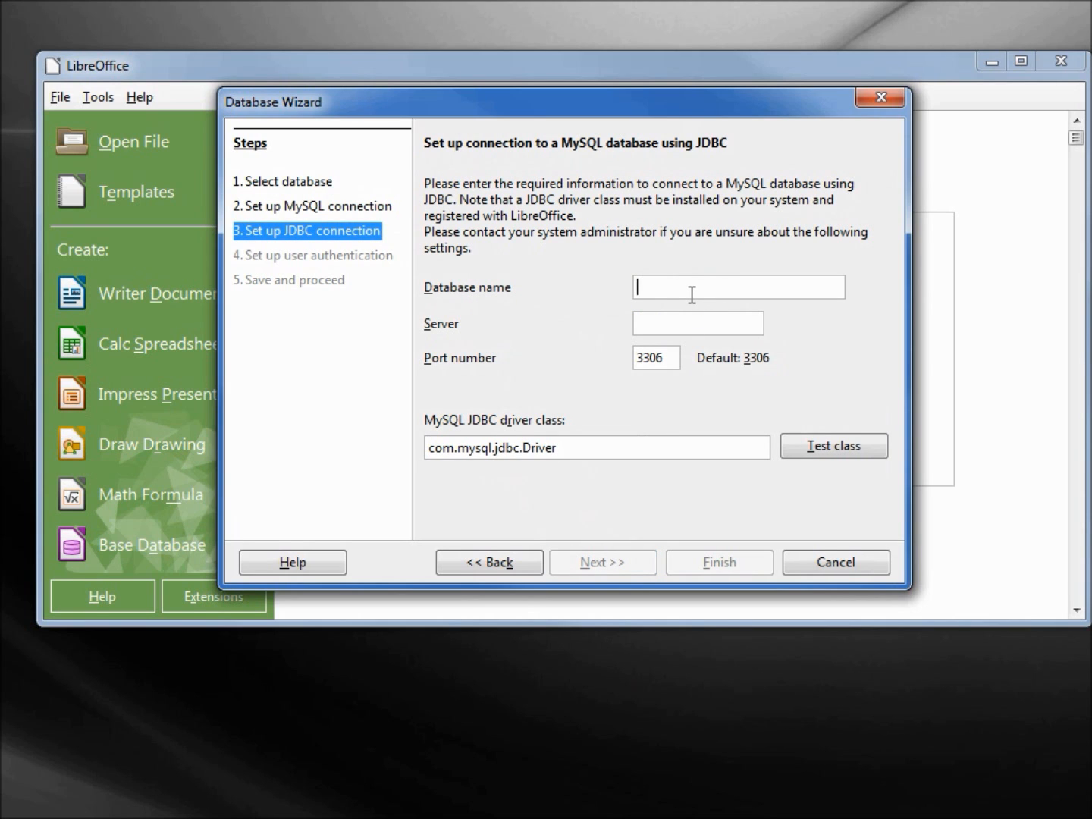
text(odb84_)
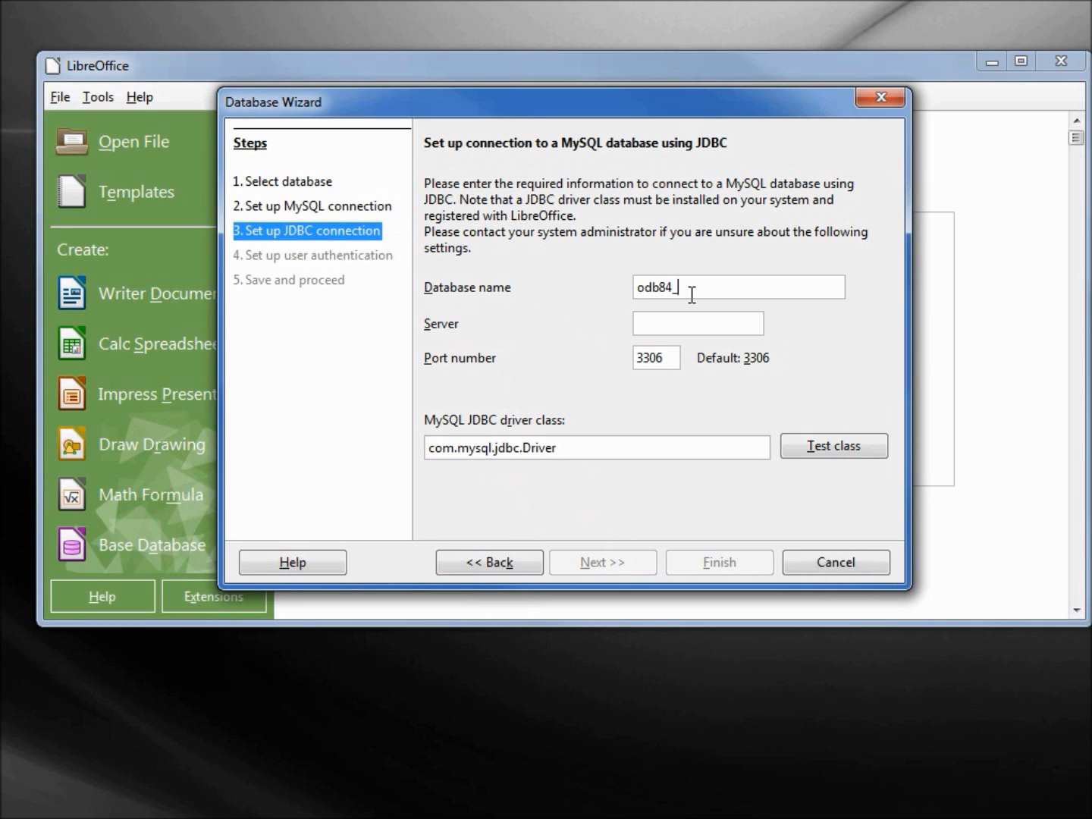
text(mysqld)
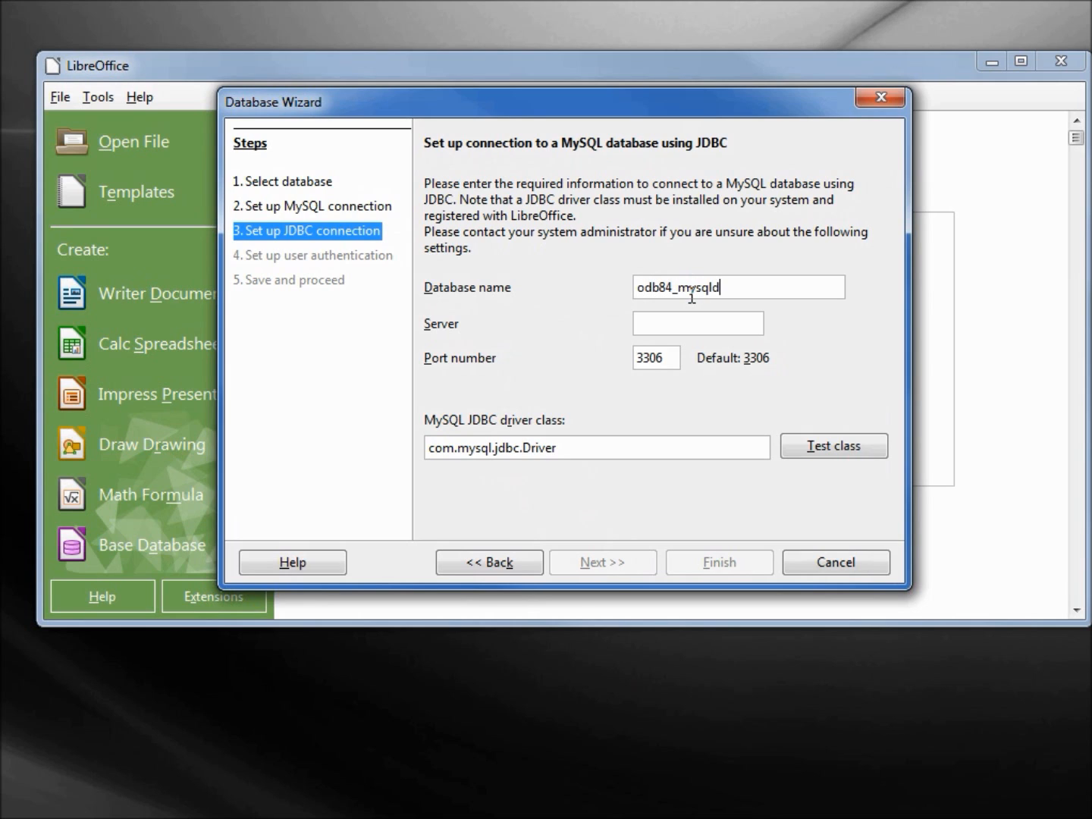
text(loc)
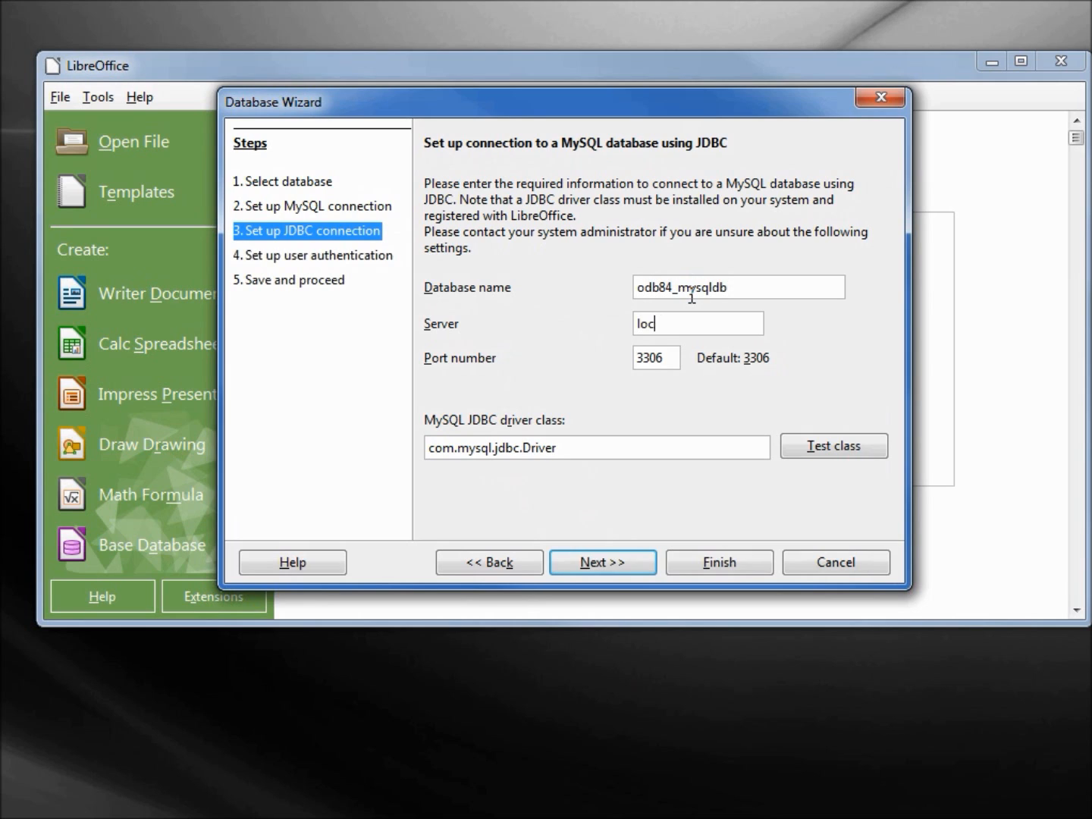
text(alhost)
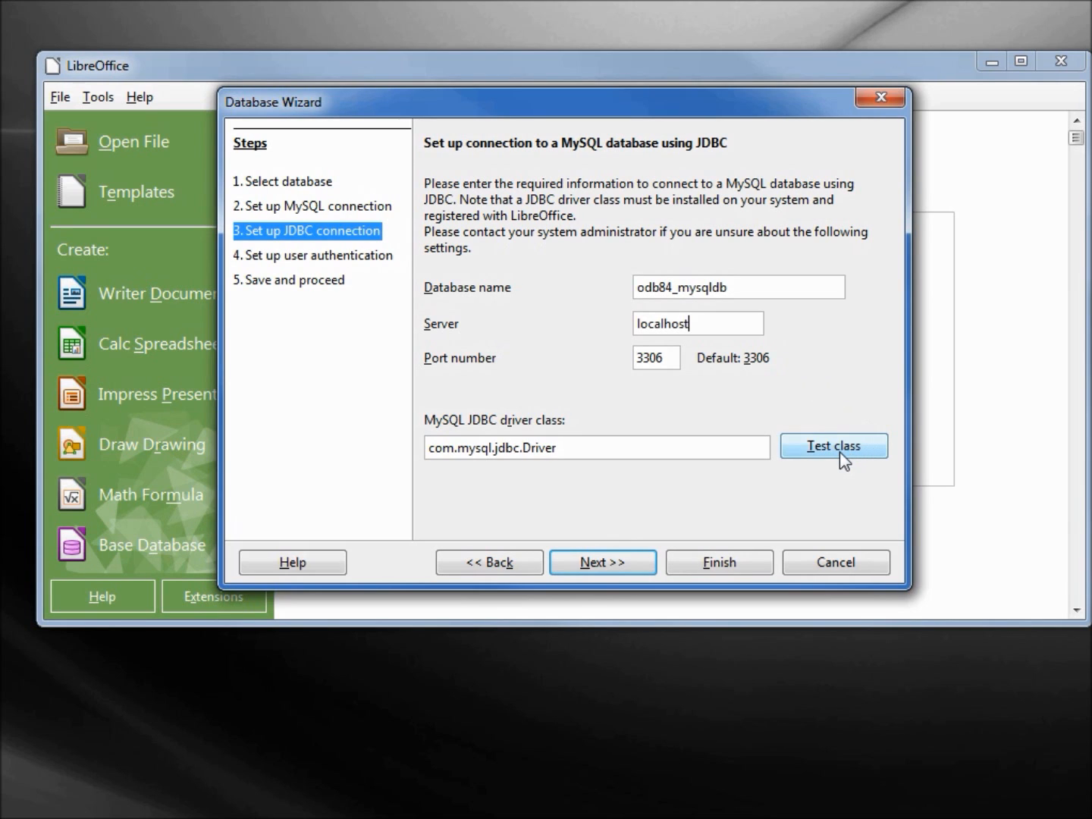
click(834, 446)
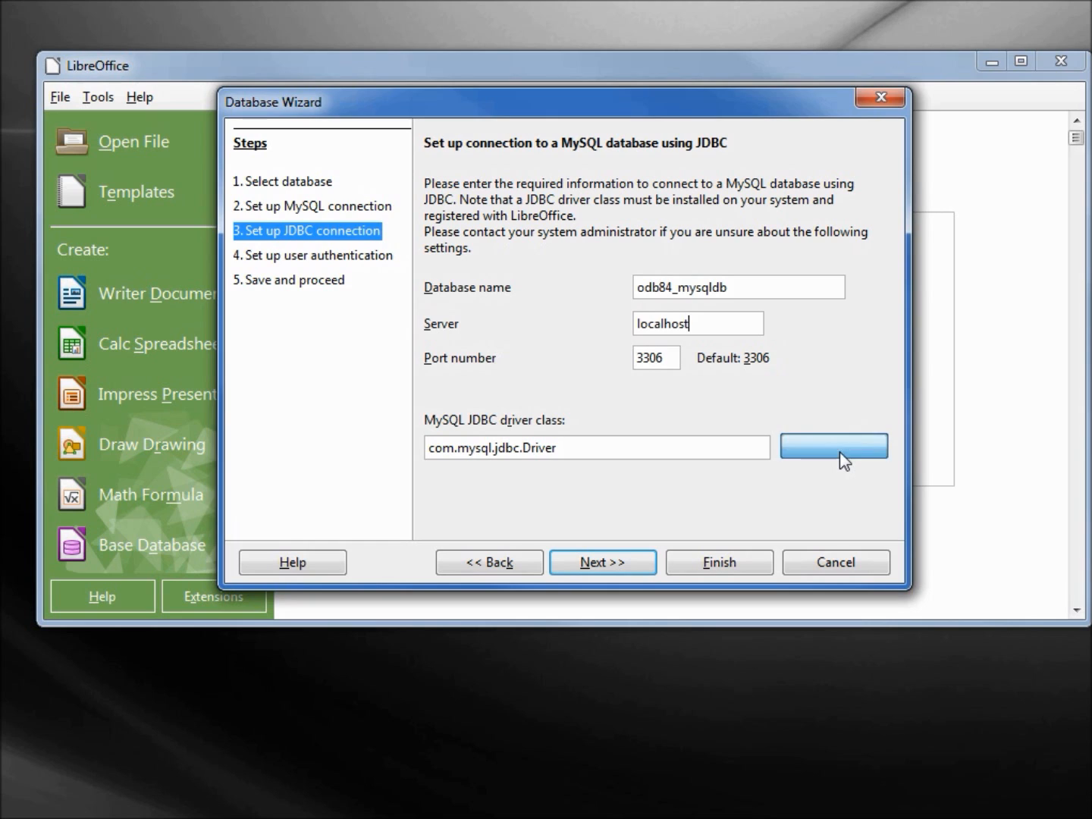
click(834, 446)
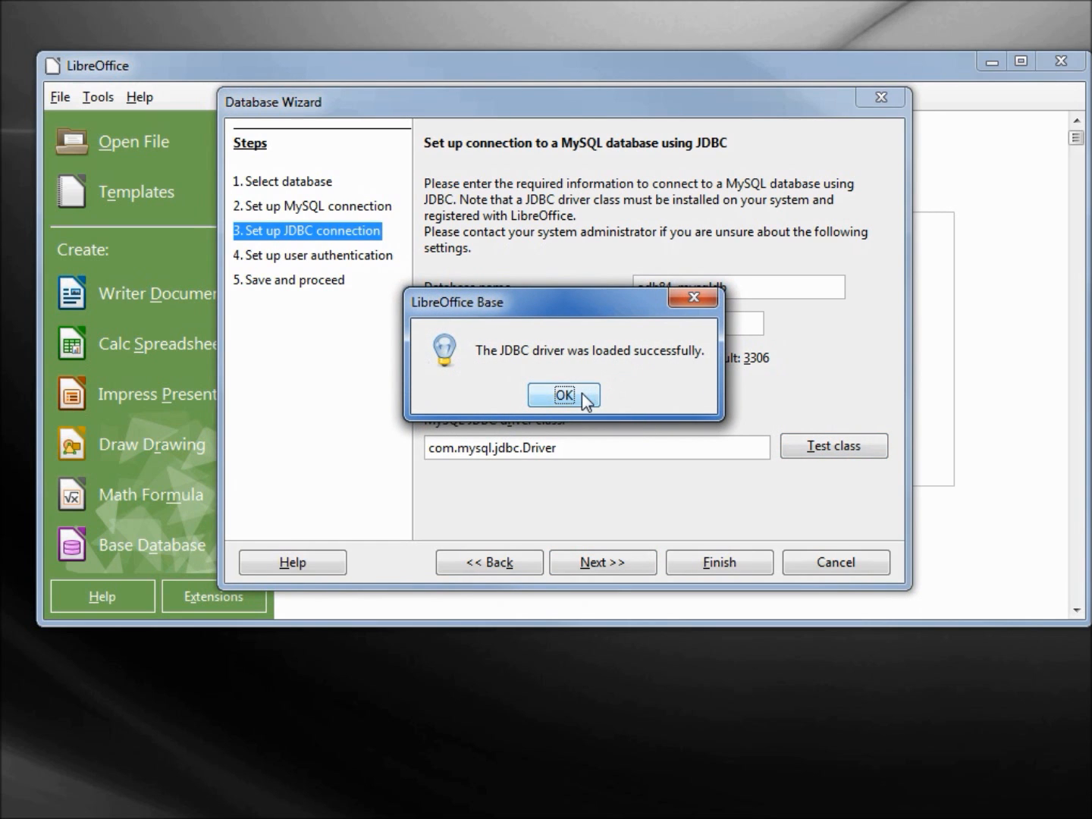
click(563, 395)
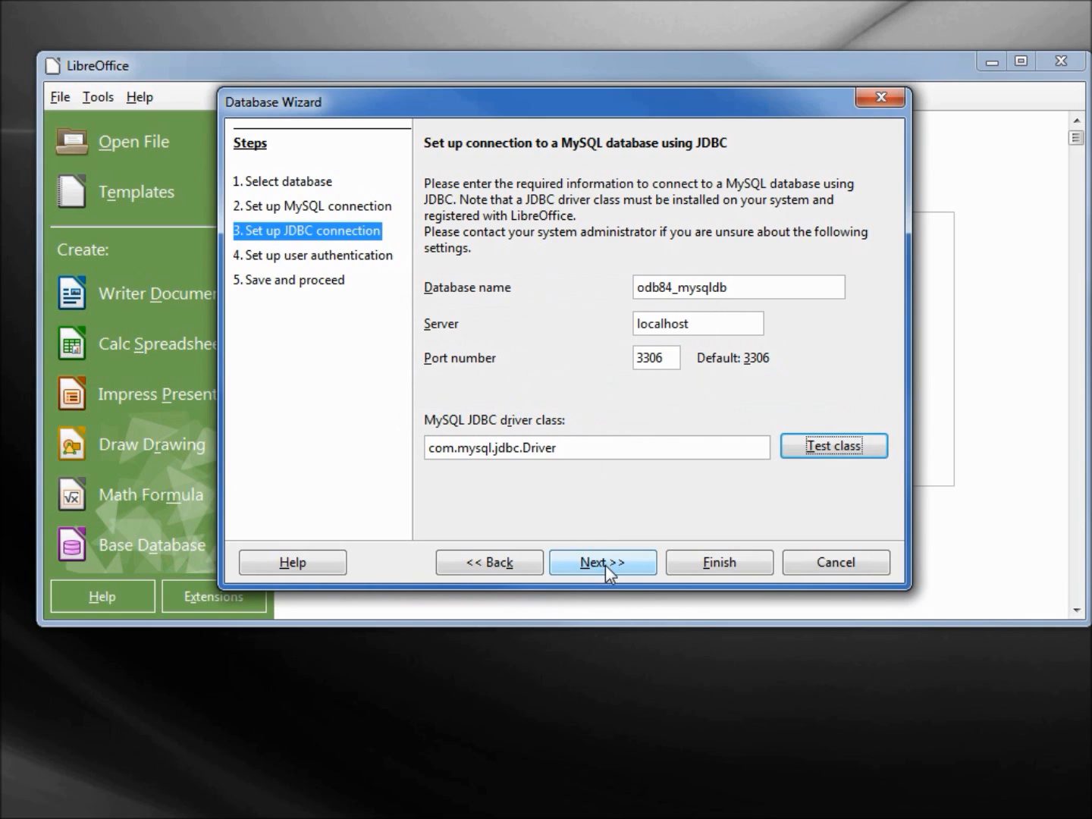
Set user name root with Password required and verify the test connection succeeds.
click(602, 561)
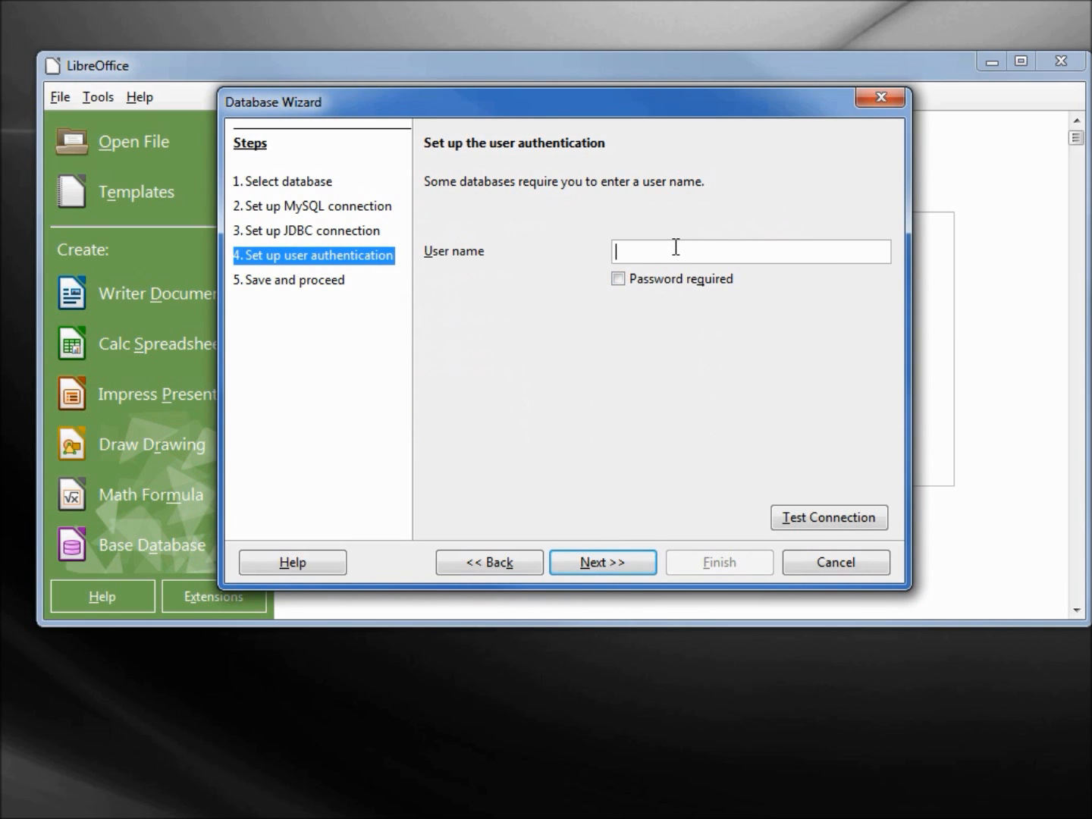
text(root)
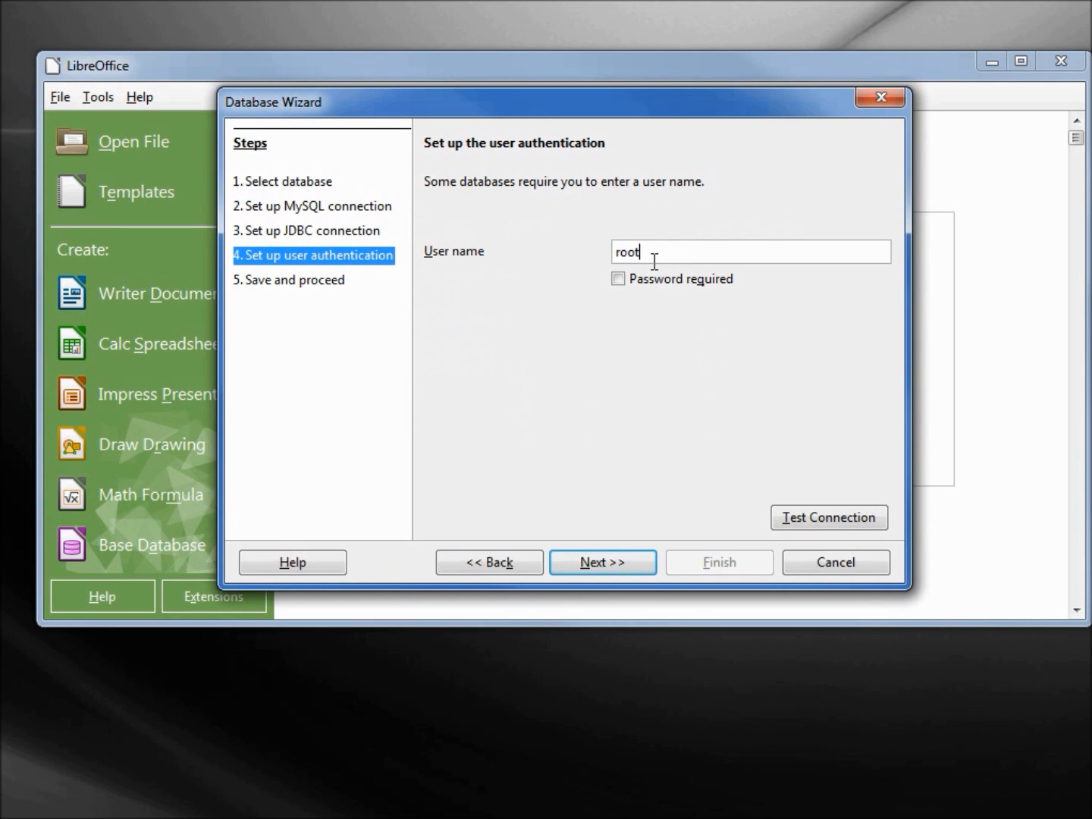
click(619, 279)
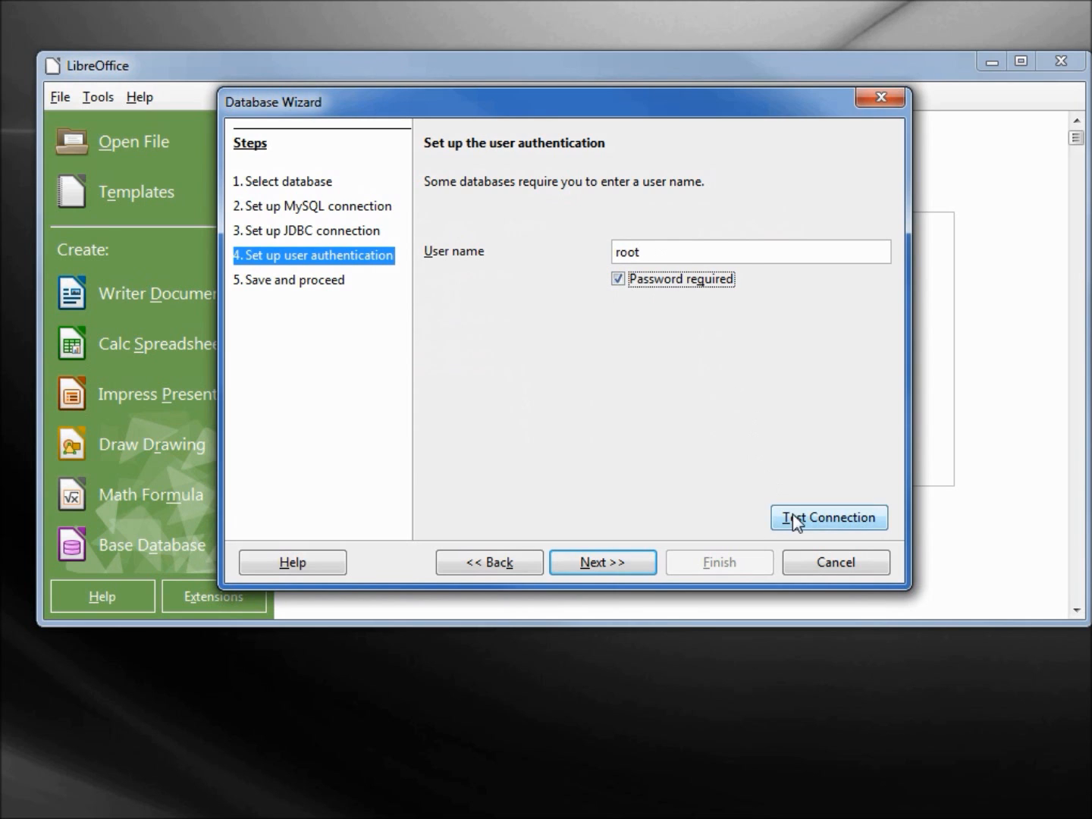
click(828, 517)
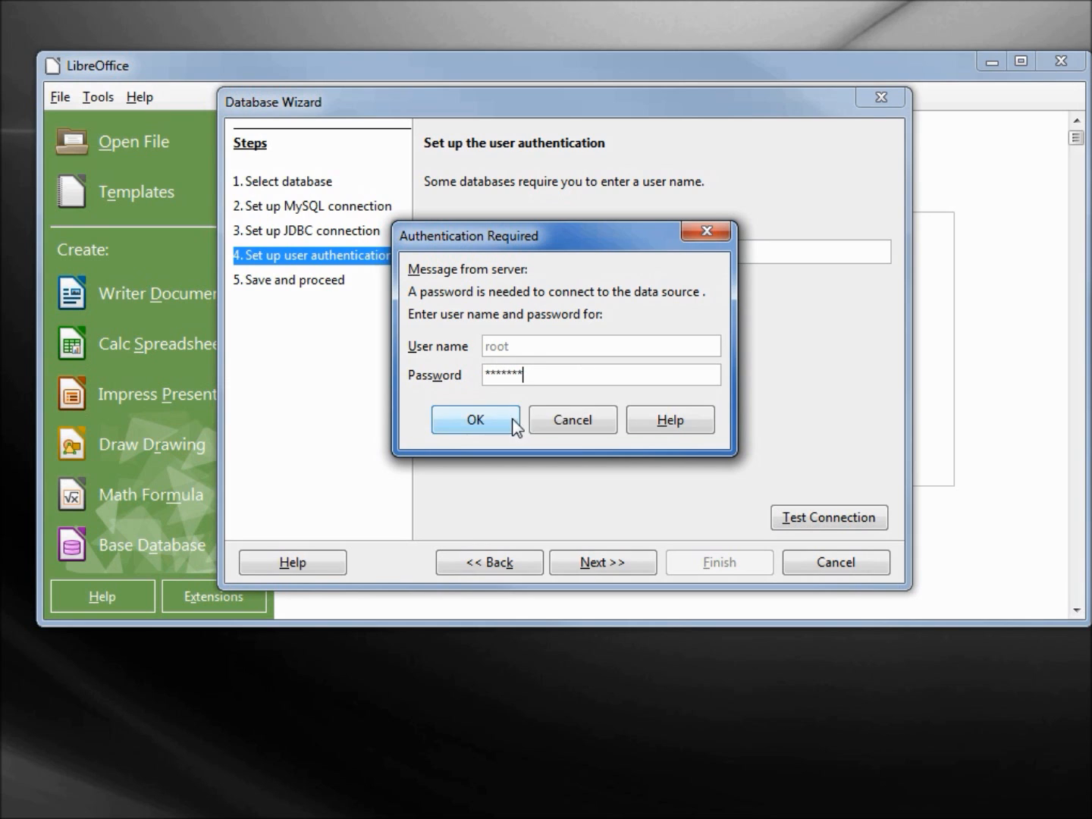
click(475, 419)
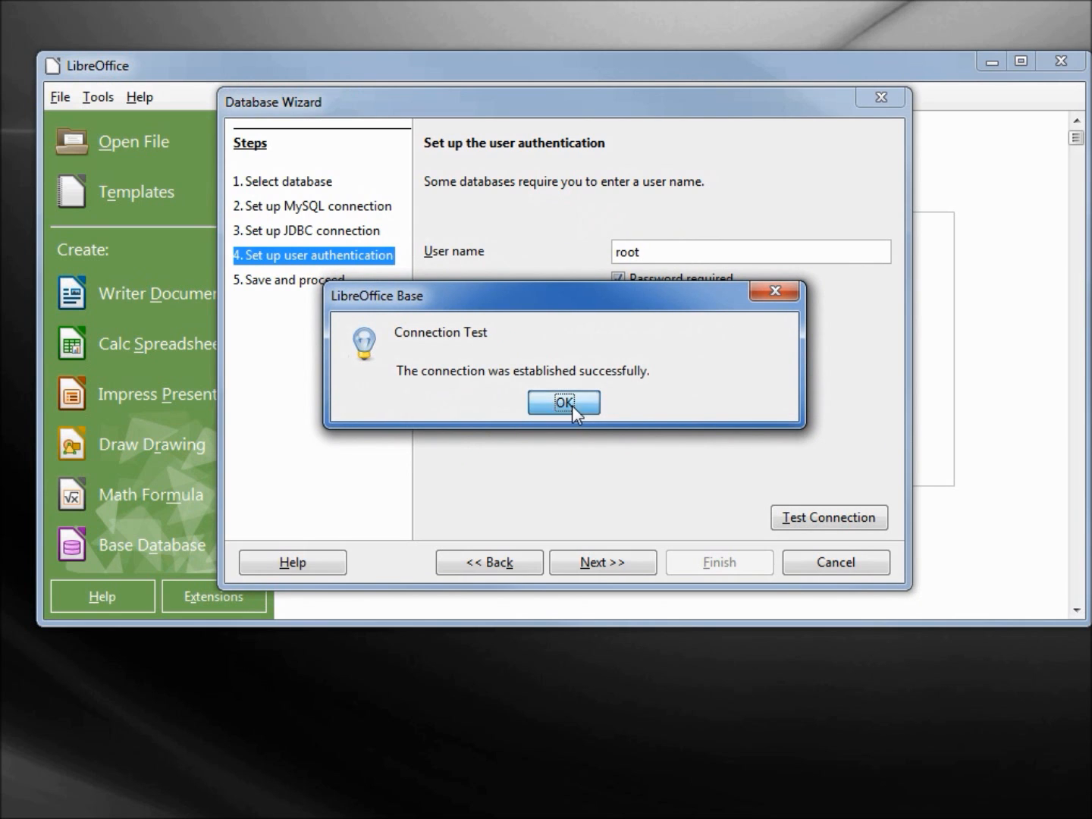
click(562, 401)
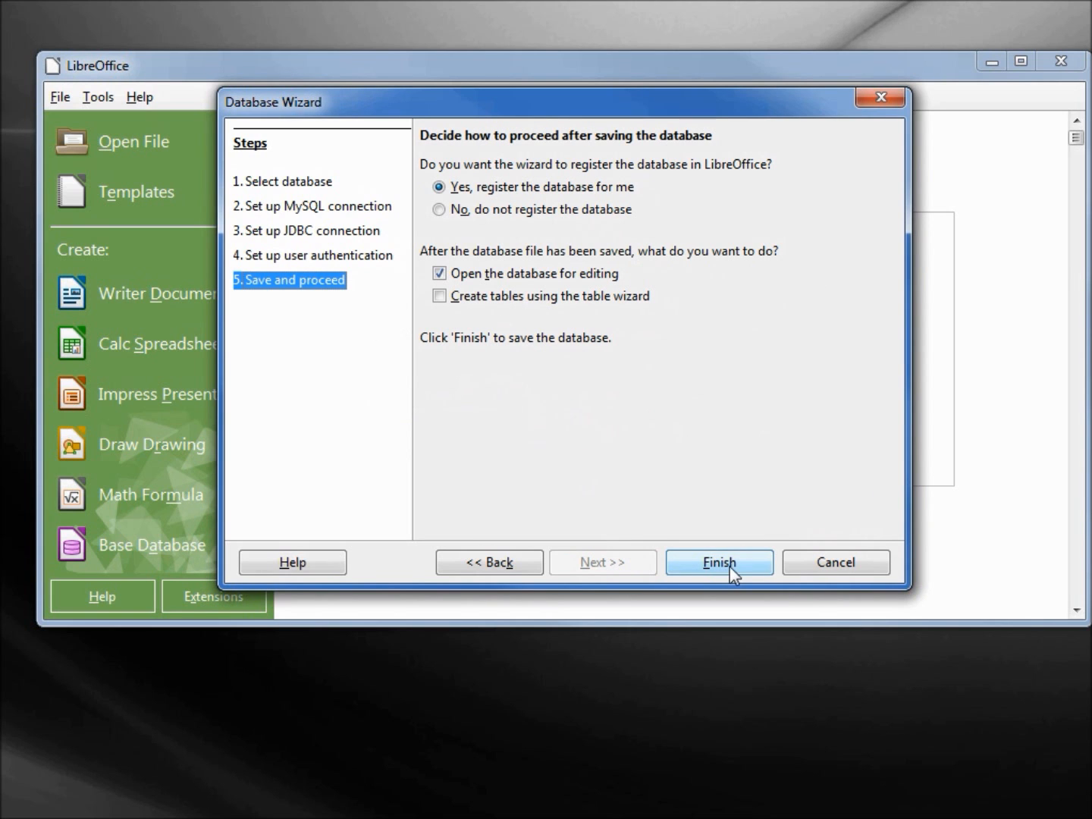
Finish the wizard and save the database as odb84_mysqldb.odb on the Desktop.
click(719, 561)
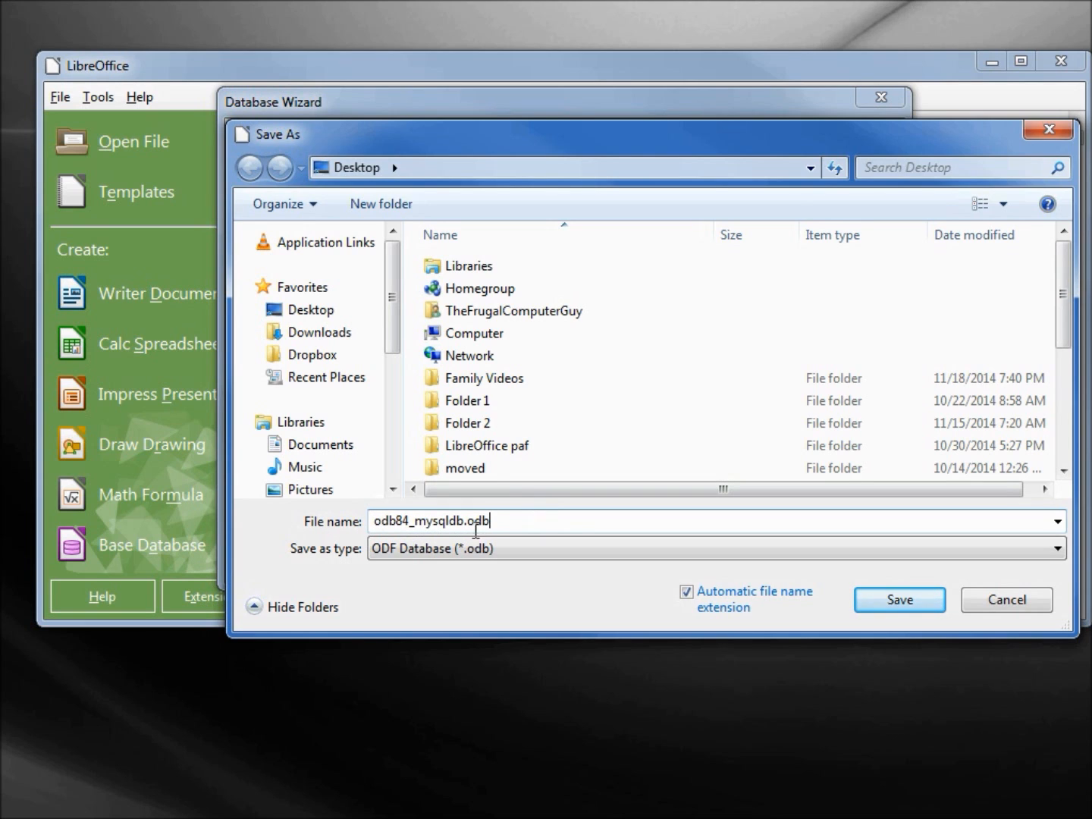
click(712, 549)
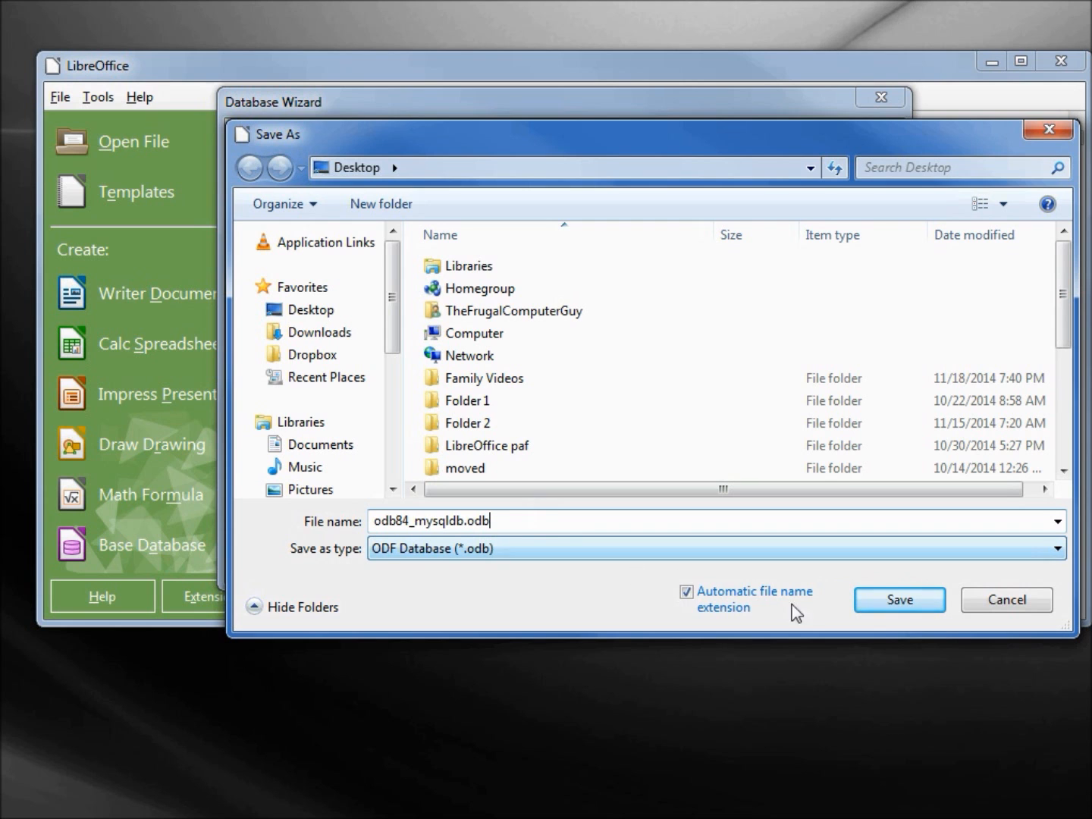
click(898, 601)
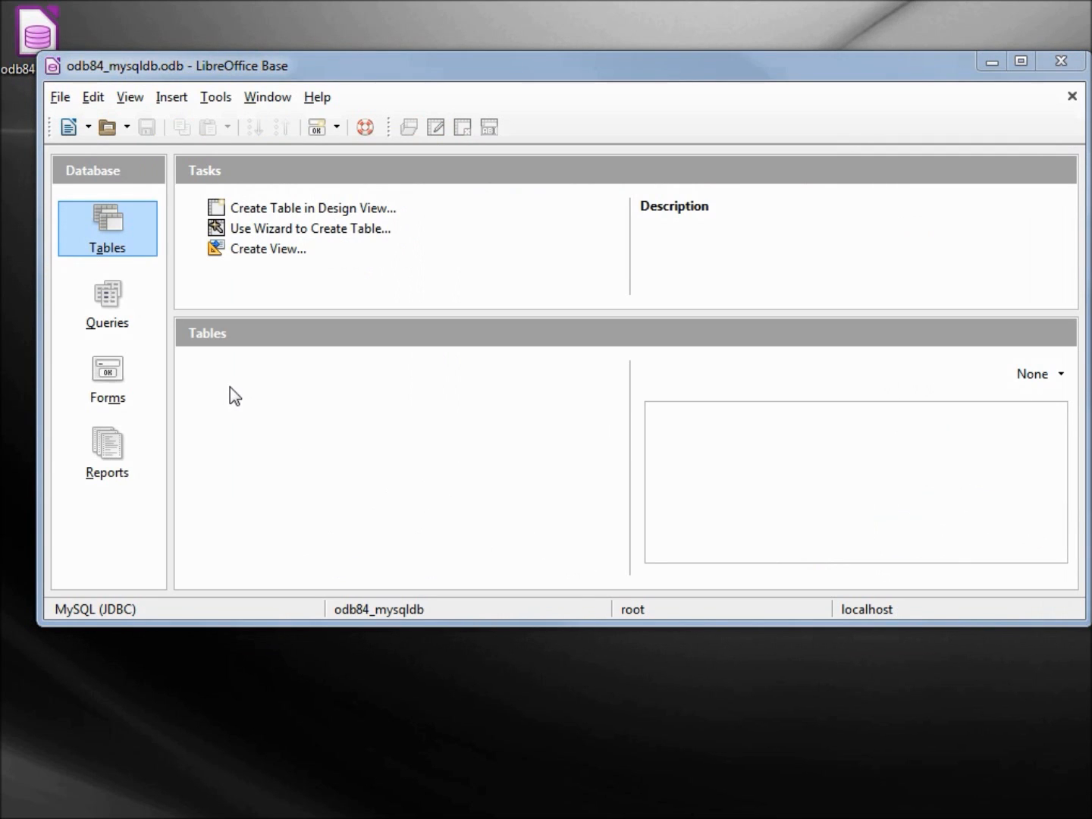
mouse_move(230, 290)
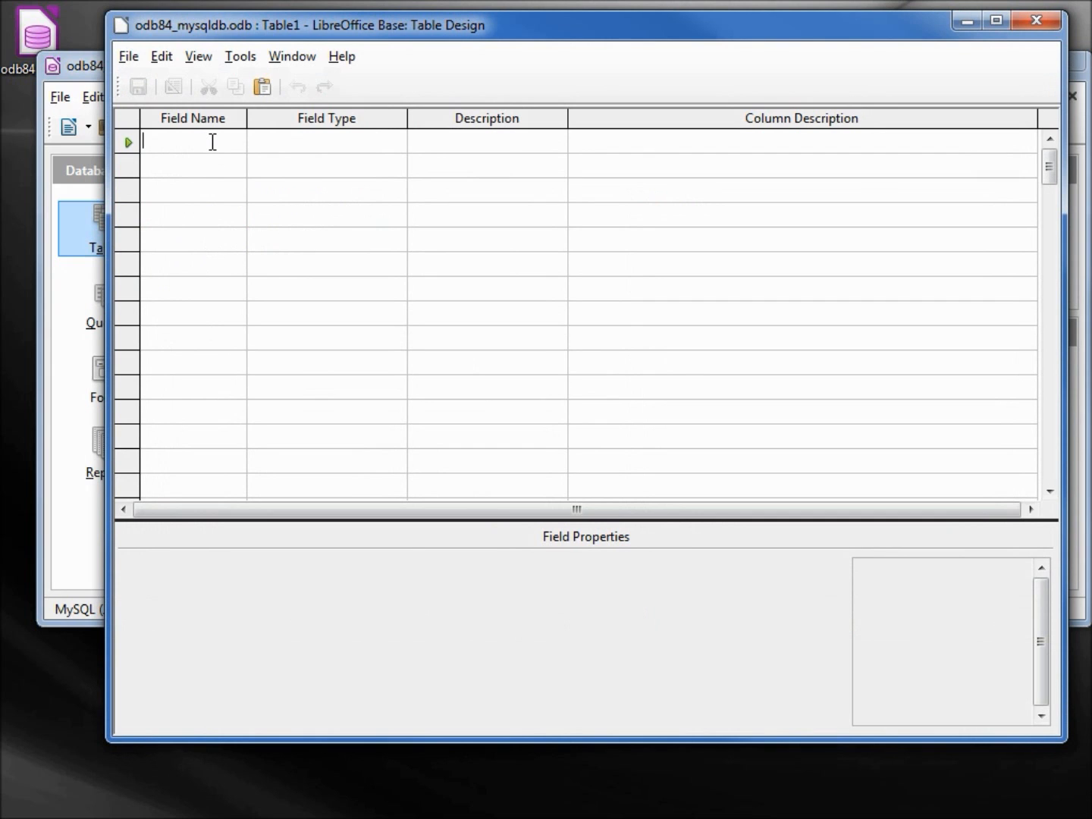
Add fields emp-ID (Integer) and emp-Name (Text) in Table Design.
text(emp)
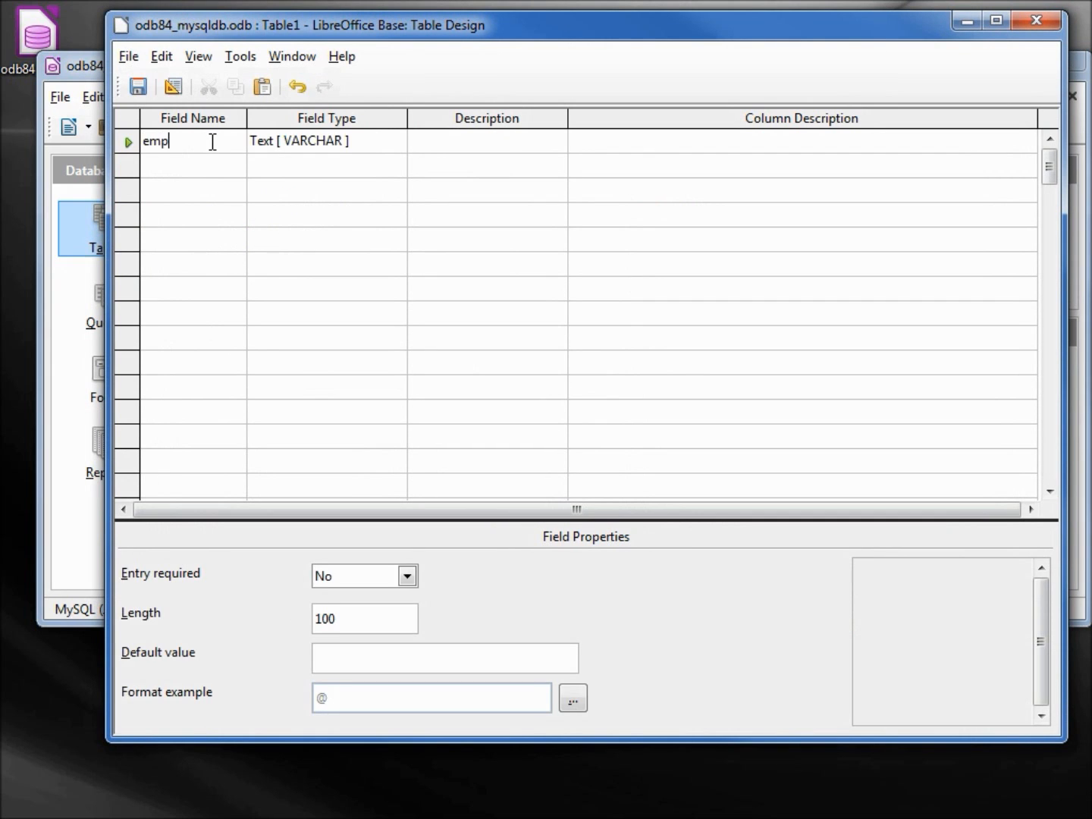
text(-ID)
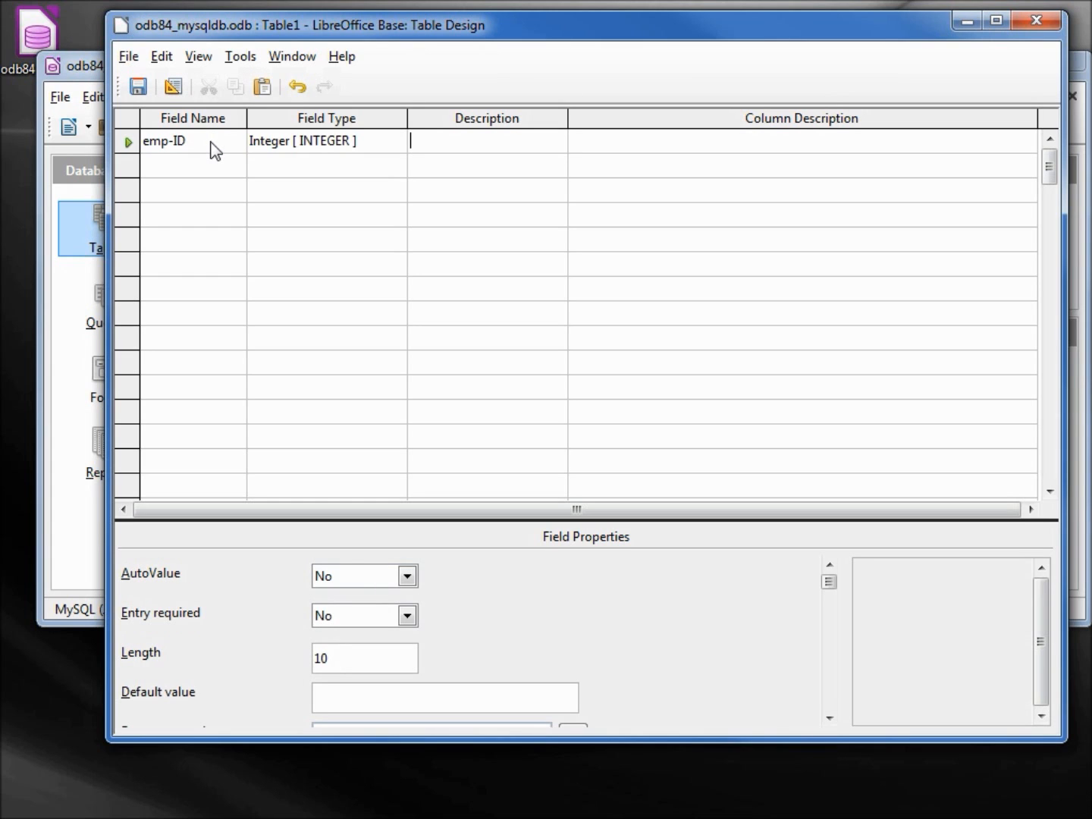
text(emp-N)
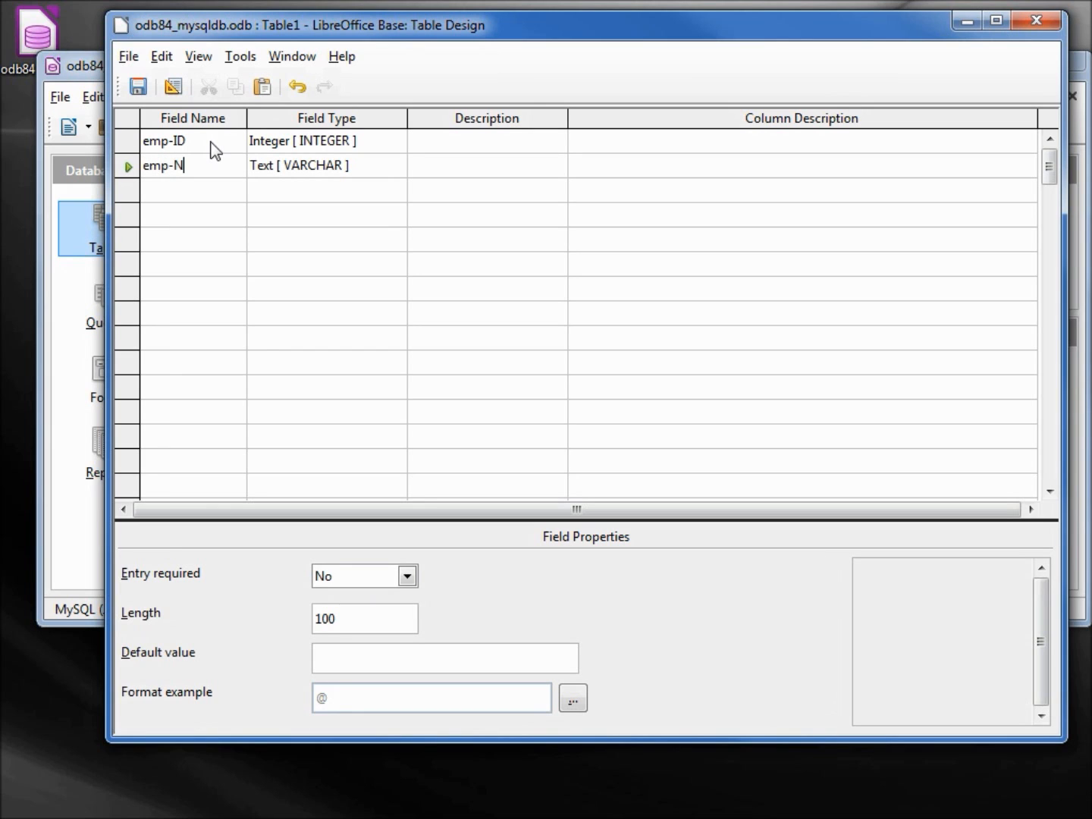
text(ame)
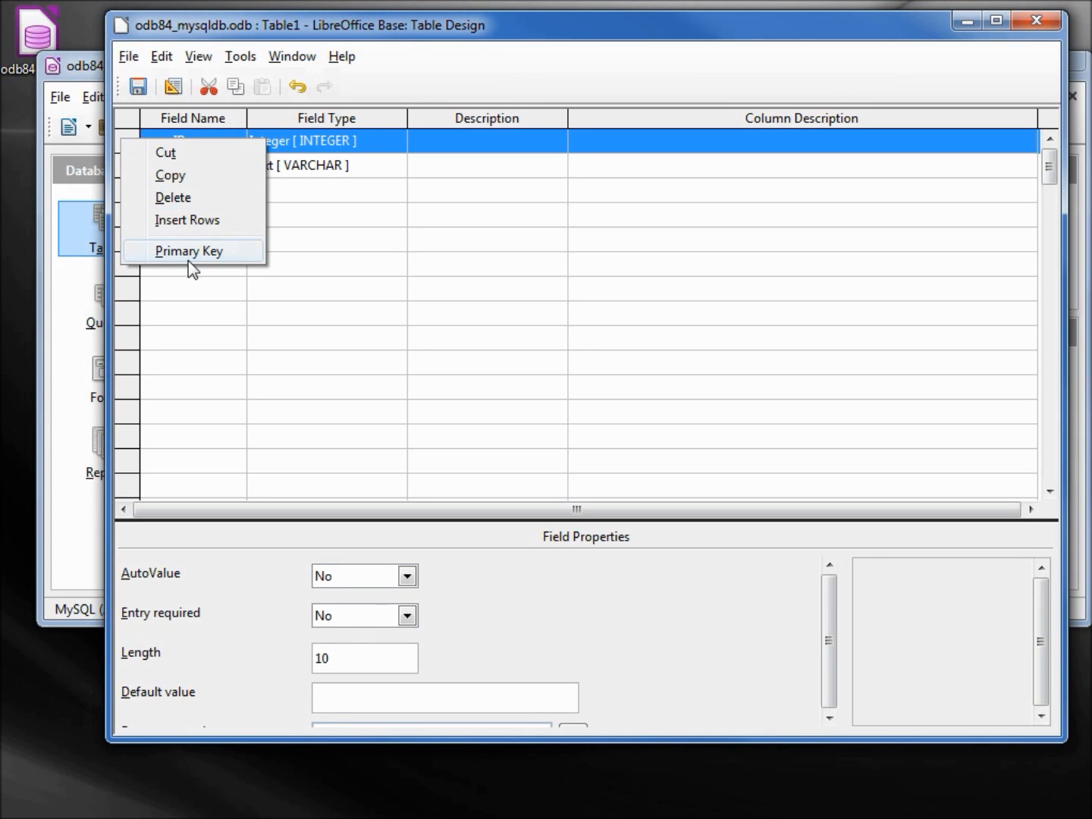
Make emp-ID the primary key with AutoValue Yes and save the table design.
click(188, 250)
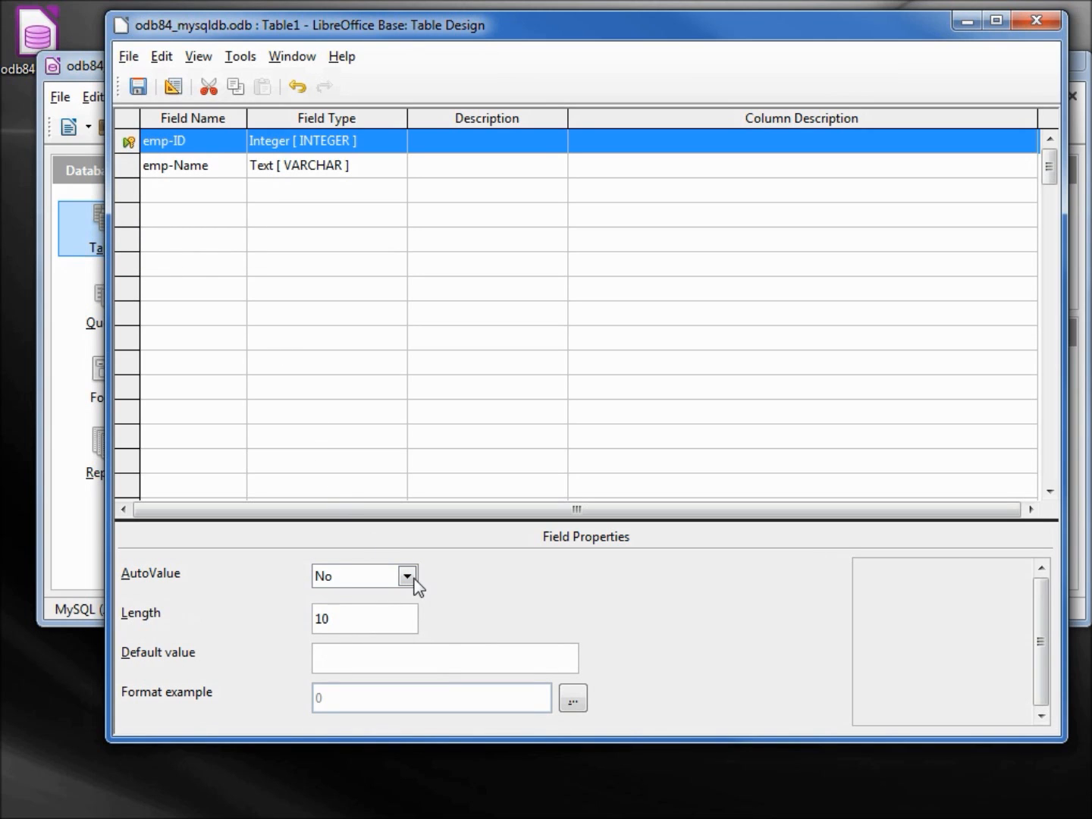
click(364, 575)
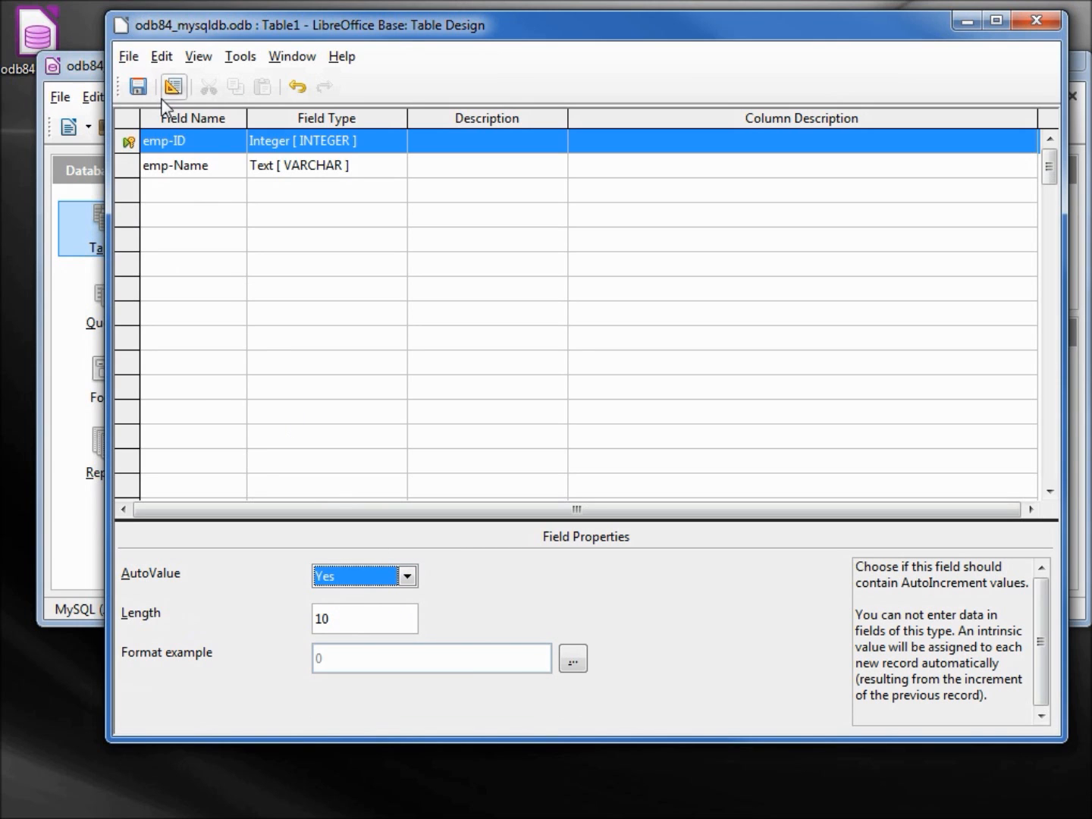
click(137, 85)
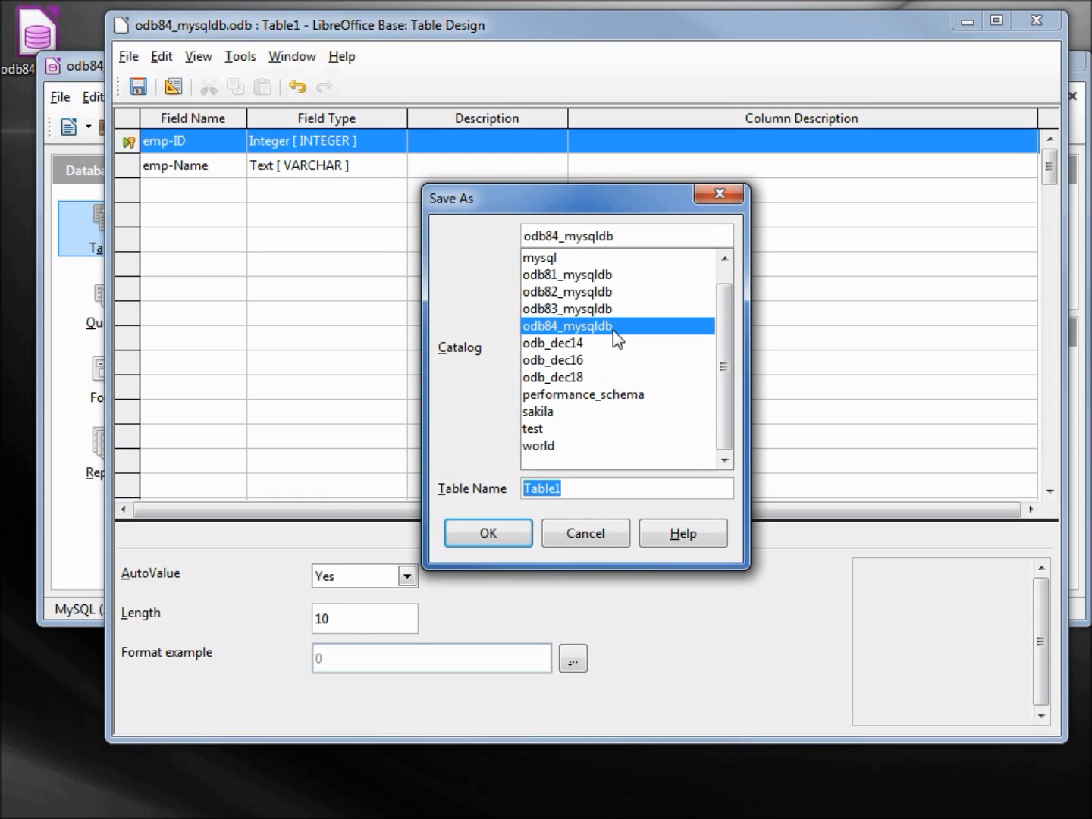
Save the table as tbl_emp in the odb84_mysqldb catalog.
click(599, 488)
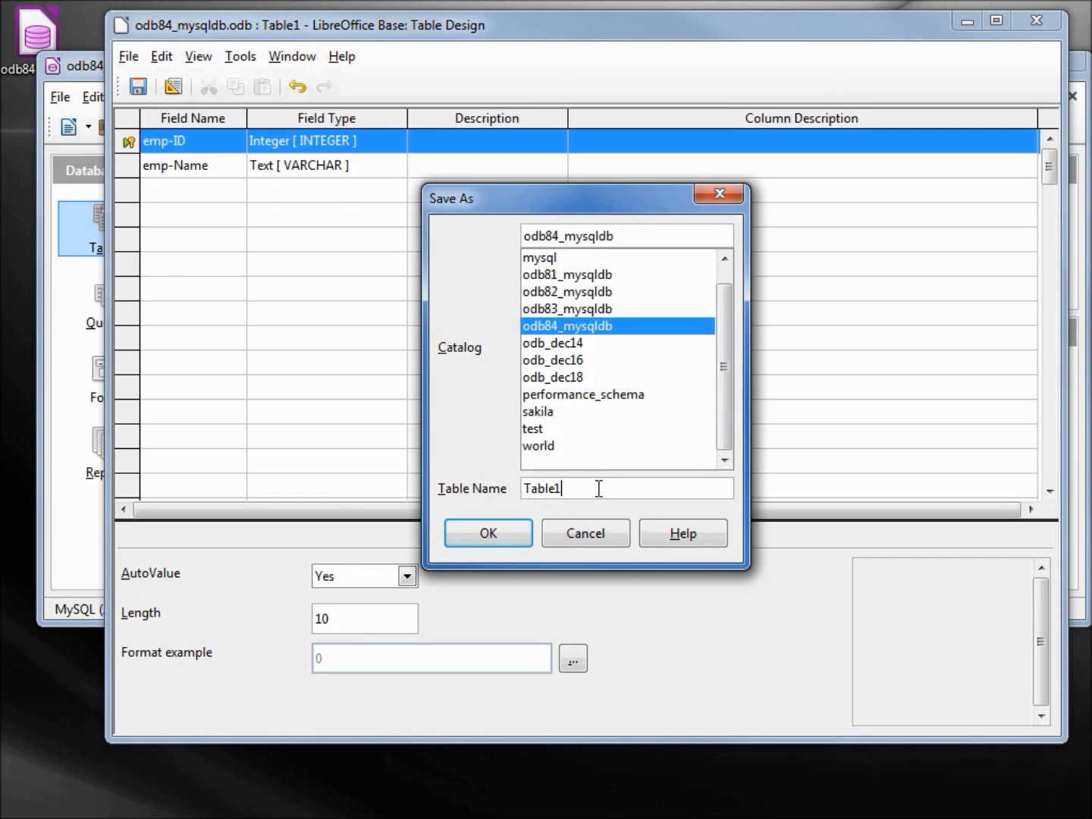
text(tbl)
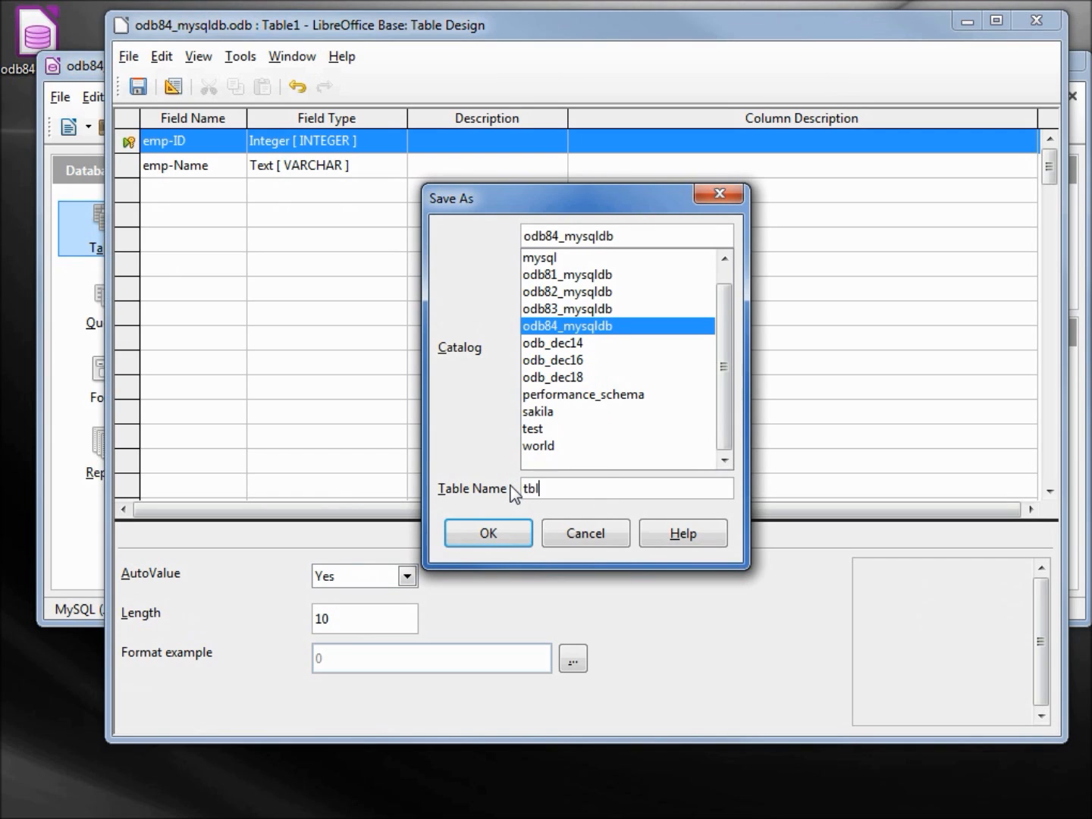
text(_emp)
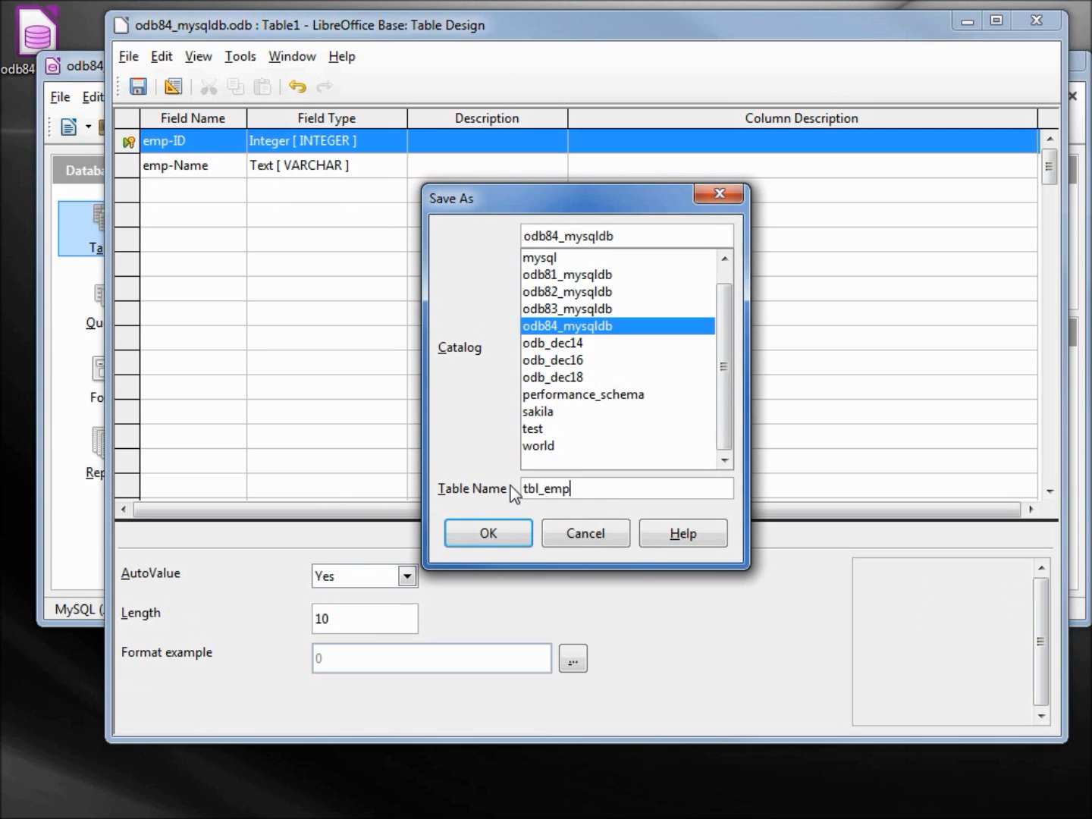
click(488, 534)
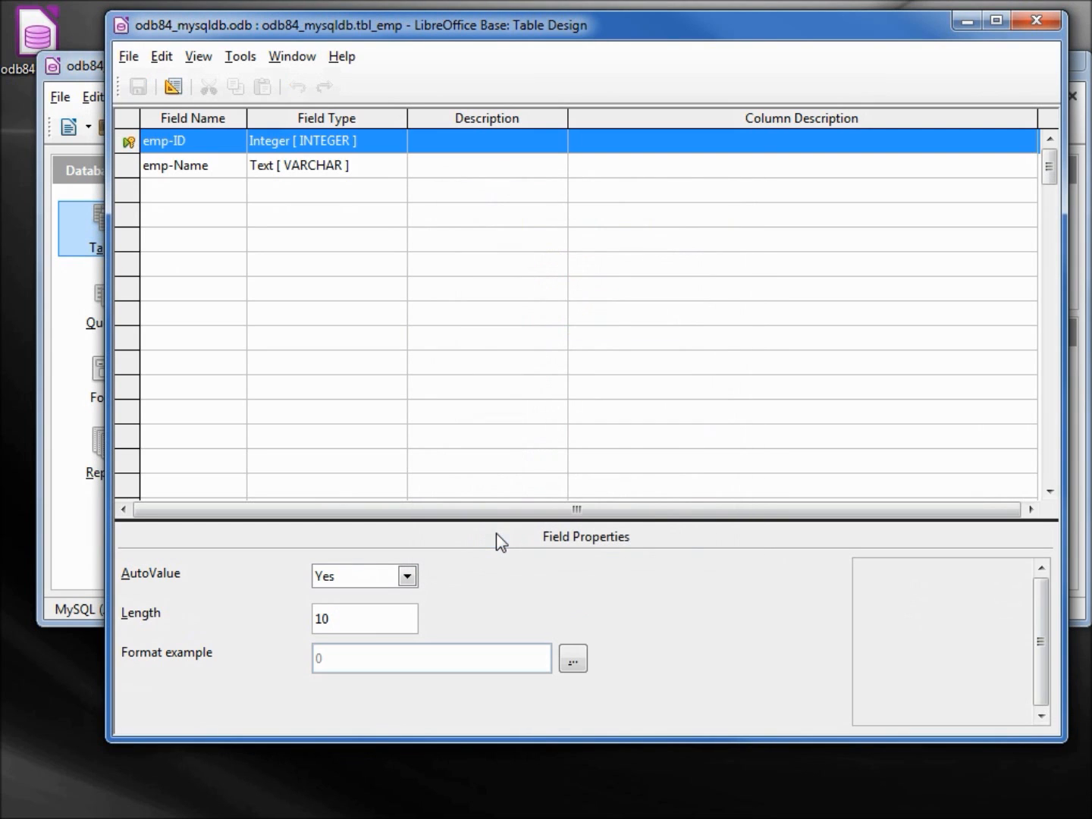
Close the table design window without saving again.
click(1037, 22)
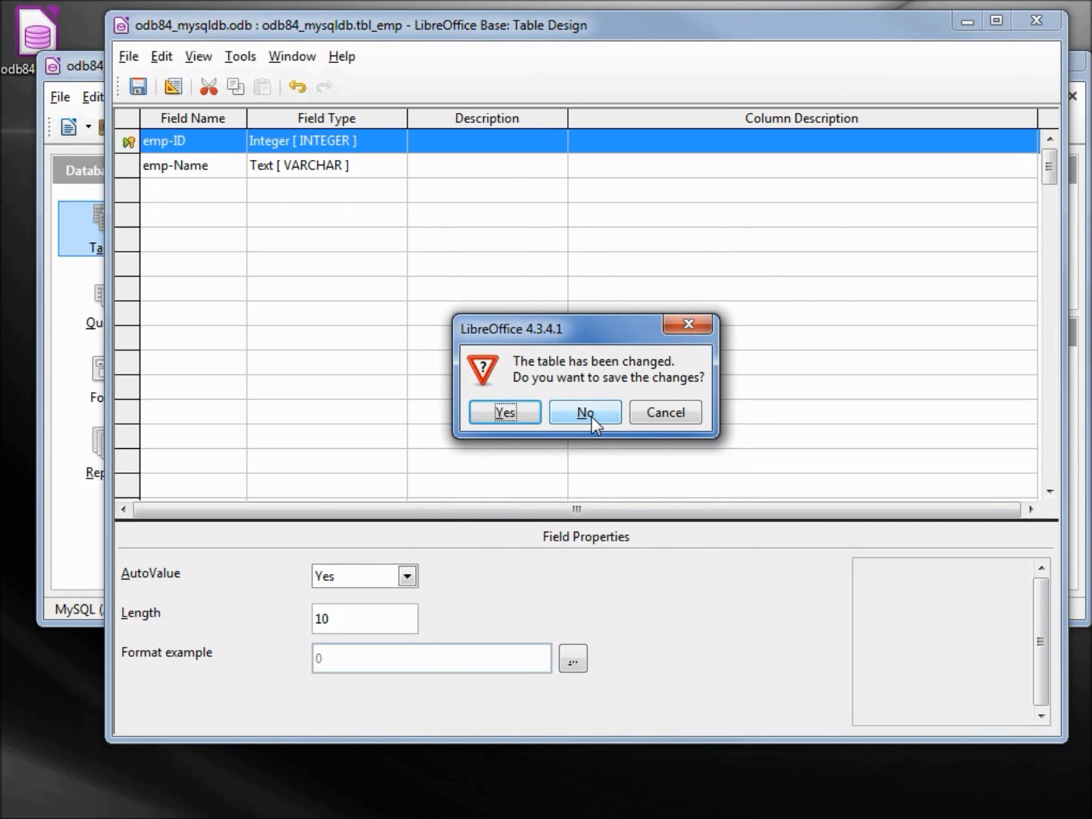
click(584, 413)
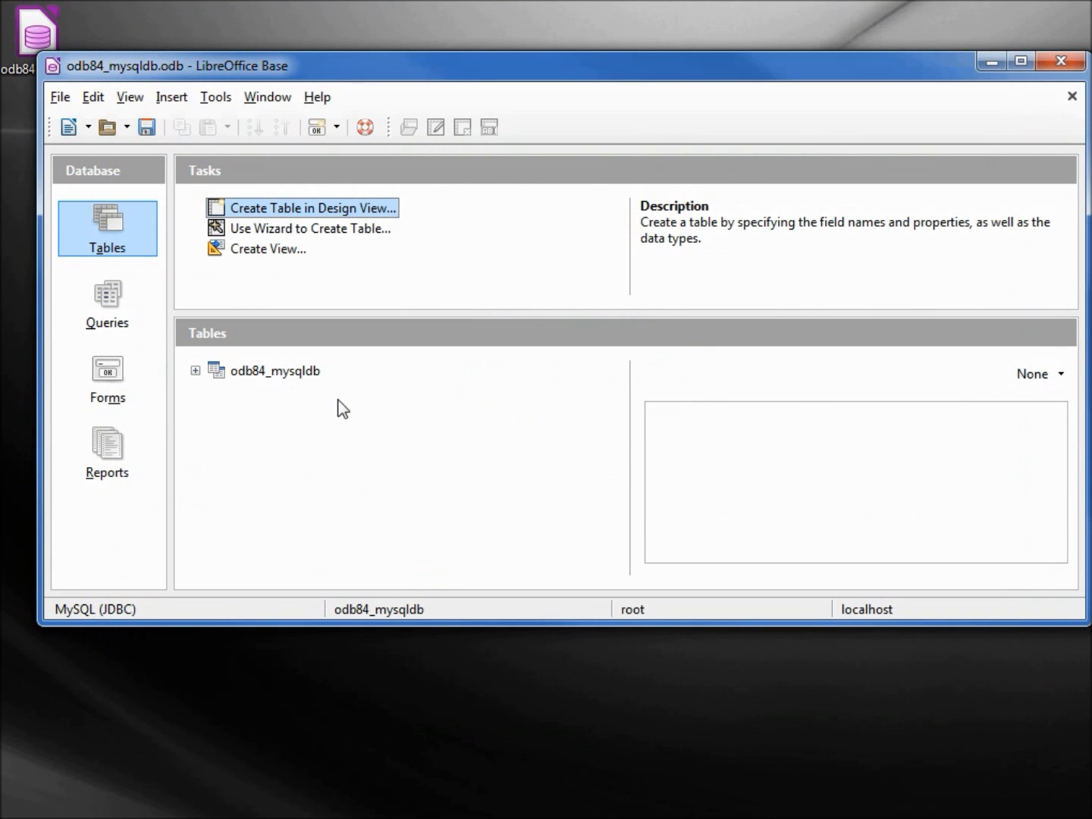
mouse_move(261, 379)
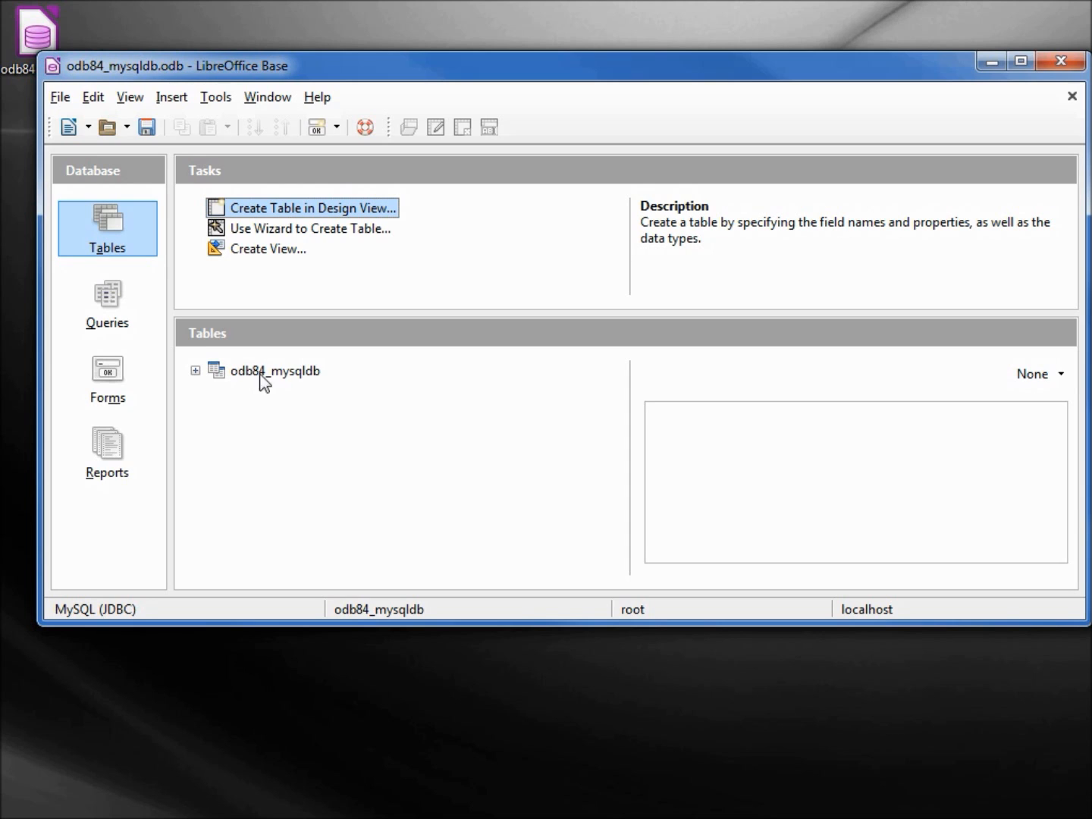
Expand odb84_mysqldb to reveal tbl_emp and start a blank table in Design View.
click(196, 370)
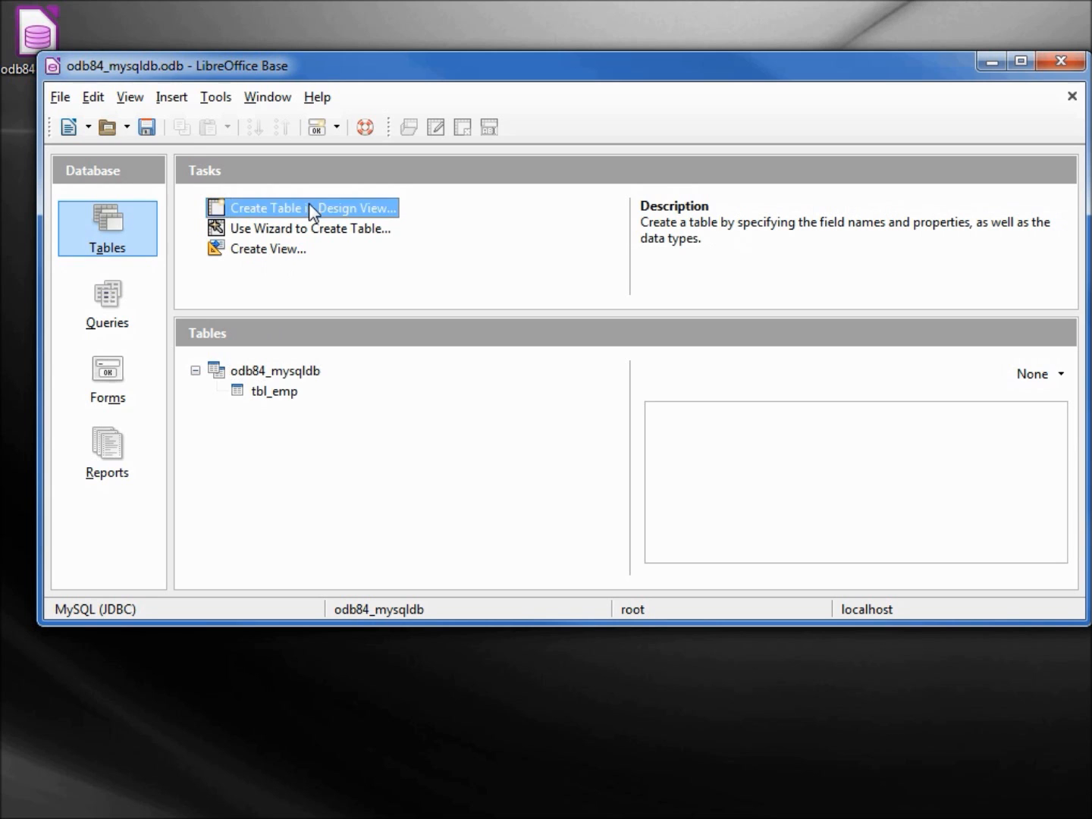
double_click(311, 207)
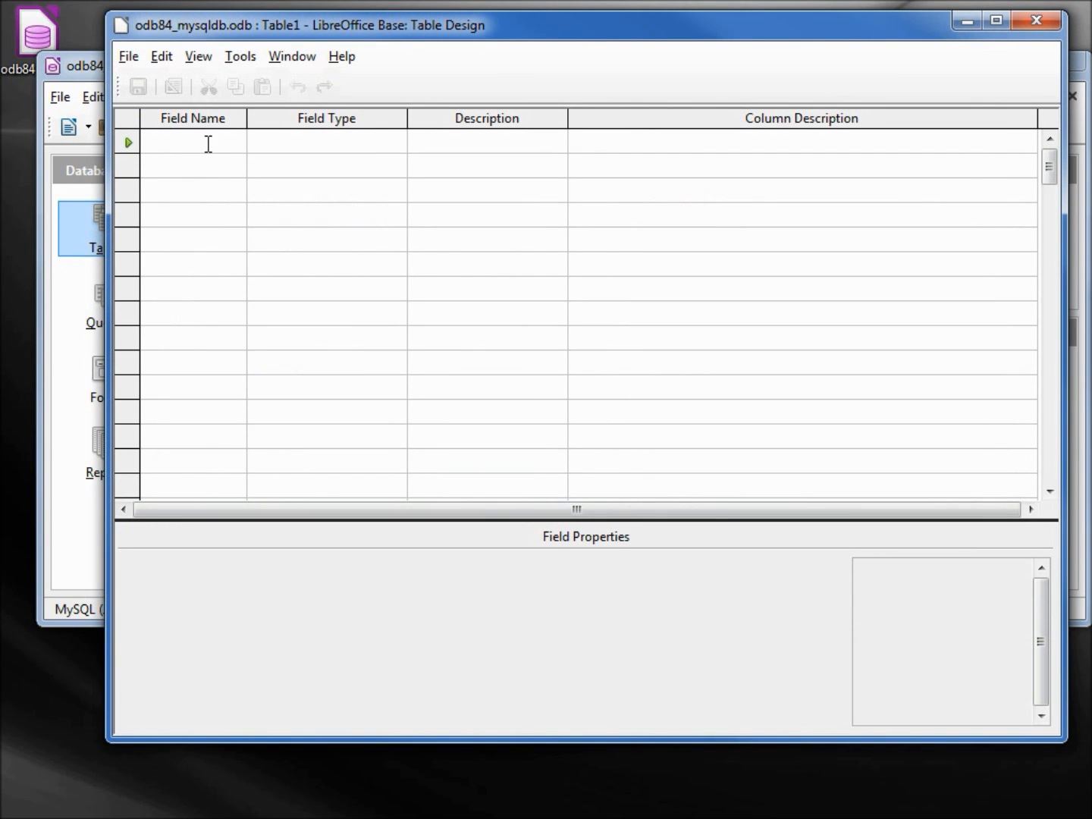
Add fields phn-ID (Integer), phn-Number (VARCHAR) and emp-ID (Integer).
text(p)
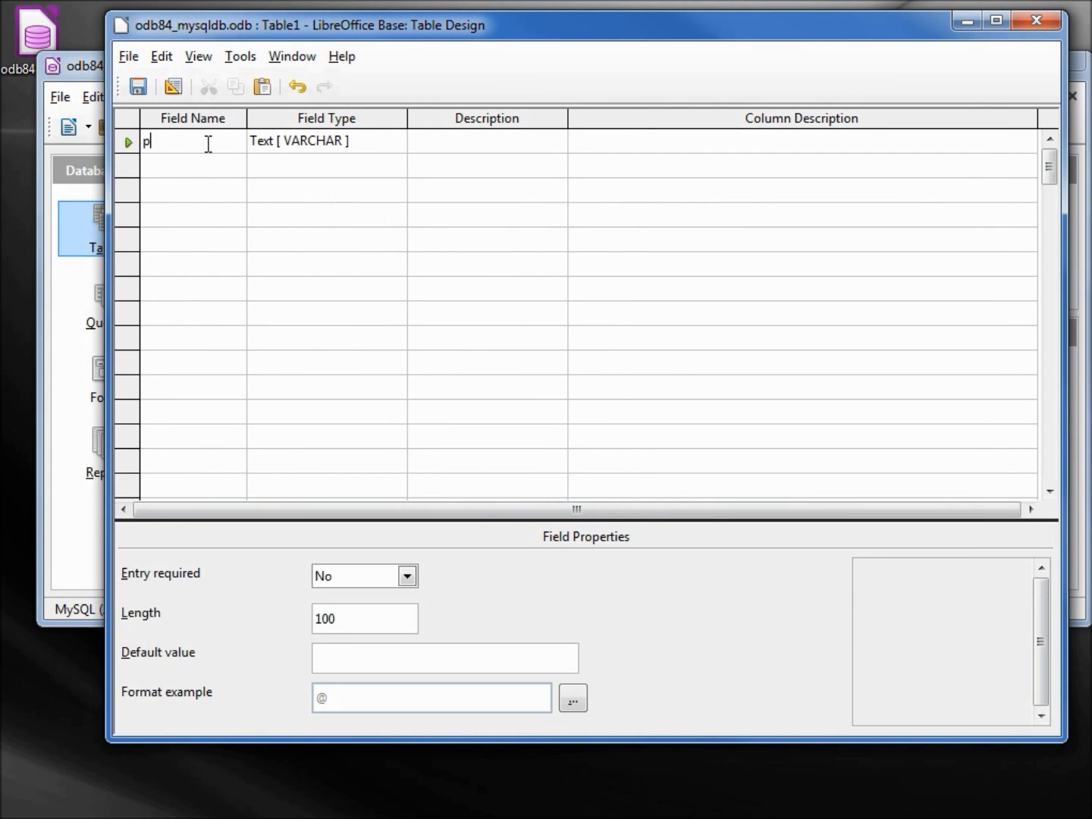
text(hn-ID)
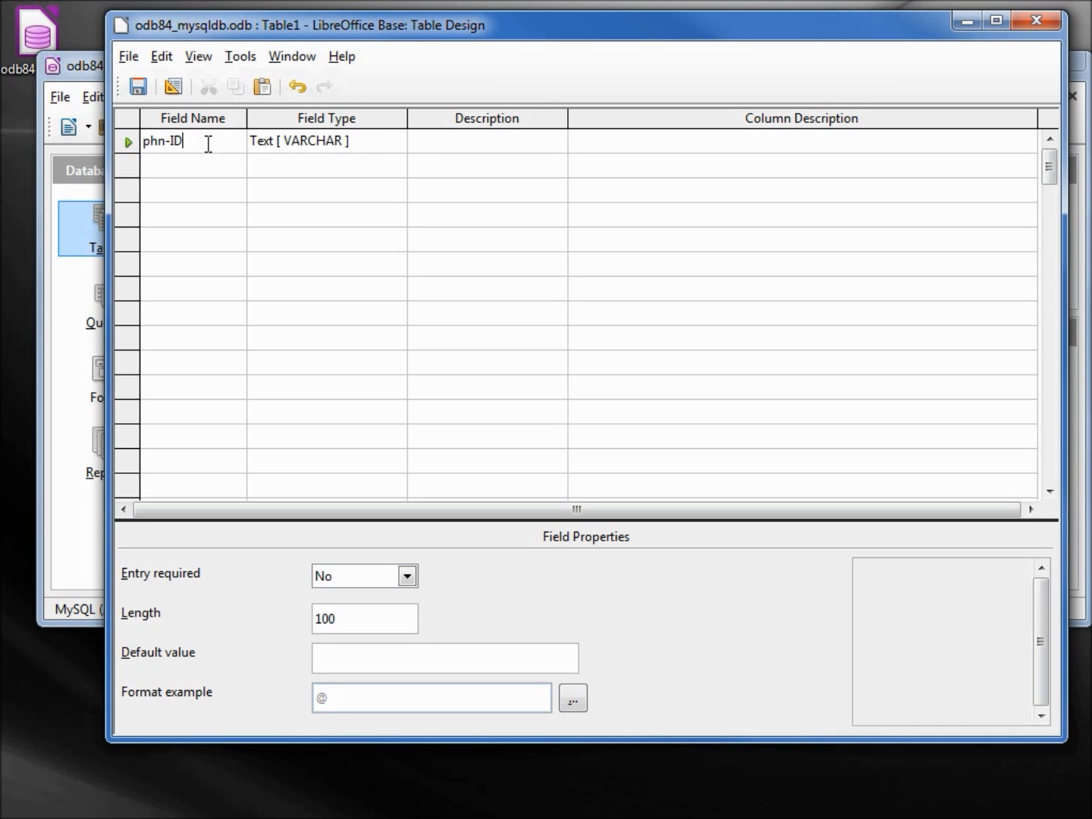
click(326, 141)
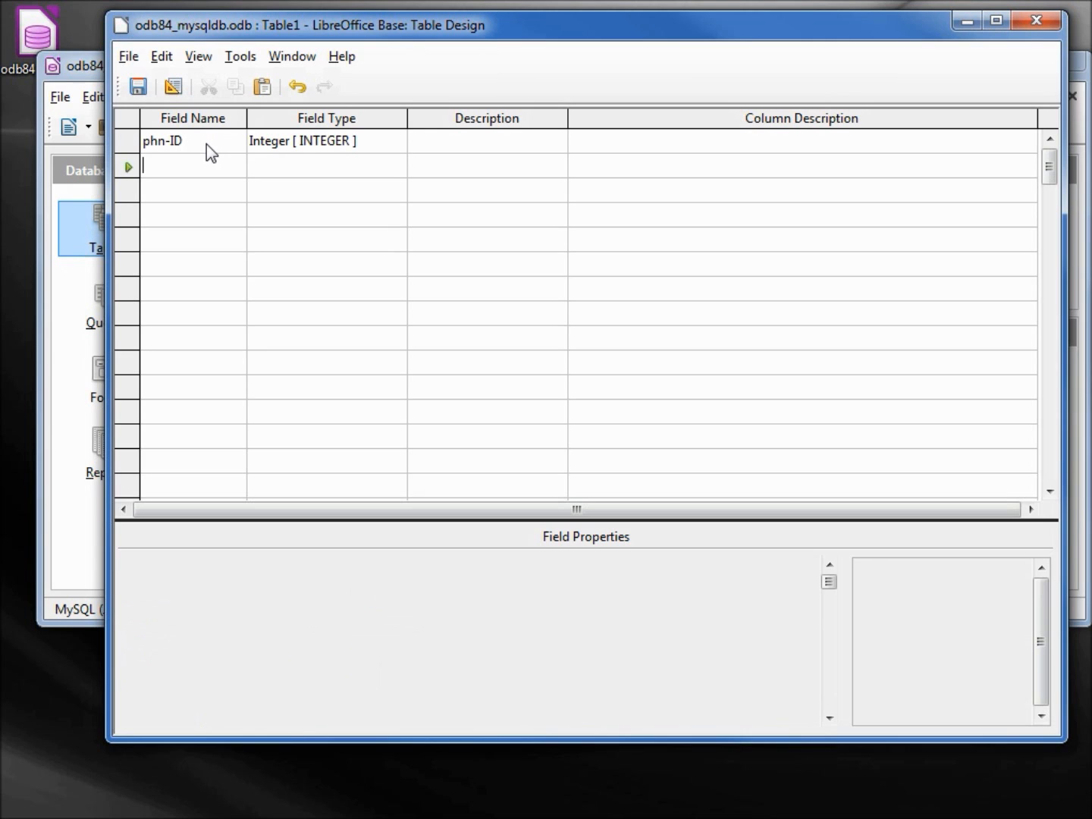
text(phn-Number)
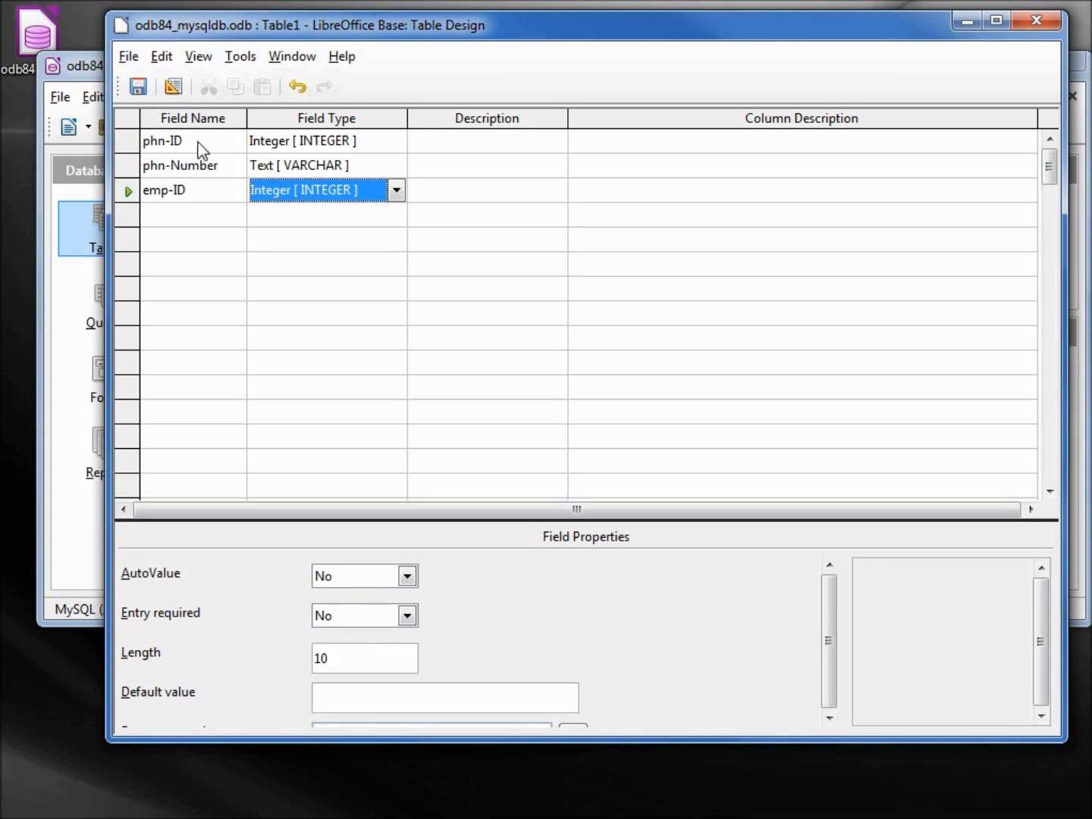
Make phn-ID the primary key with AutoValue set to Yes.
right_click(128, 139)
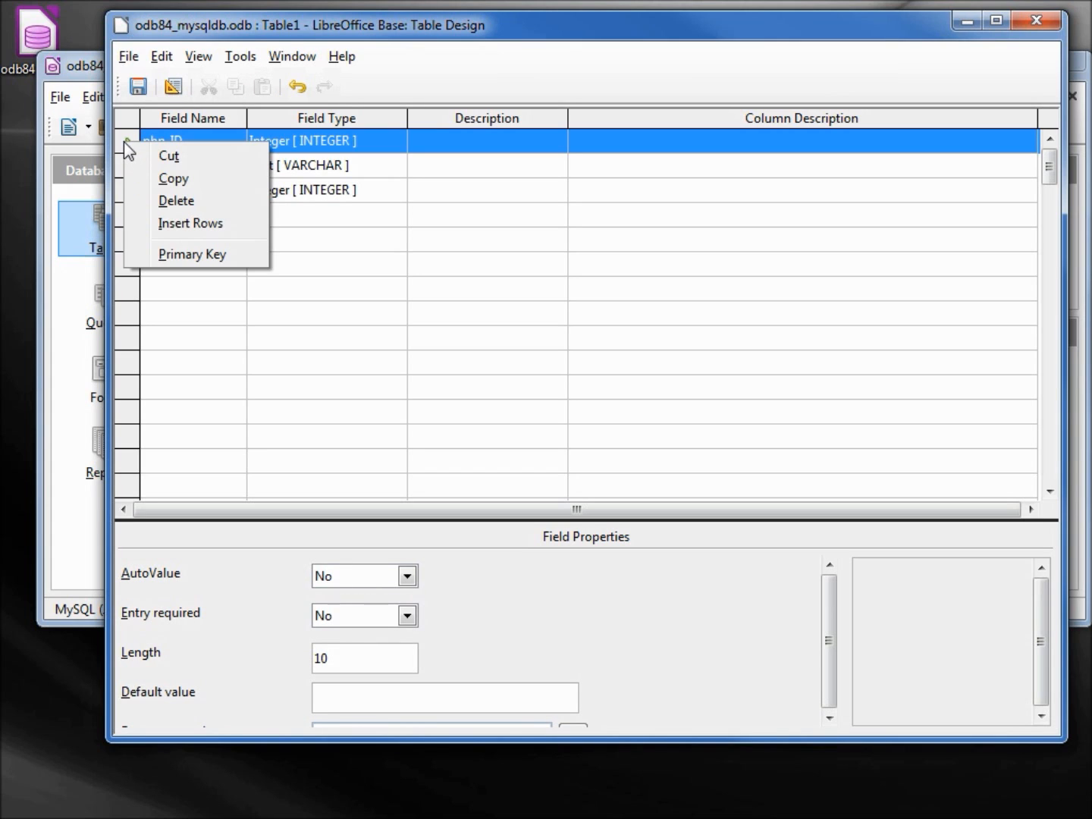
click(191, 254)
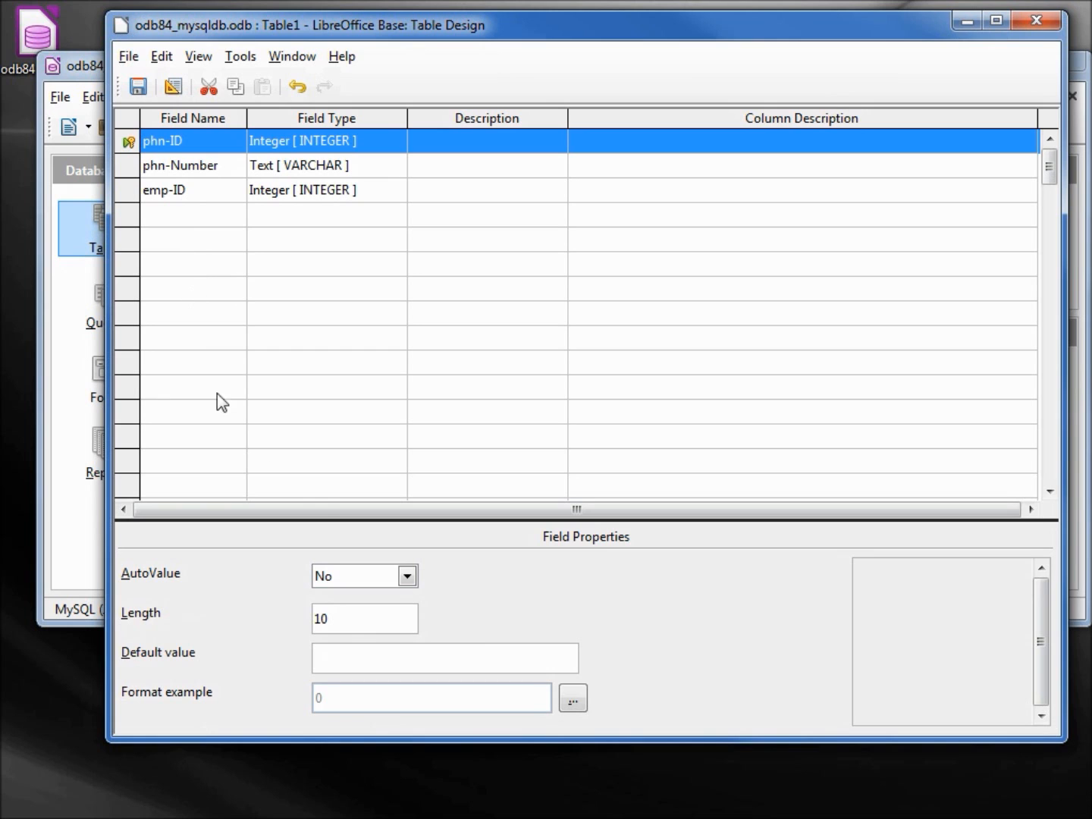
click(406, 575)
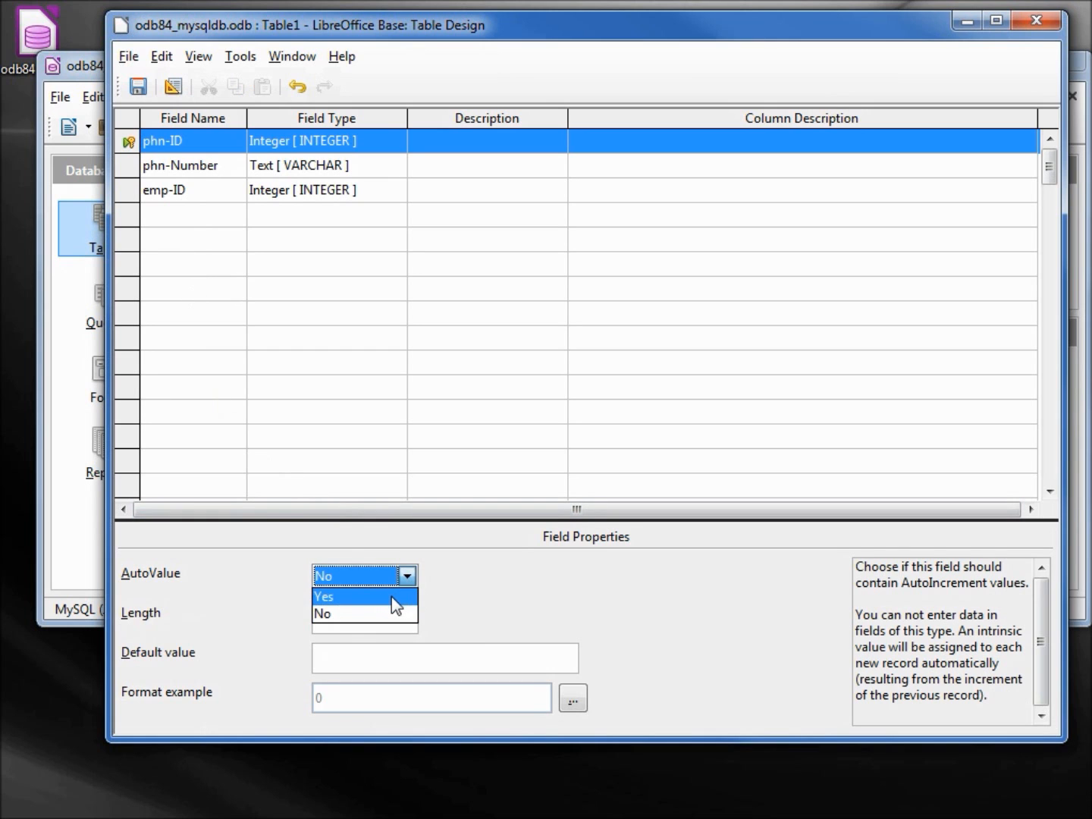
click(325, 596)
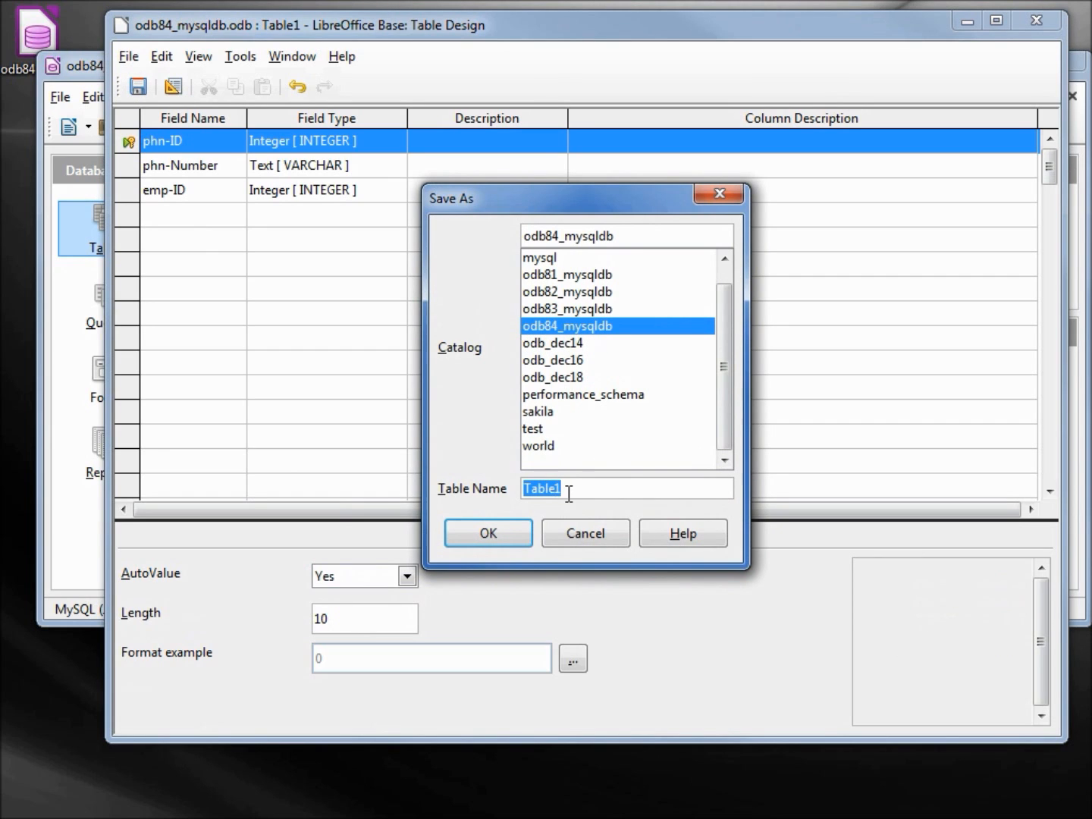
mouse_move(489, 488)
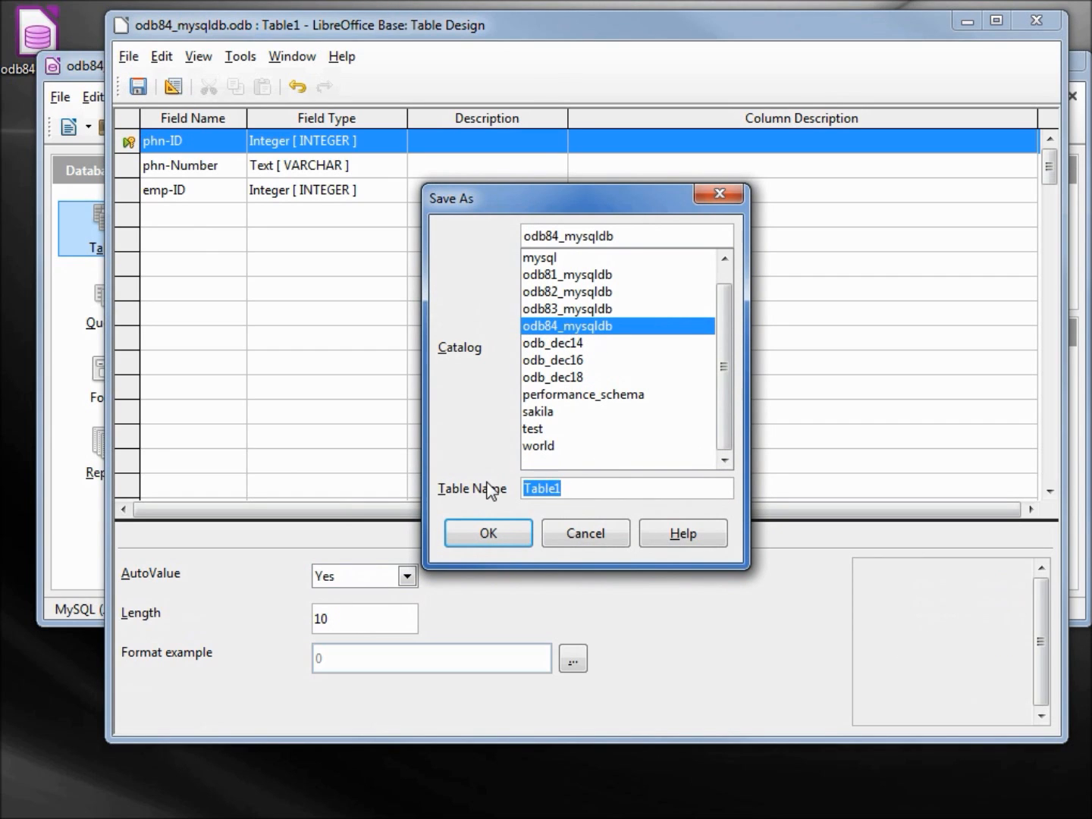
Save the phone table as tbl_phn and close its design window.
text(tbl_)
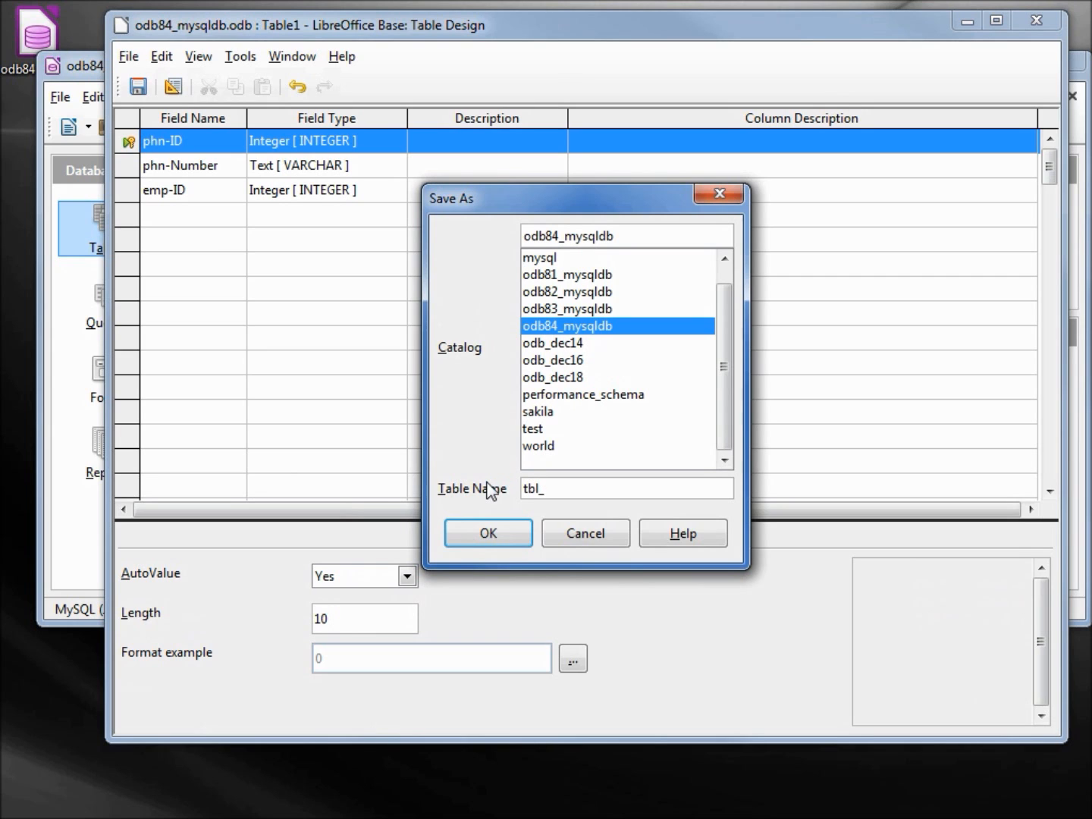
text(phn)
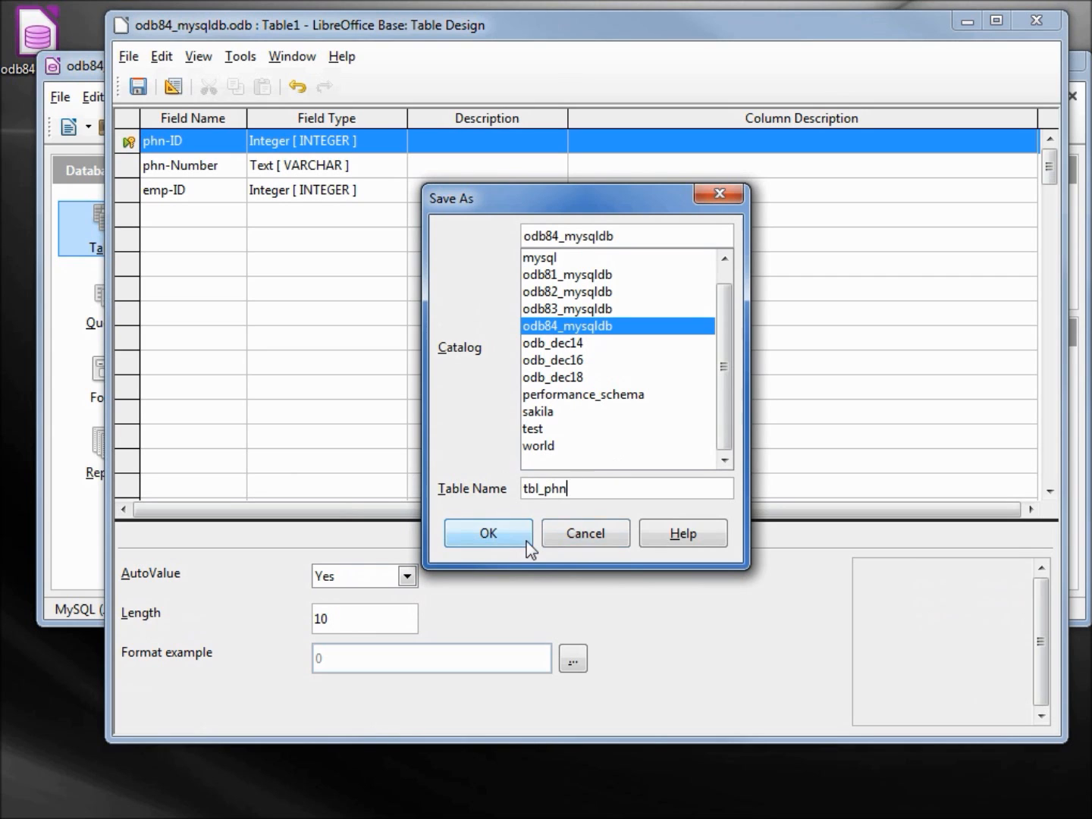
click(488, 533)
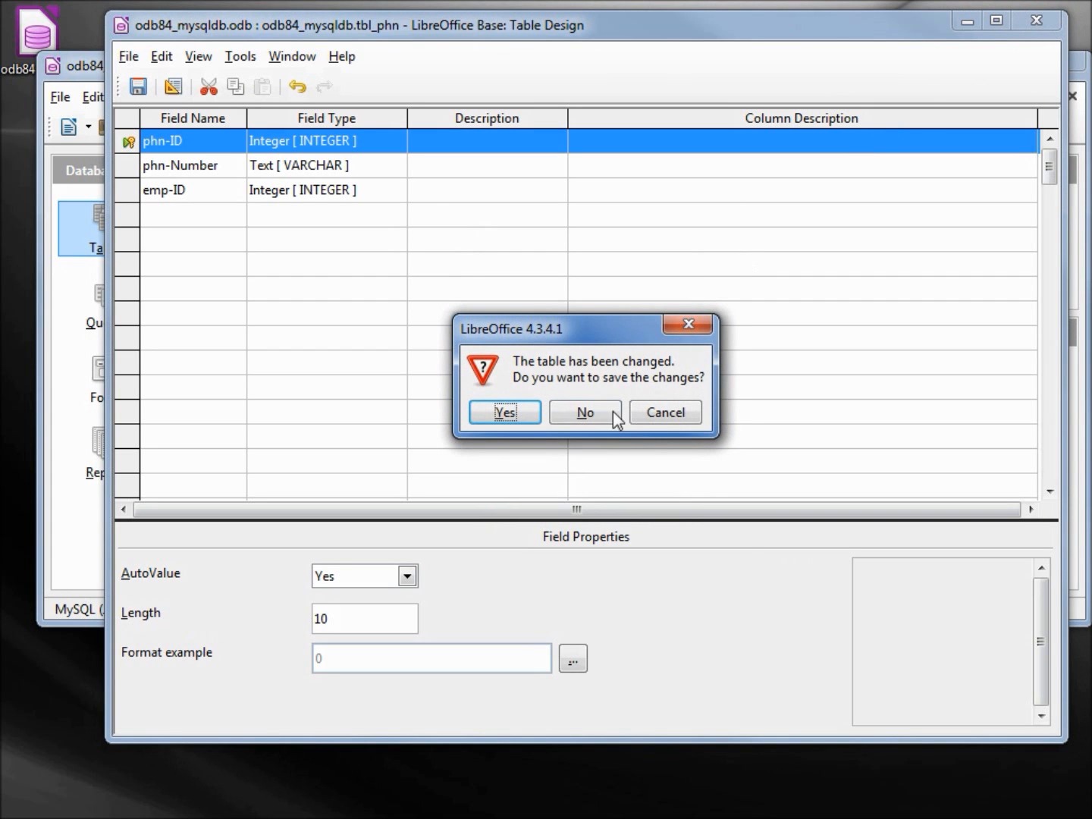
click(584, 412)
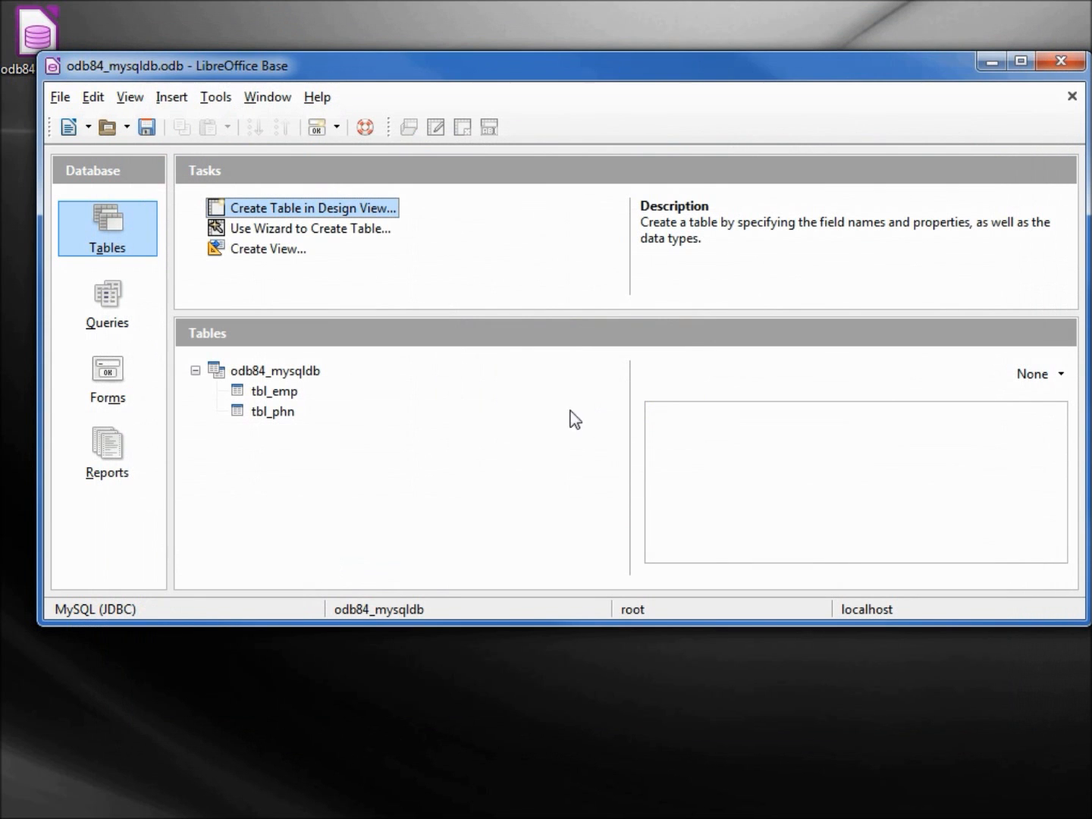
mouse_move(282, 400)
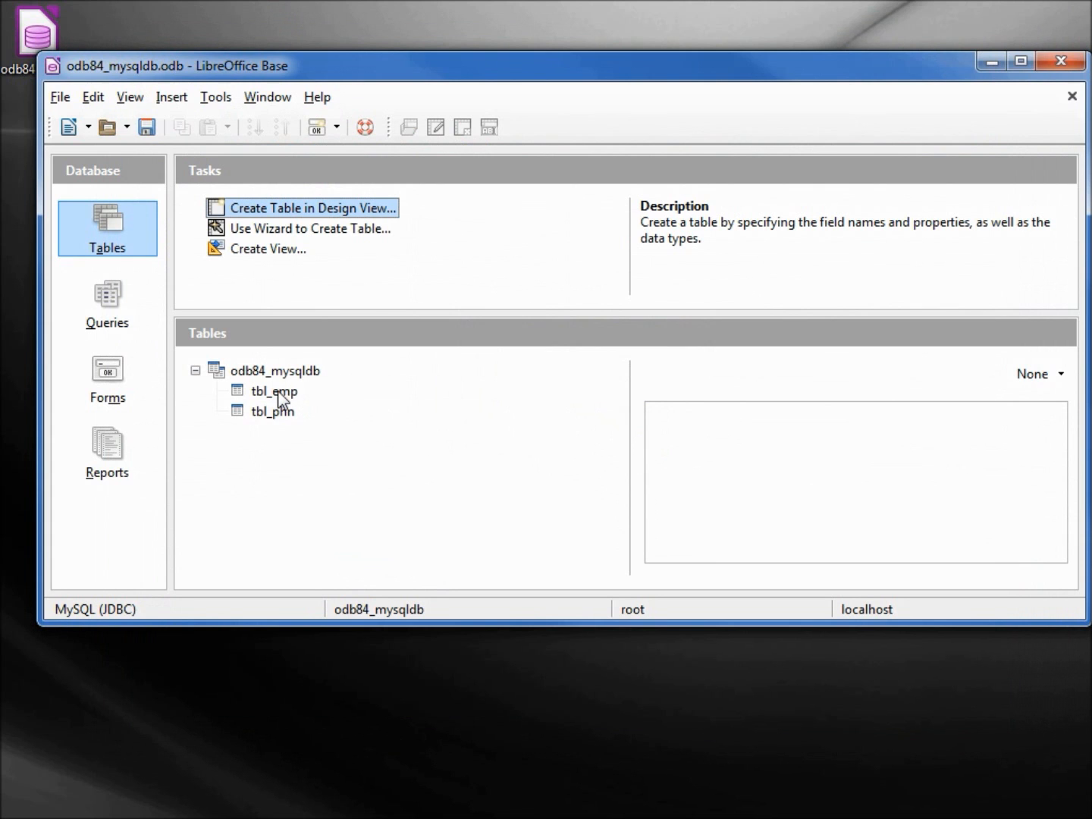
Enter employees Smith, Jones and Brown into tbl_emp and close the table.
click(273, 391)
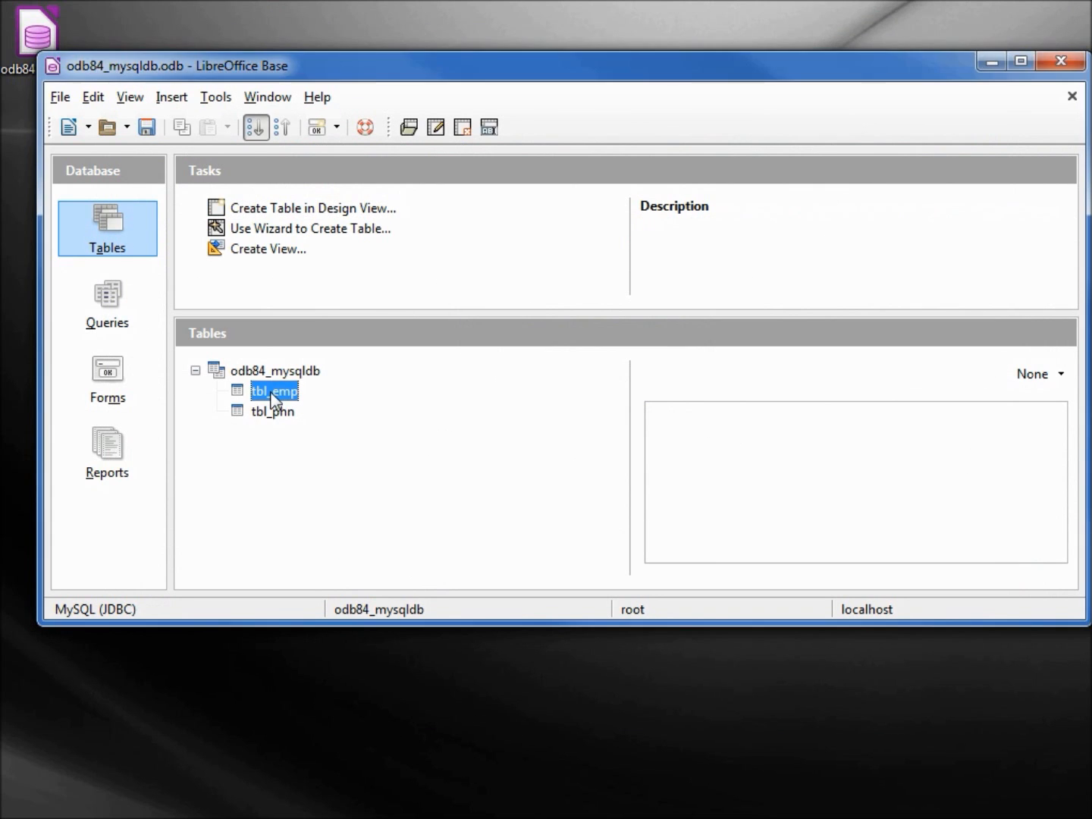
double_click(273, 391)
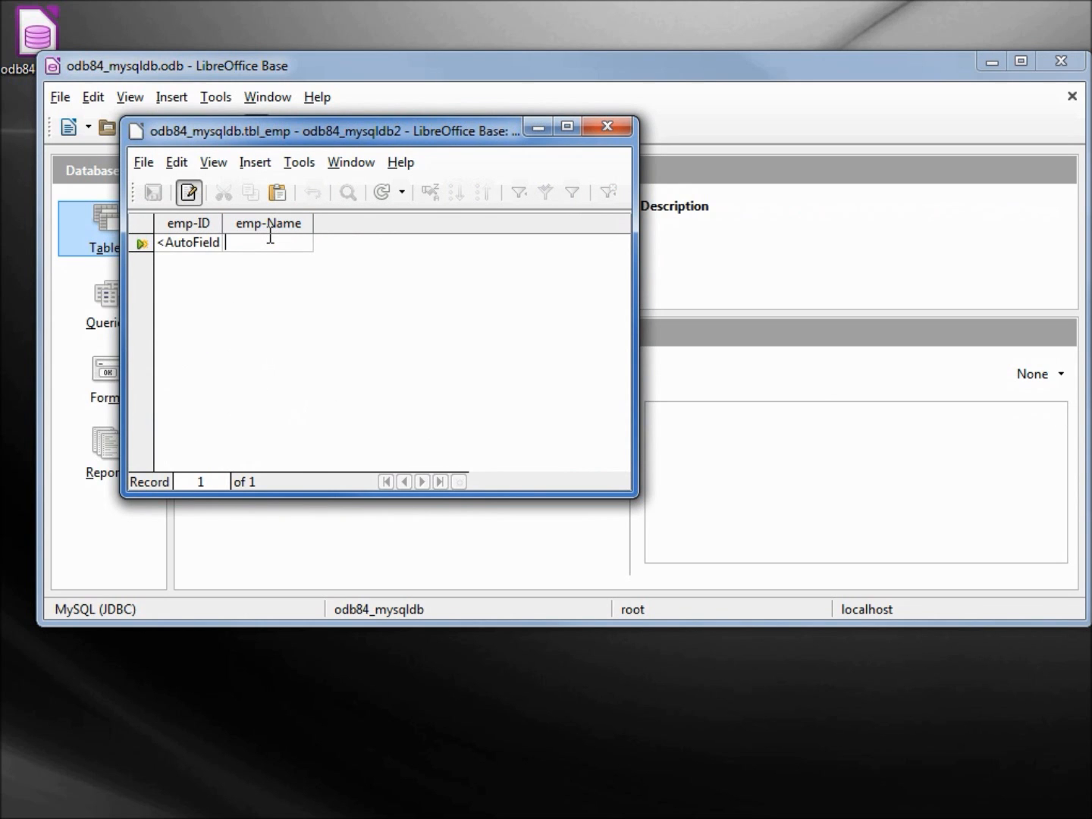
text(Smith)
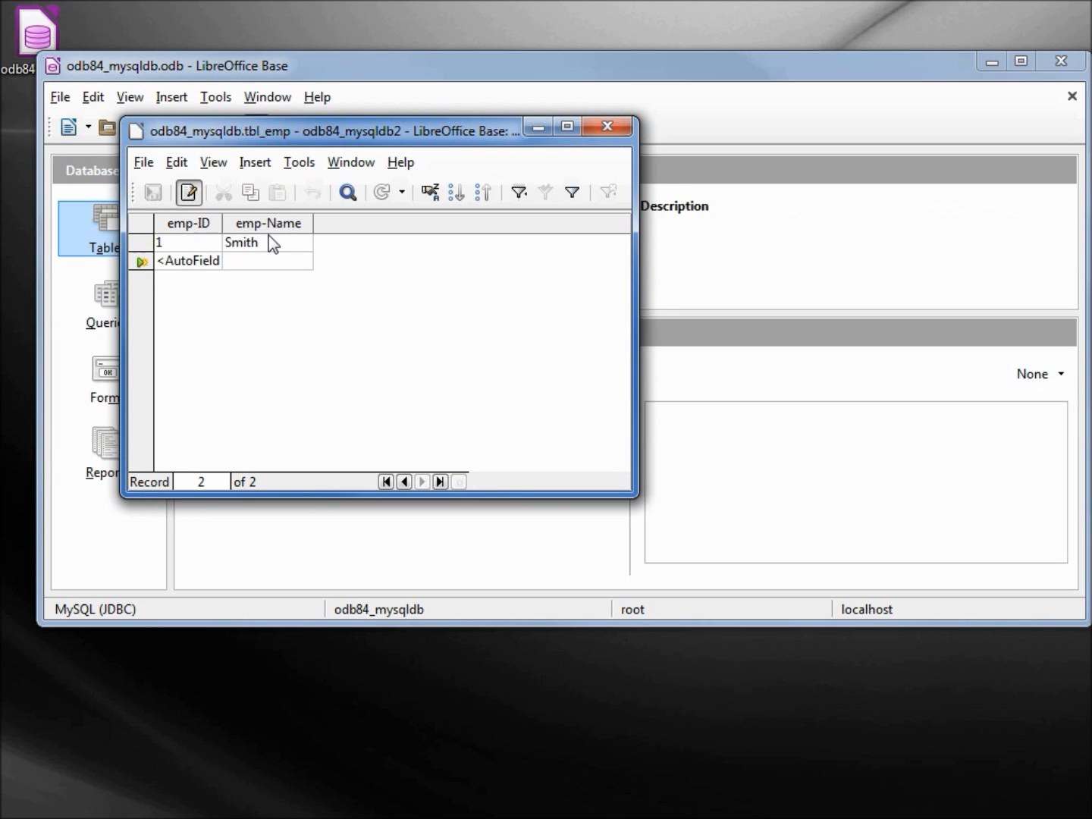
text(Jones)
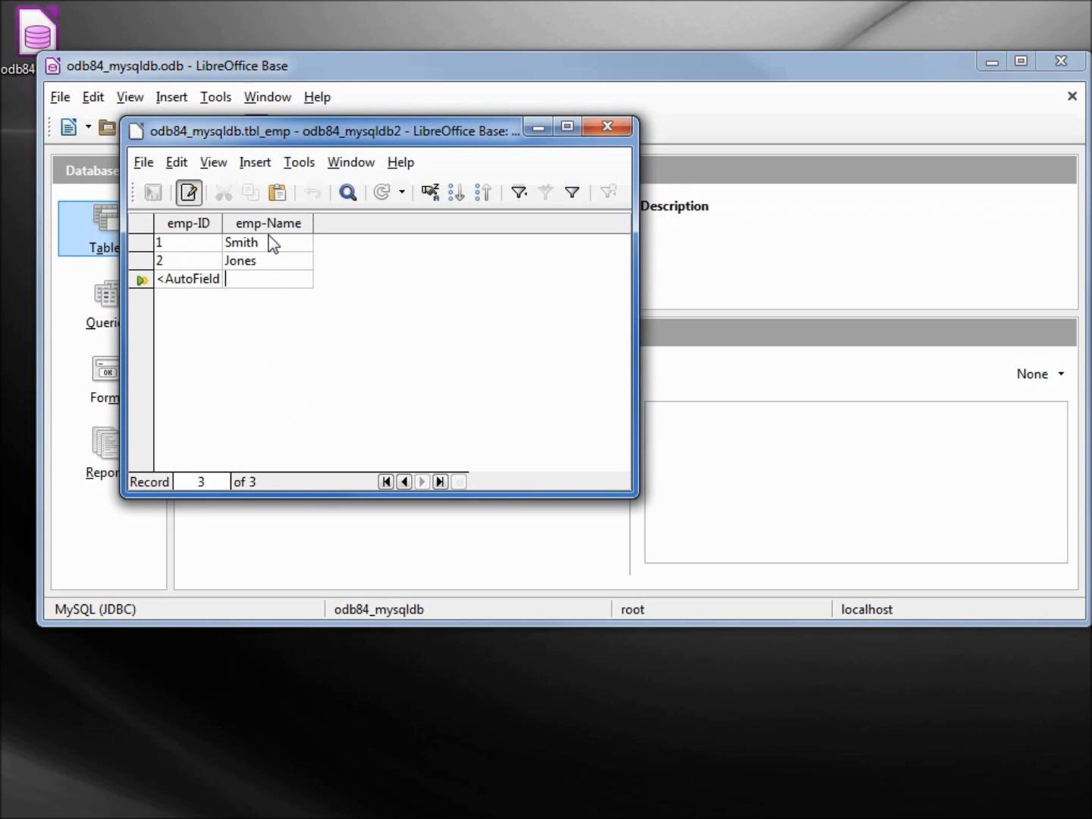
text(Brown)
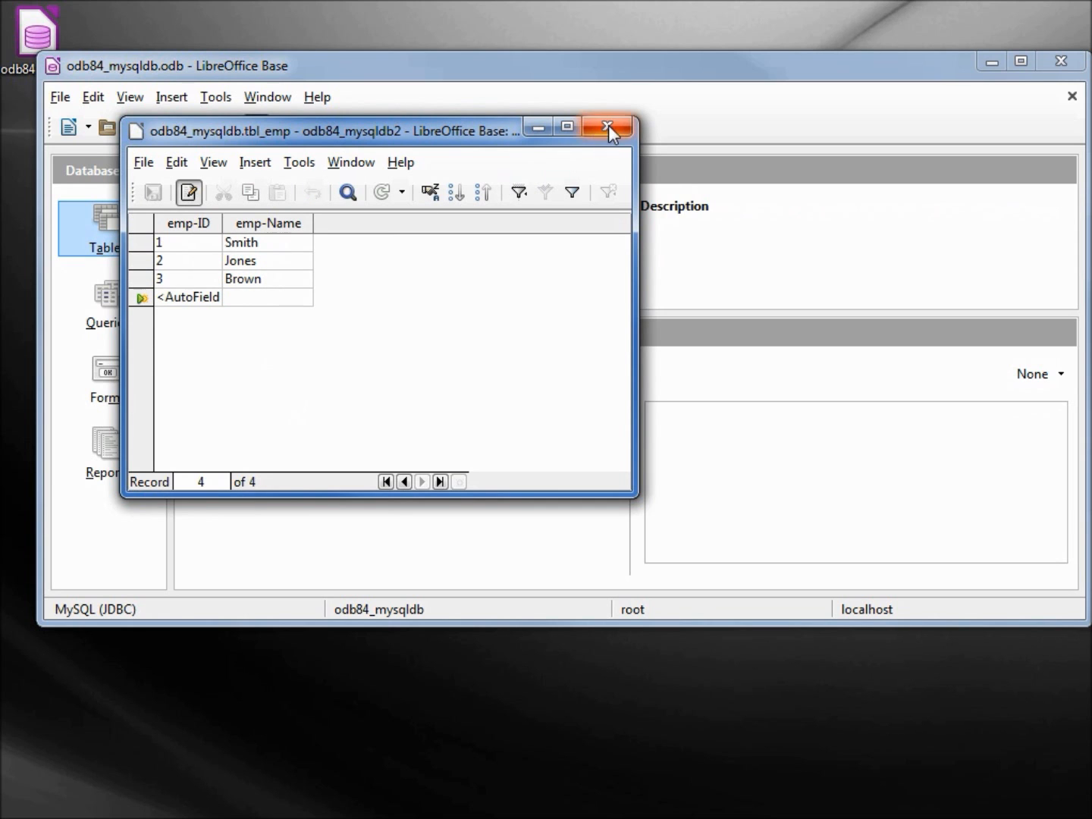
click(607, 127)
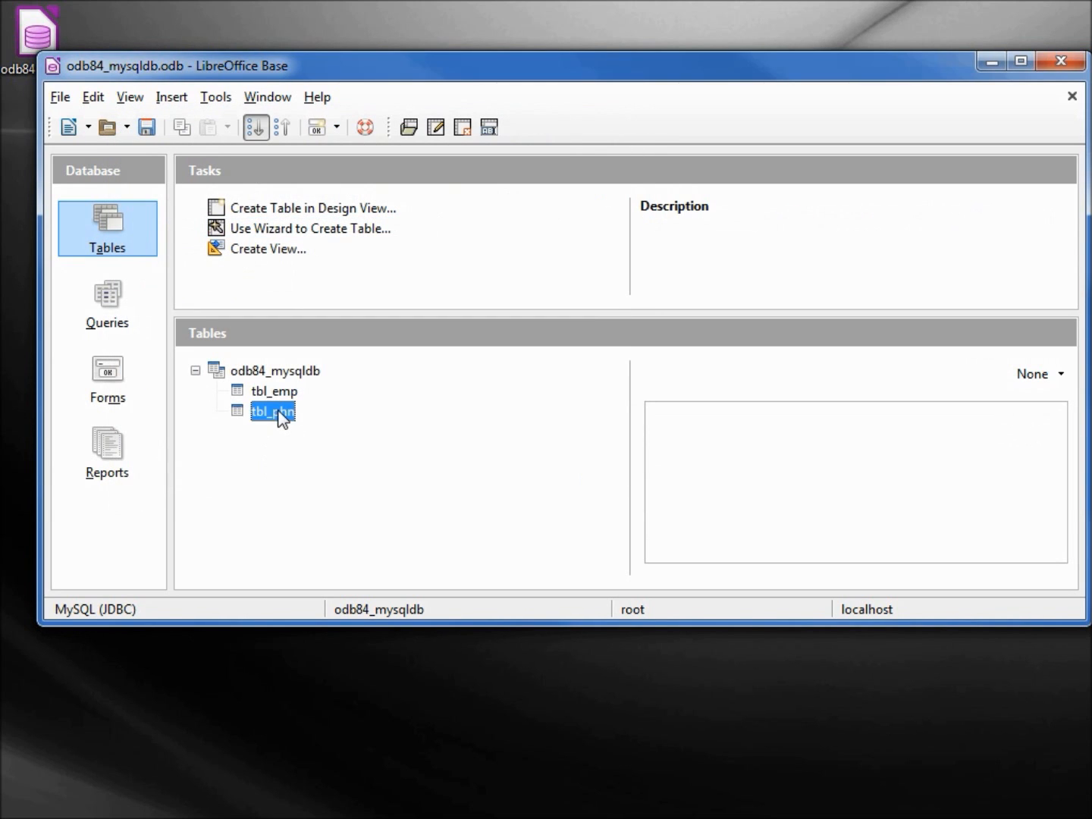
Enter phones 555-1212 (emp 1), 555-9870 (emp 2), 5551234 (emp 1) into tbl_phn and close it.
double_click(273, 412)
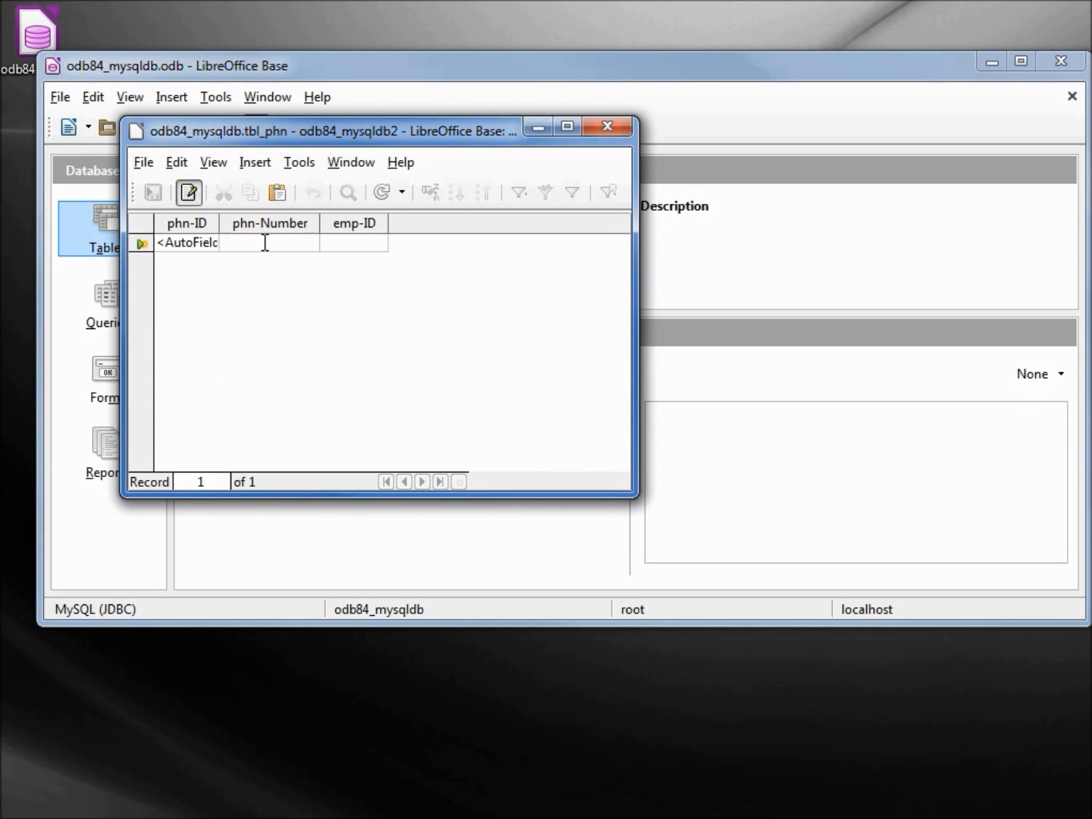
text(555-12)
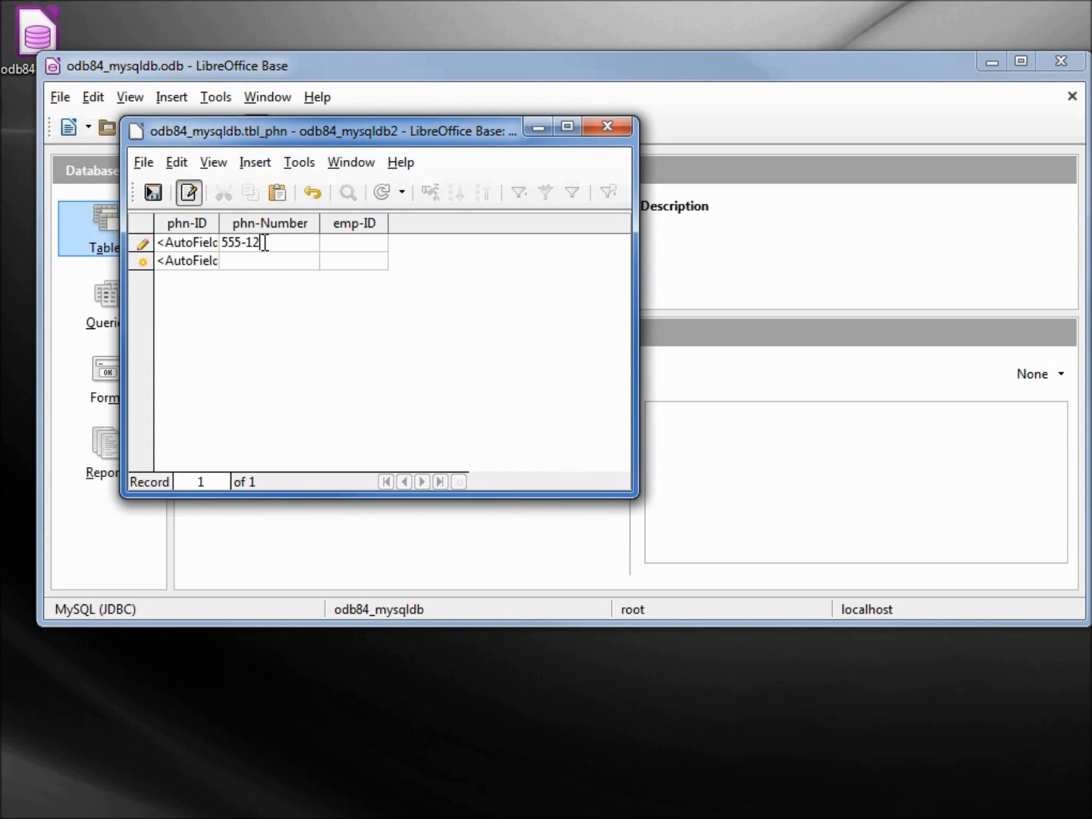
text(12)
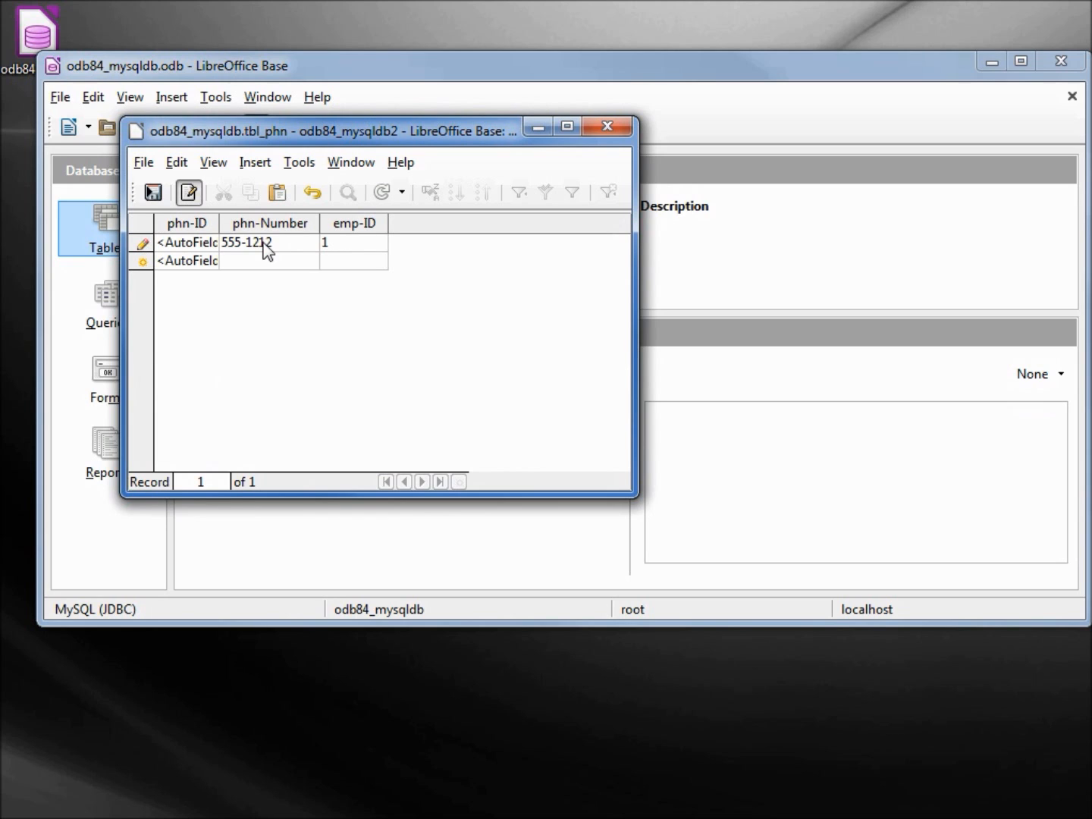
text(555)
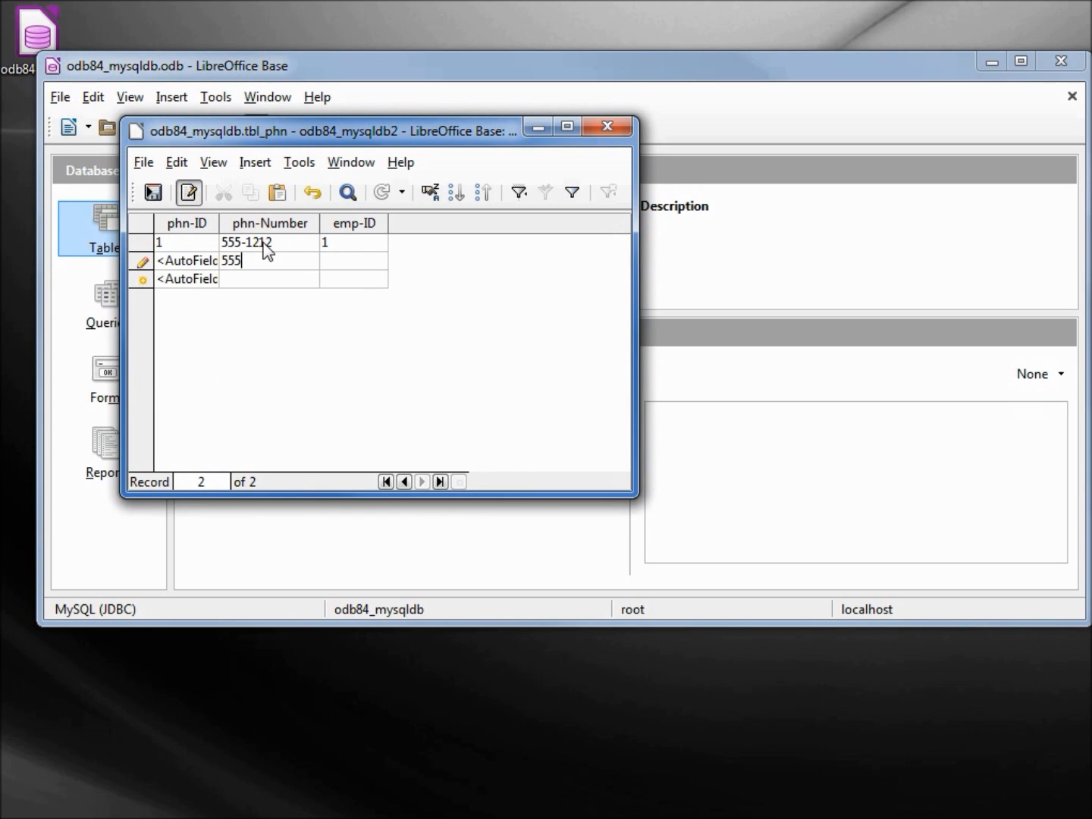
text(-987)
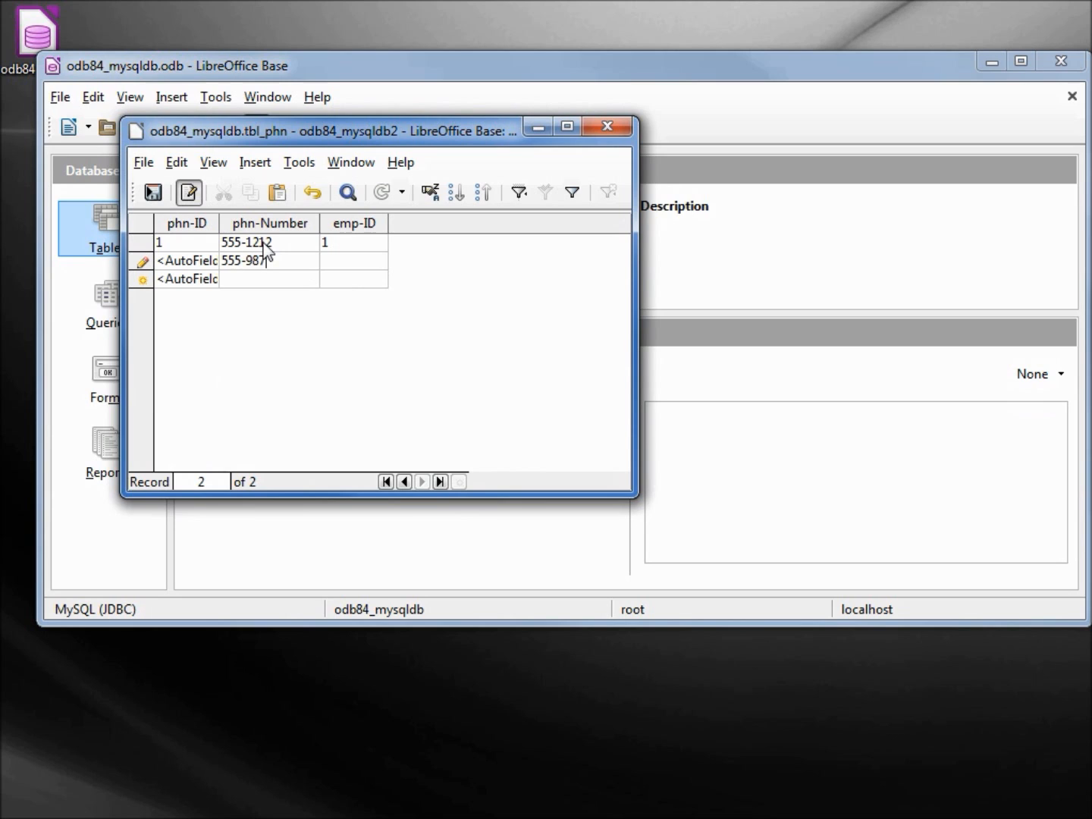
text(2)
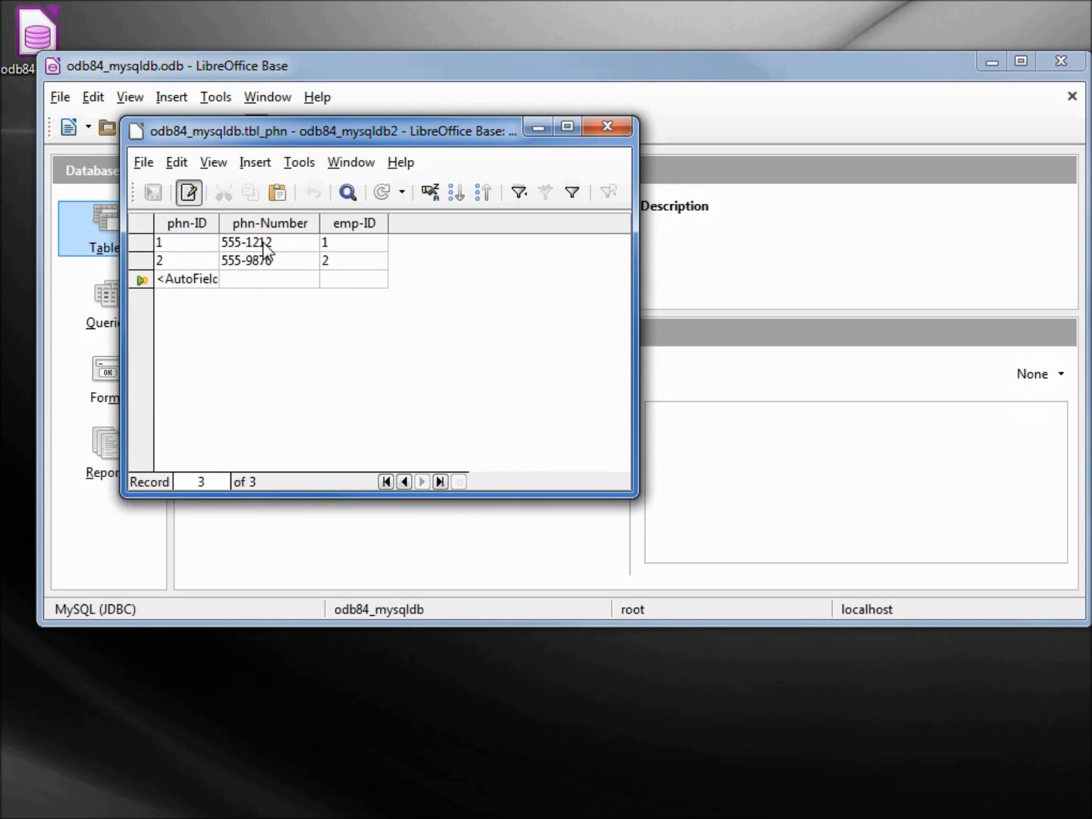
text(555)
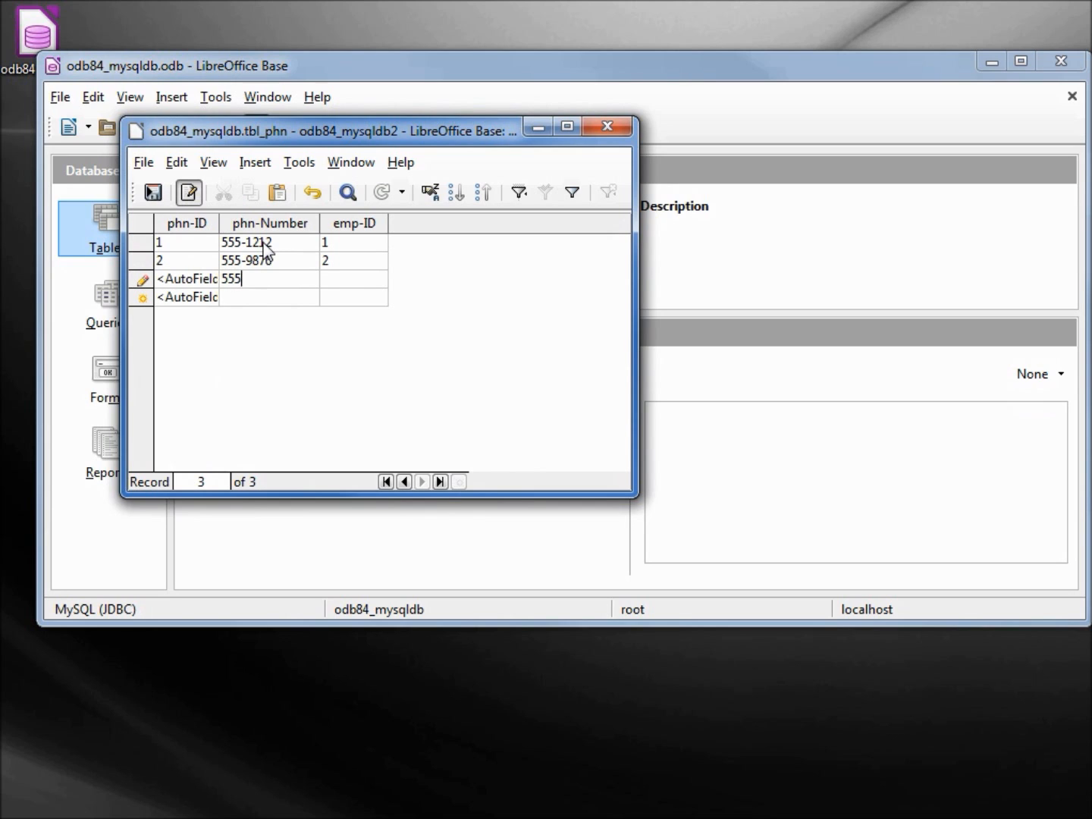
text(1234)
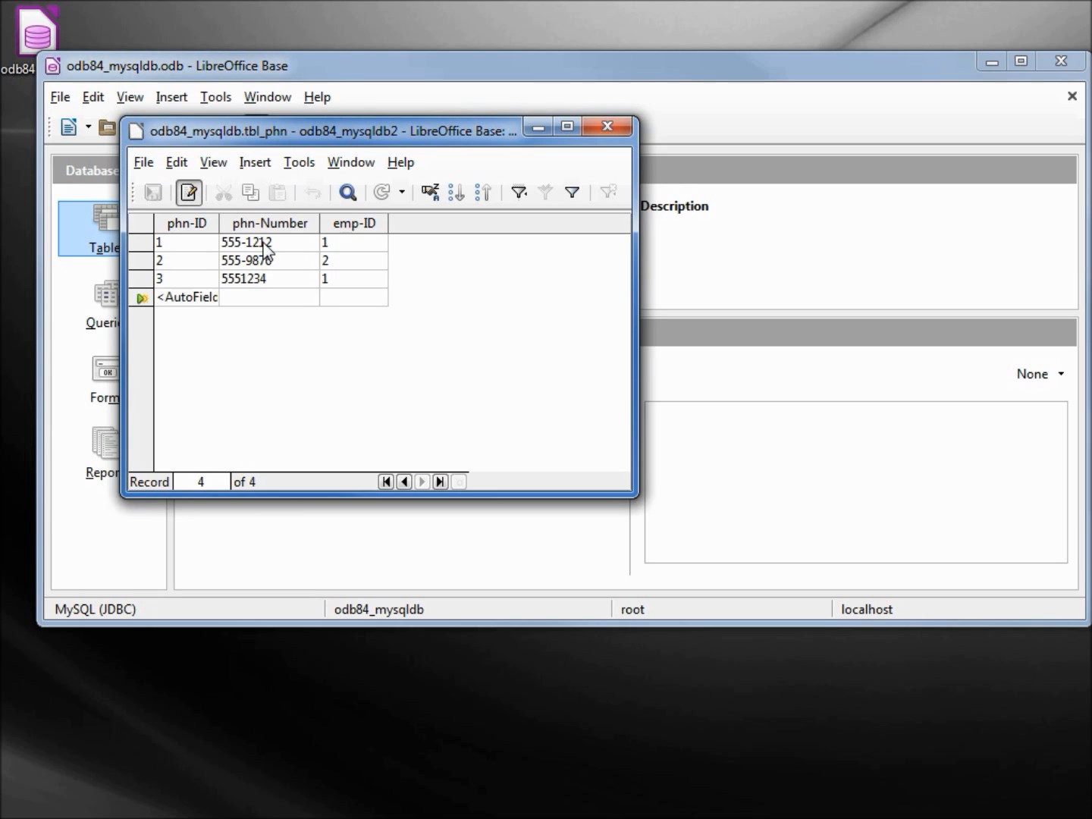
click(606, 126)
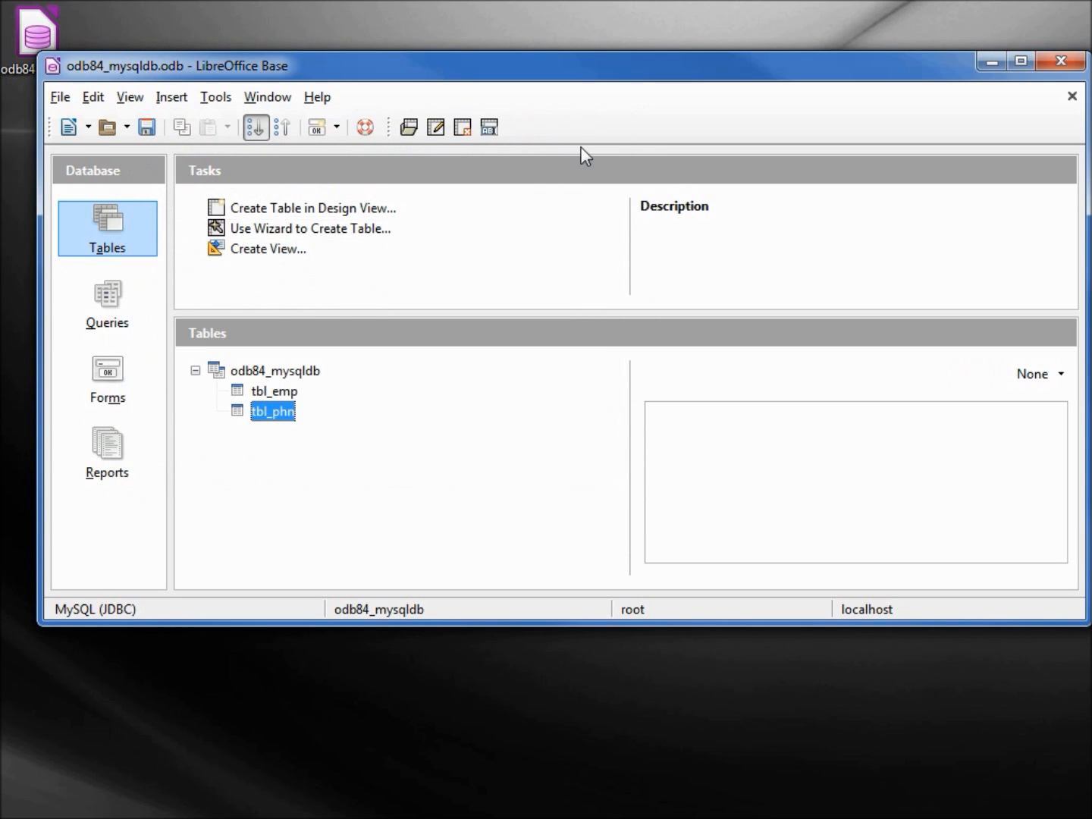
mouse_move(216, 97)
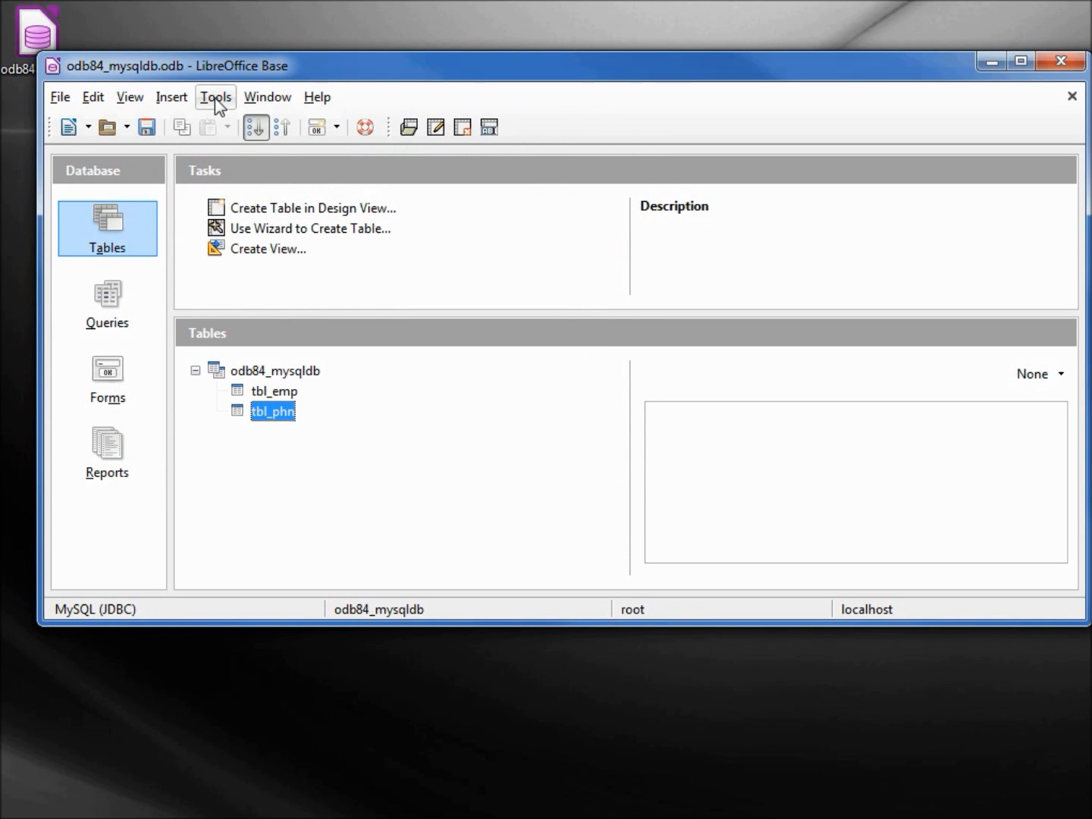
In Relation Design, add tbl_emp and drag emp-ID to relate it to tbl_phn.
click(216, 97)
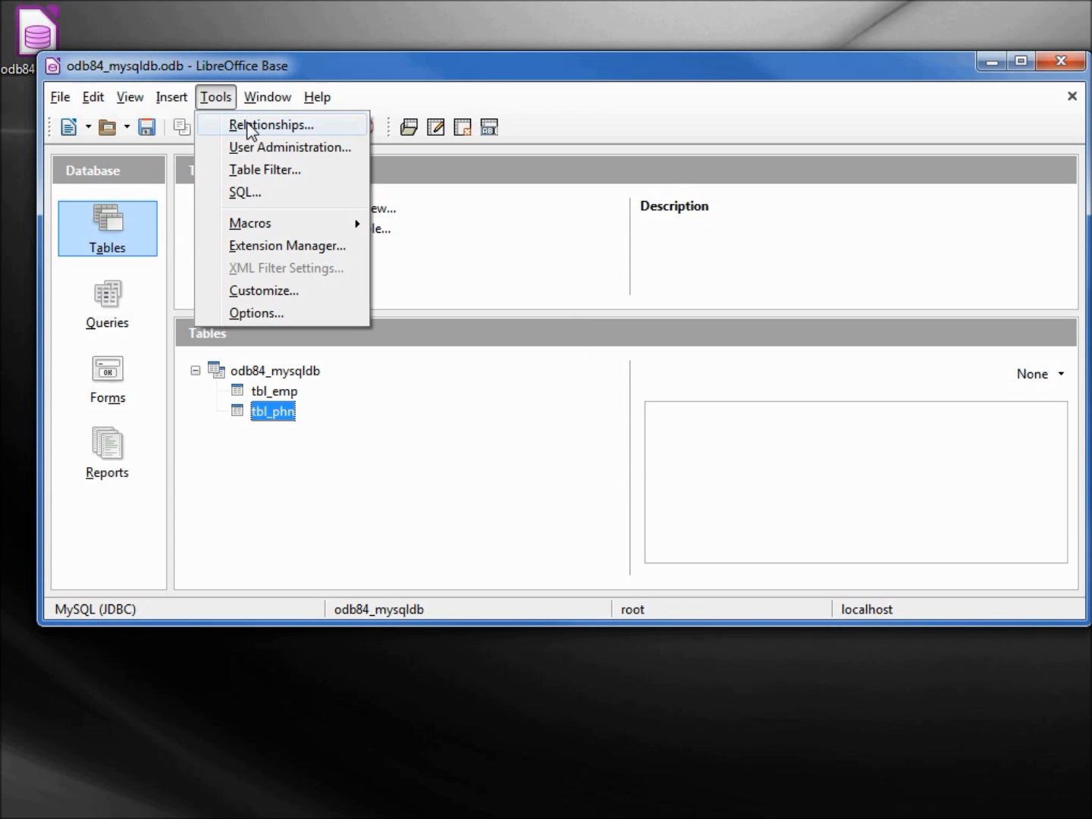
click(270, 125)
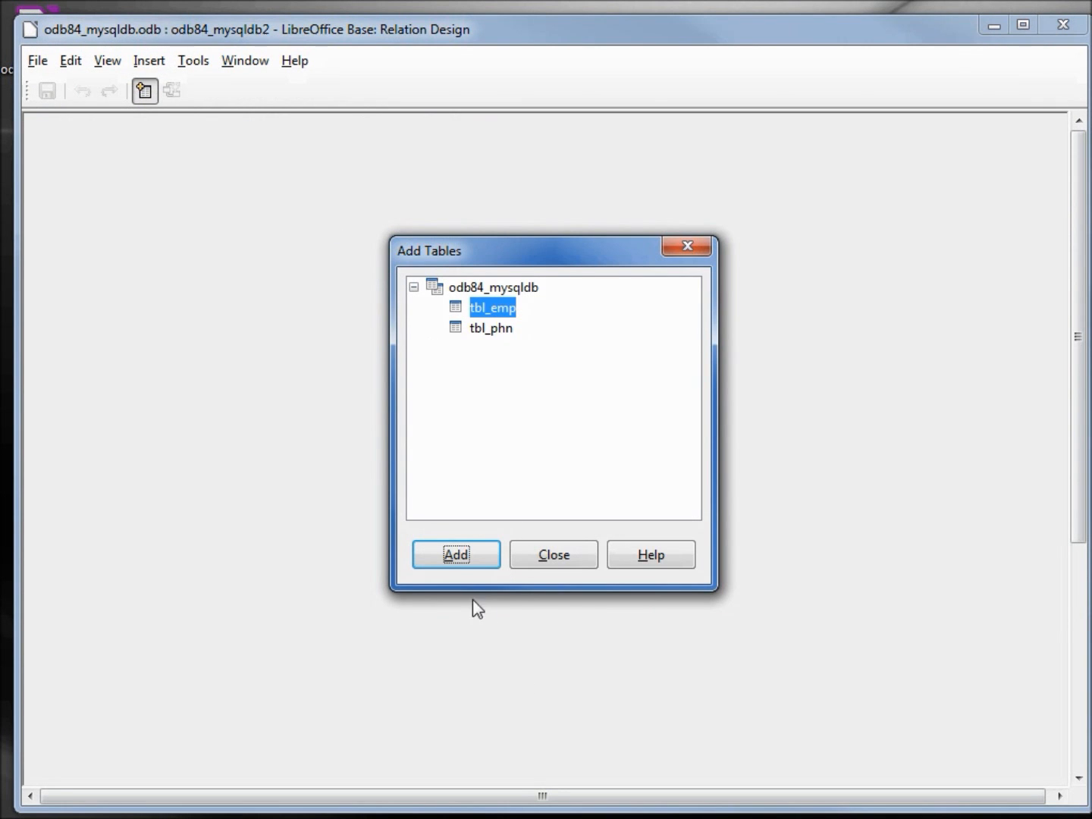
click(455, 555)
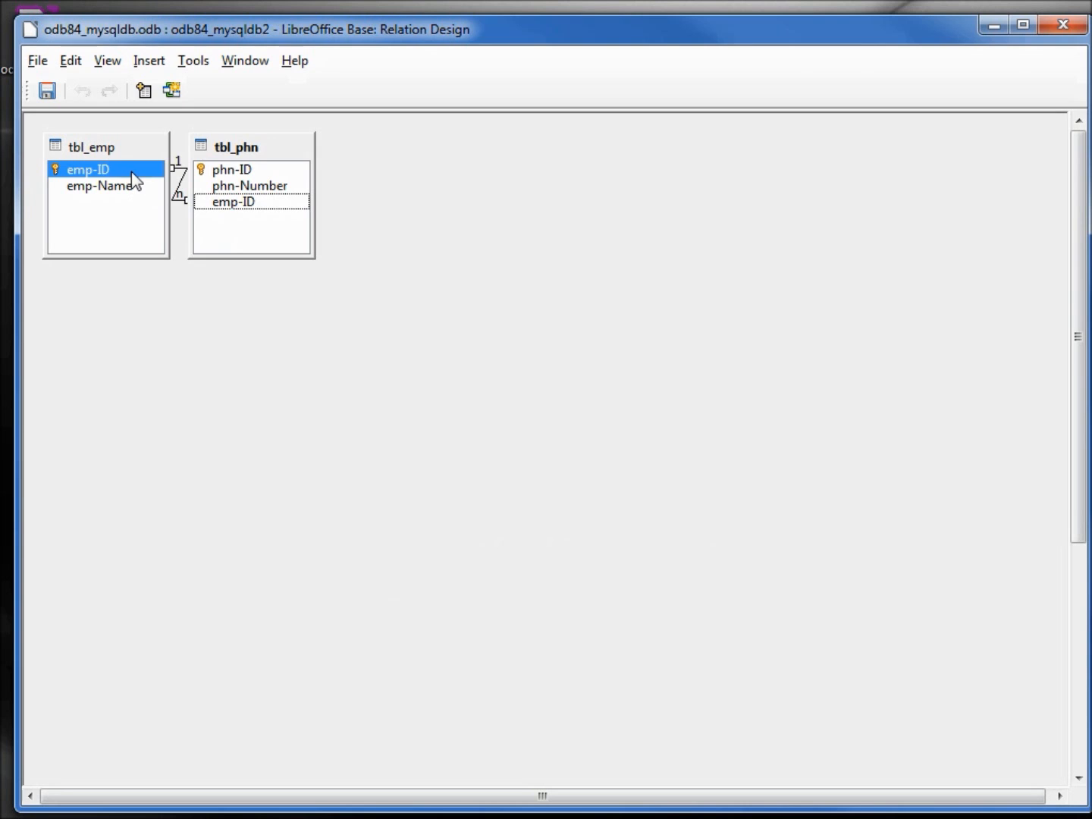
drag(237, 146, 313, 149)
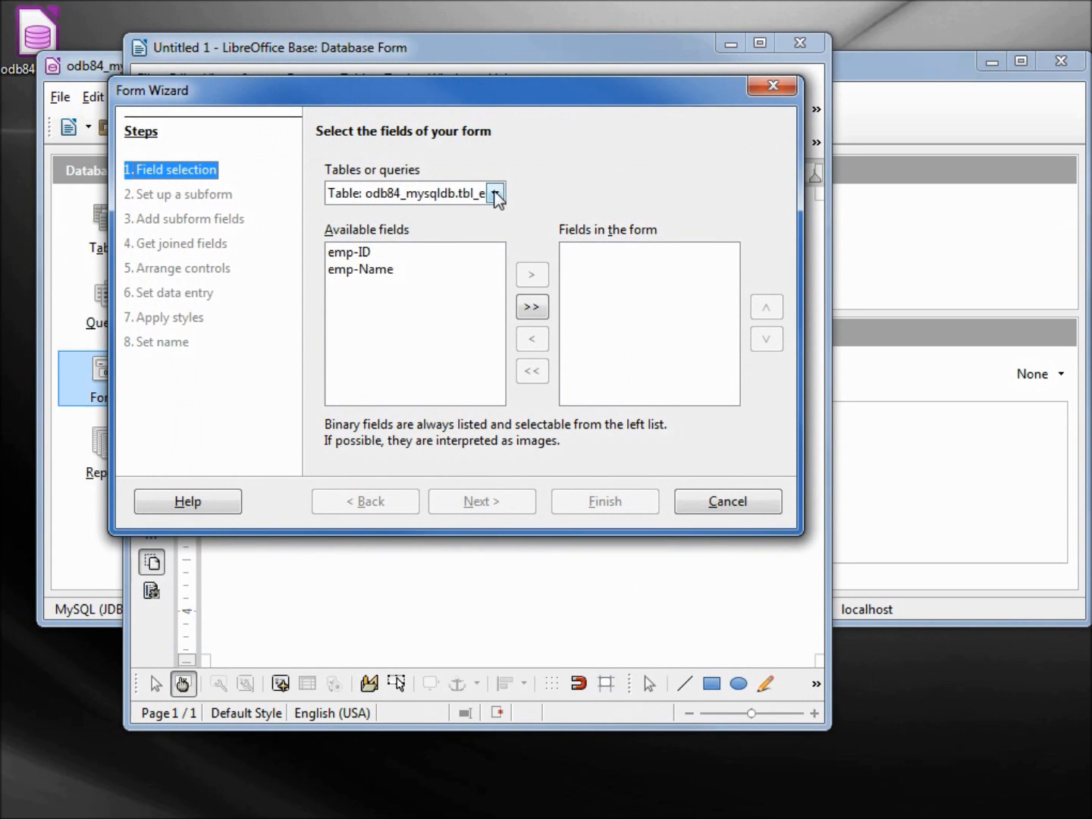
Base the form on tbl_emp and add both its fields.
click(494, 192)
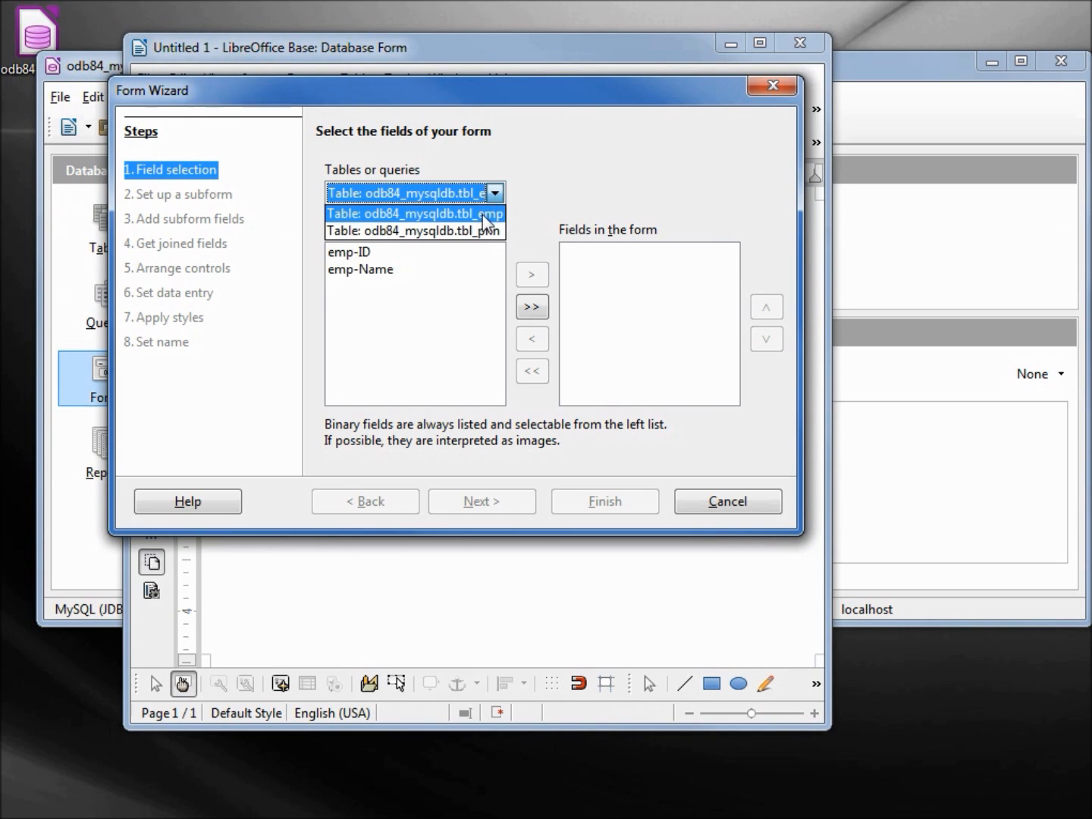
click(416, 213)
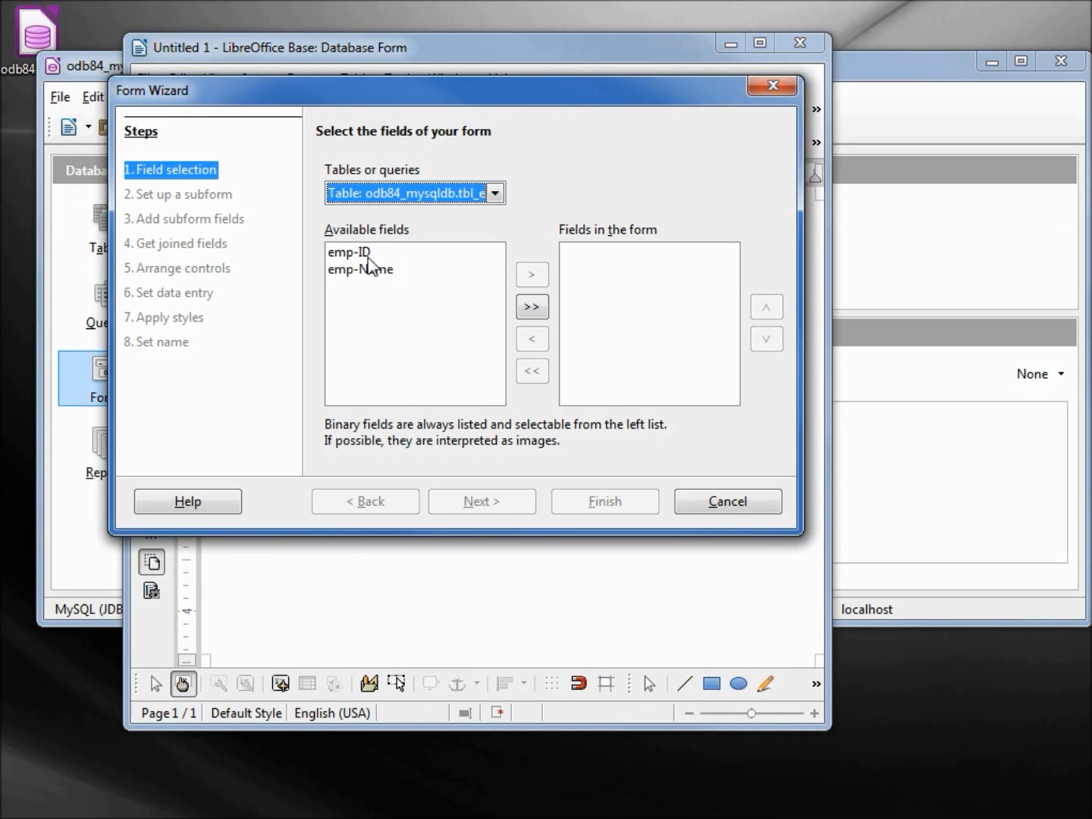
click(530, 307)
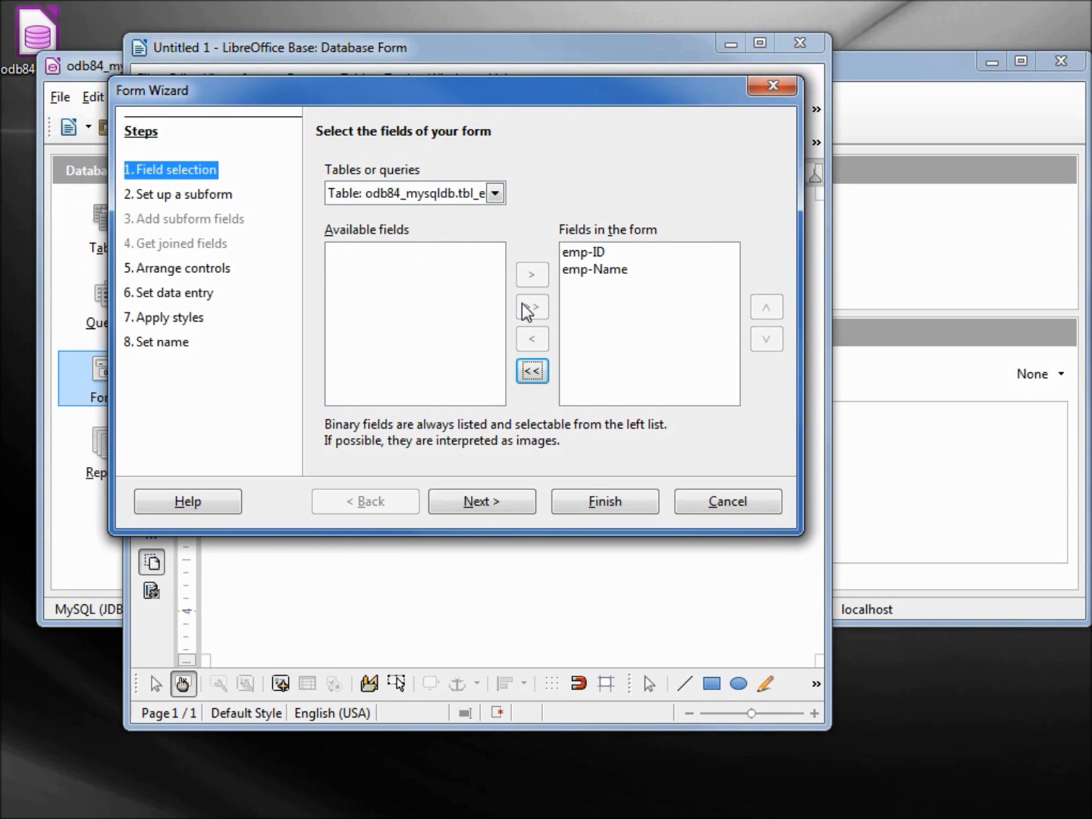
click(482, 500)
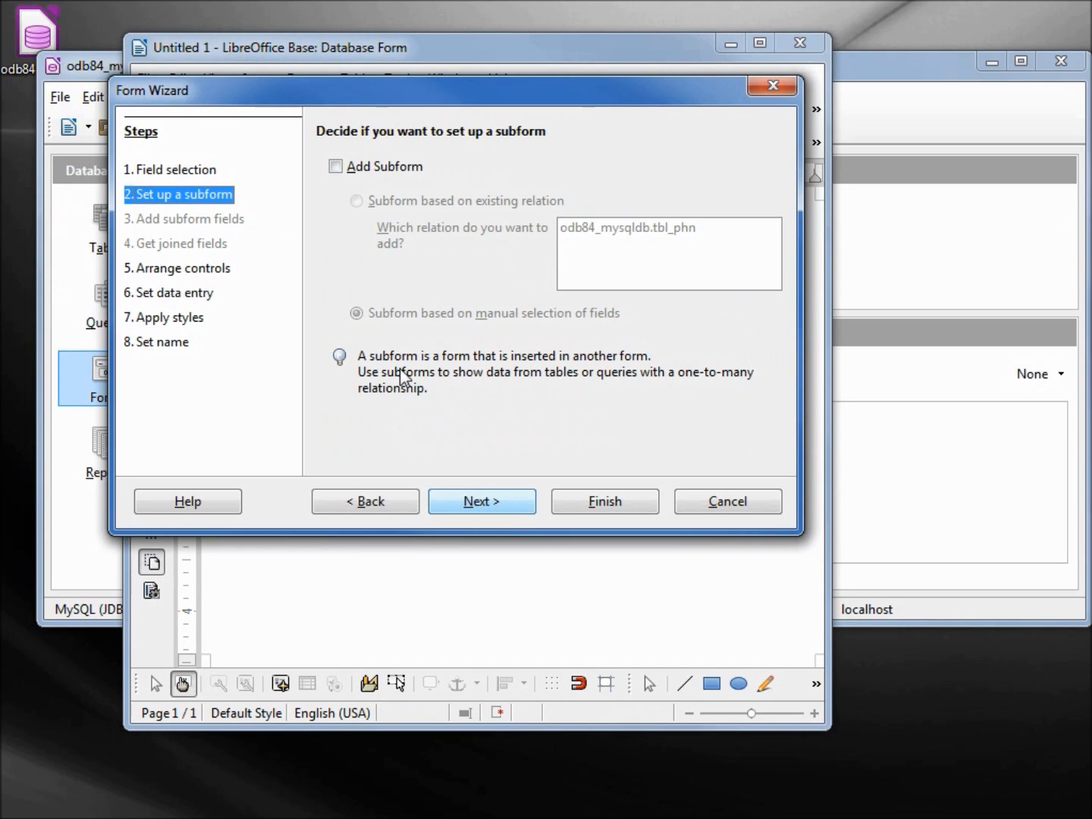
Add a subform on the existing tbl_phn relation with all three phone fields.
click(335, 167)
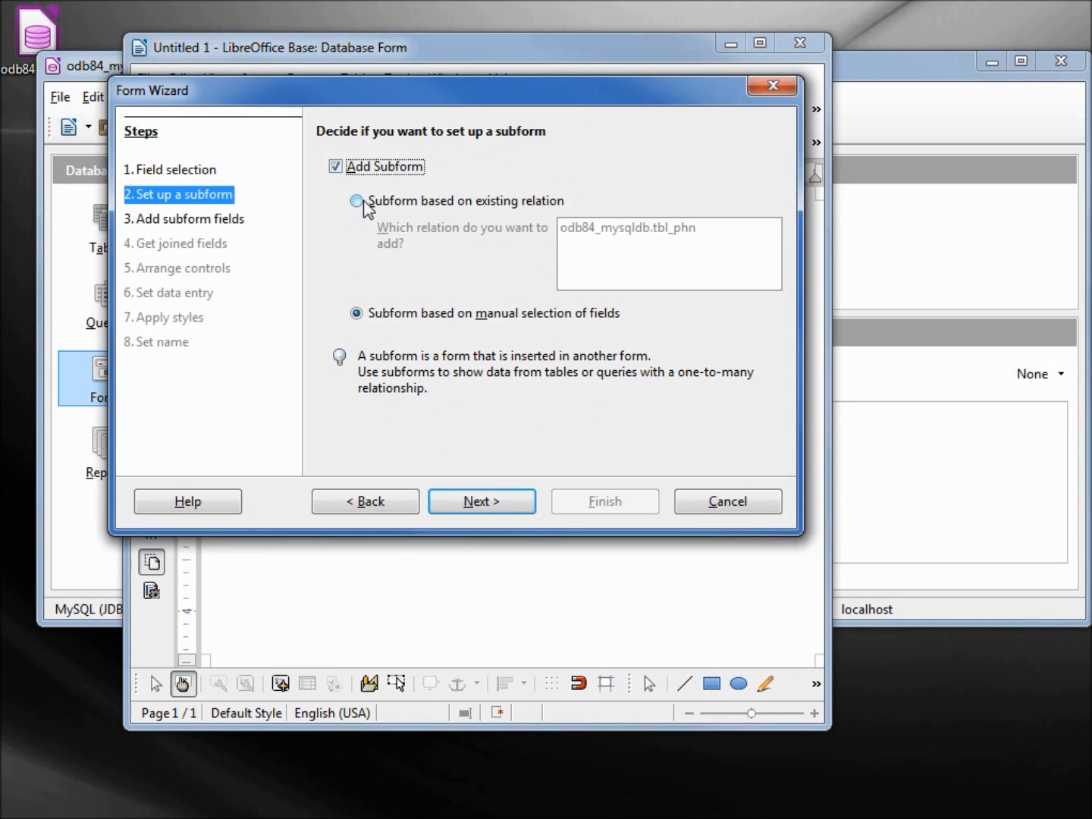
click(356, 200)
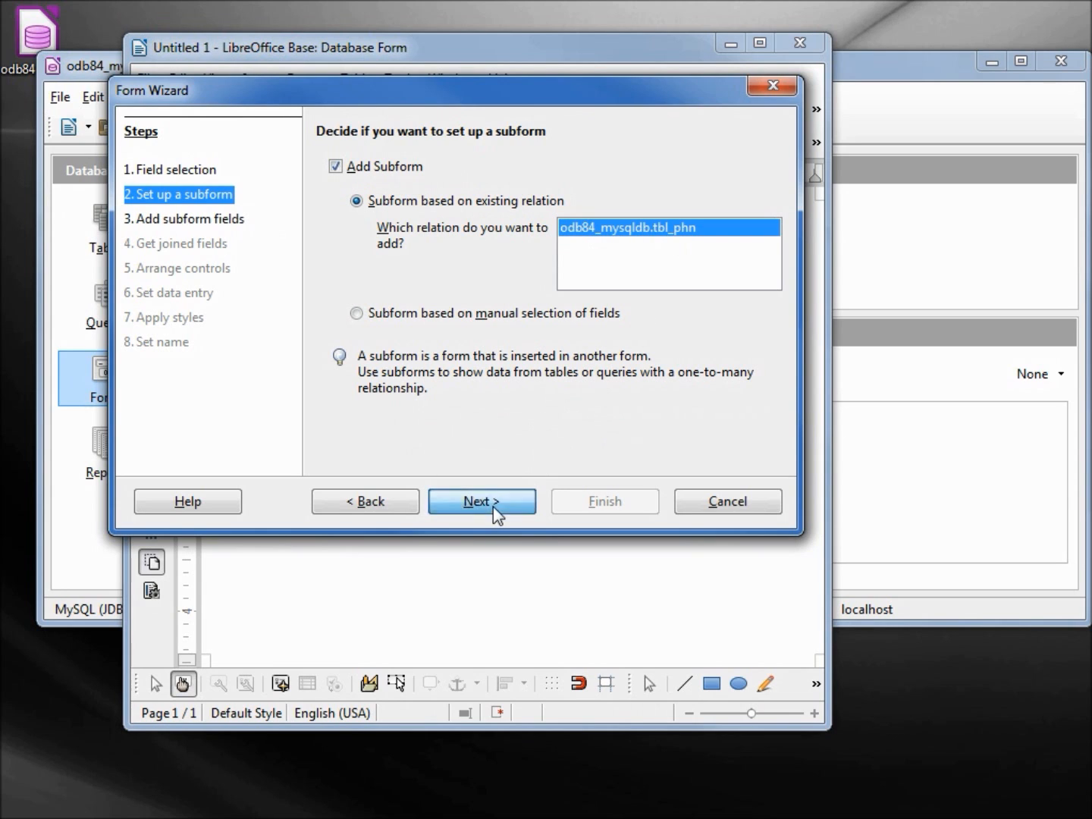
click(482, 500)
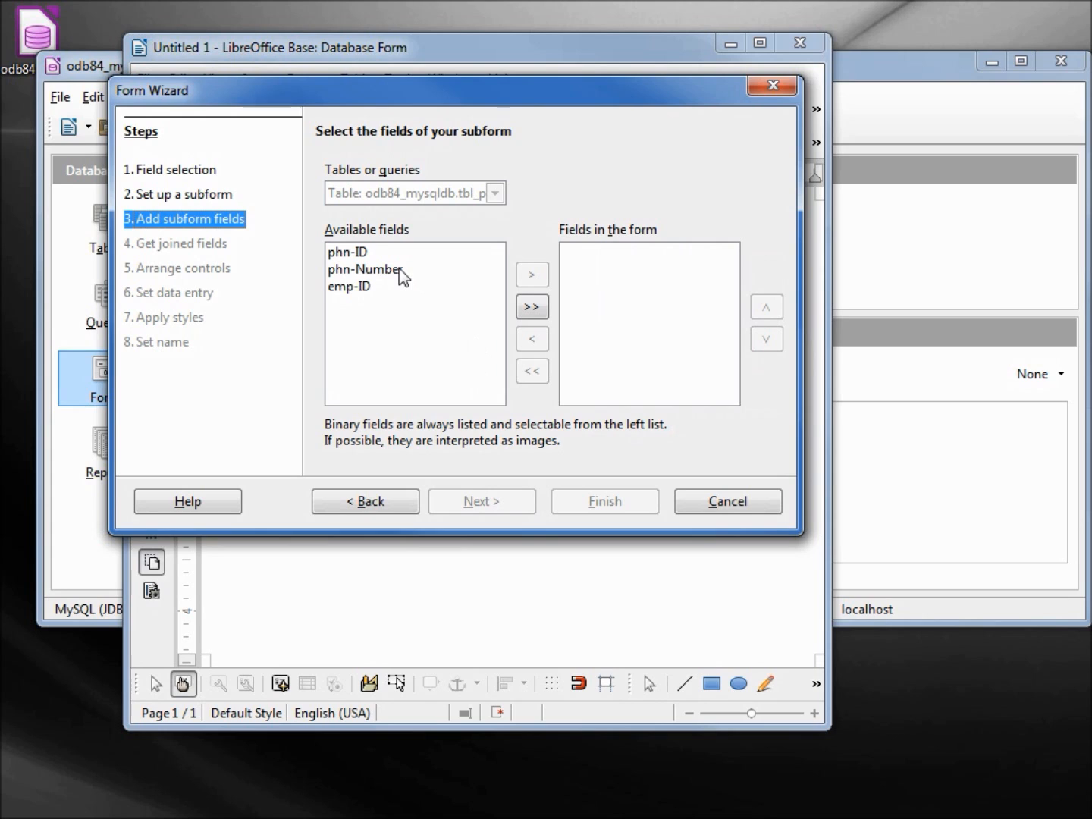
click(347, 252)
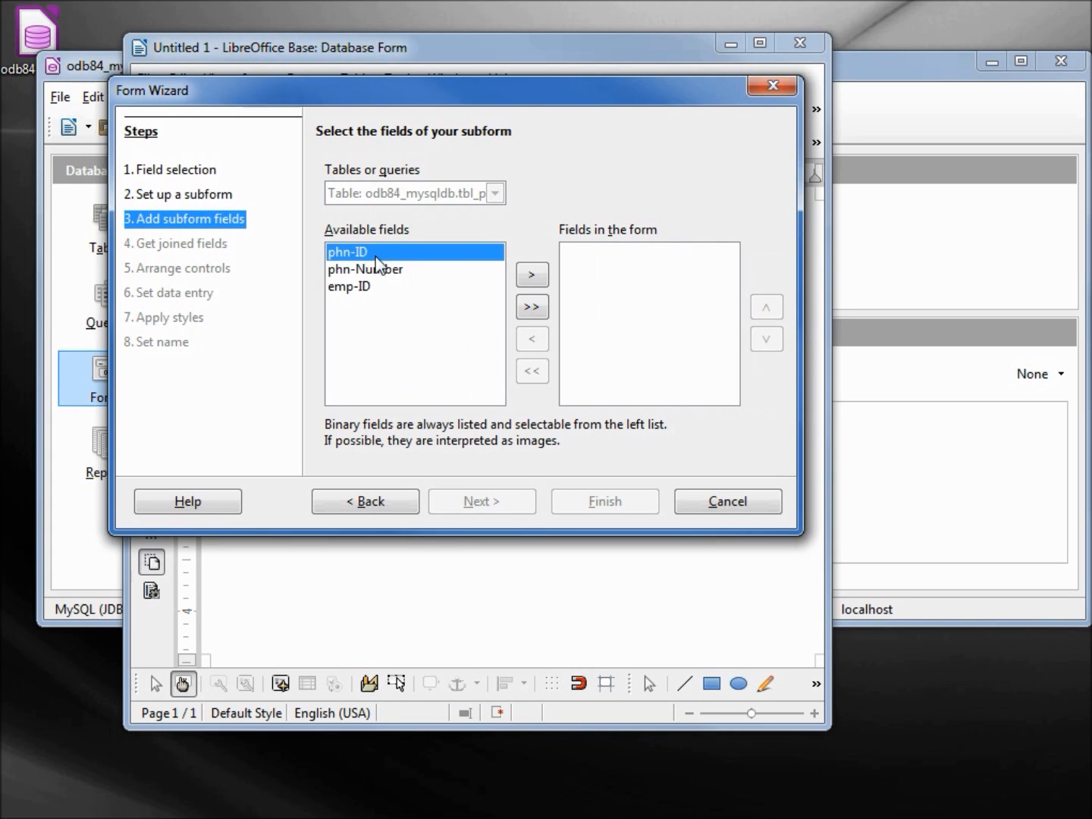
click(531, 306)
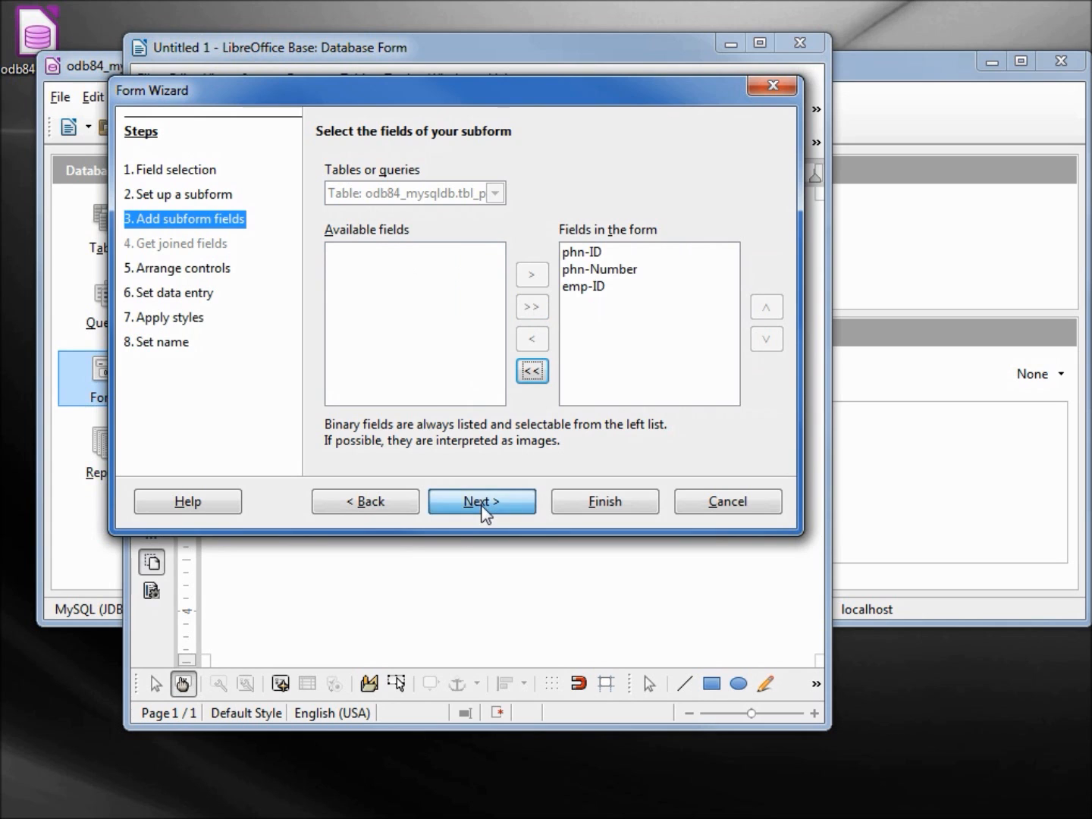
click(483, 501)
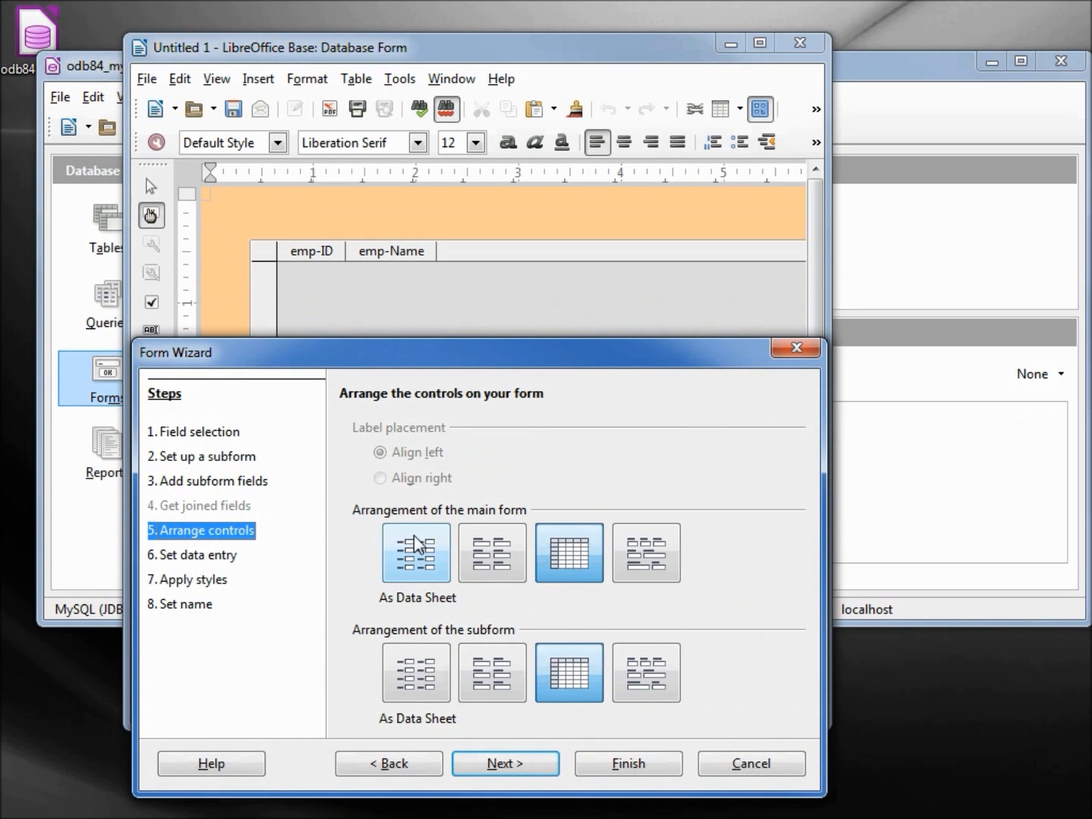
Choose Columnar - Labels Left for the main form and finish the wizard to open the form.
click(416, 552)
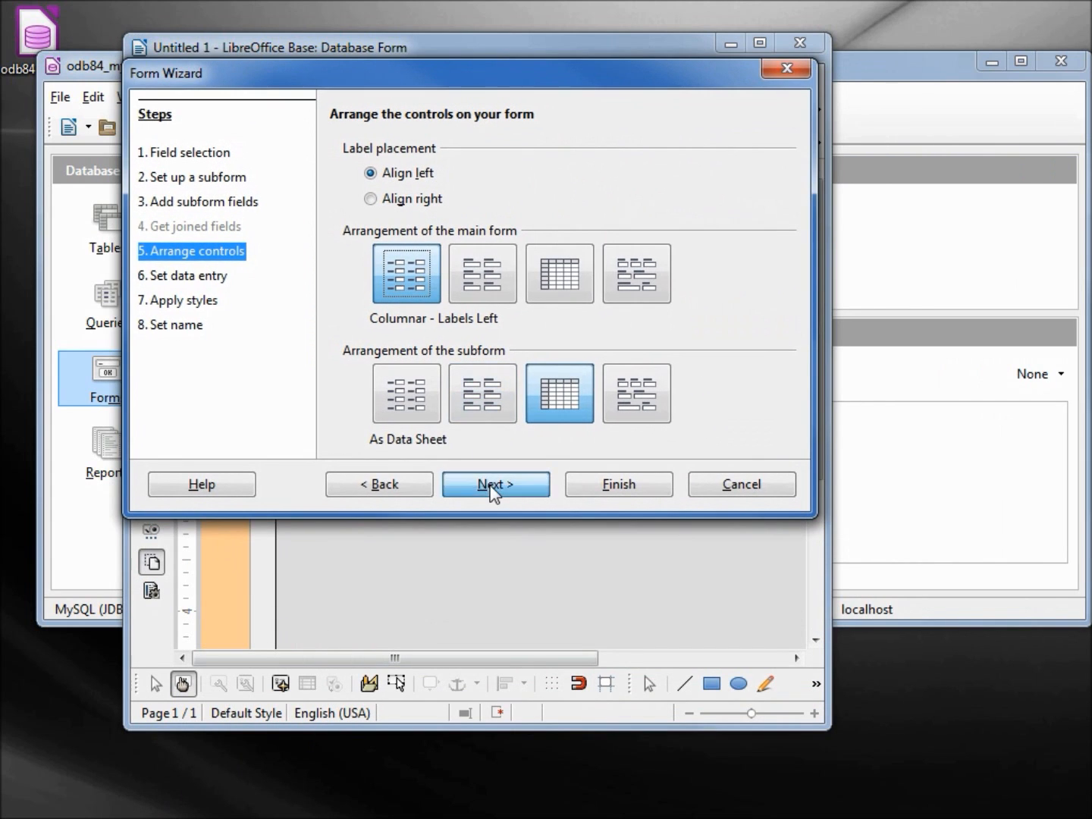
click(495, 484)
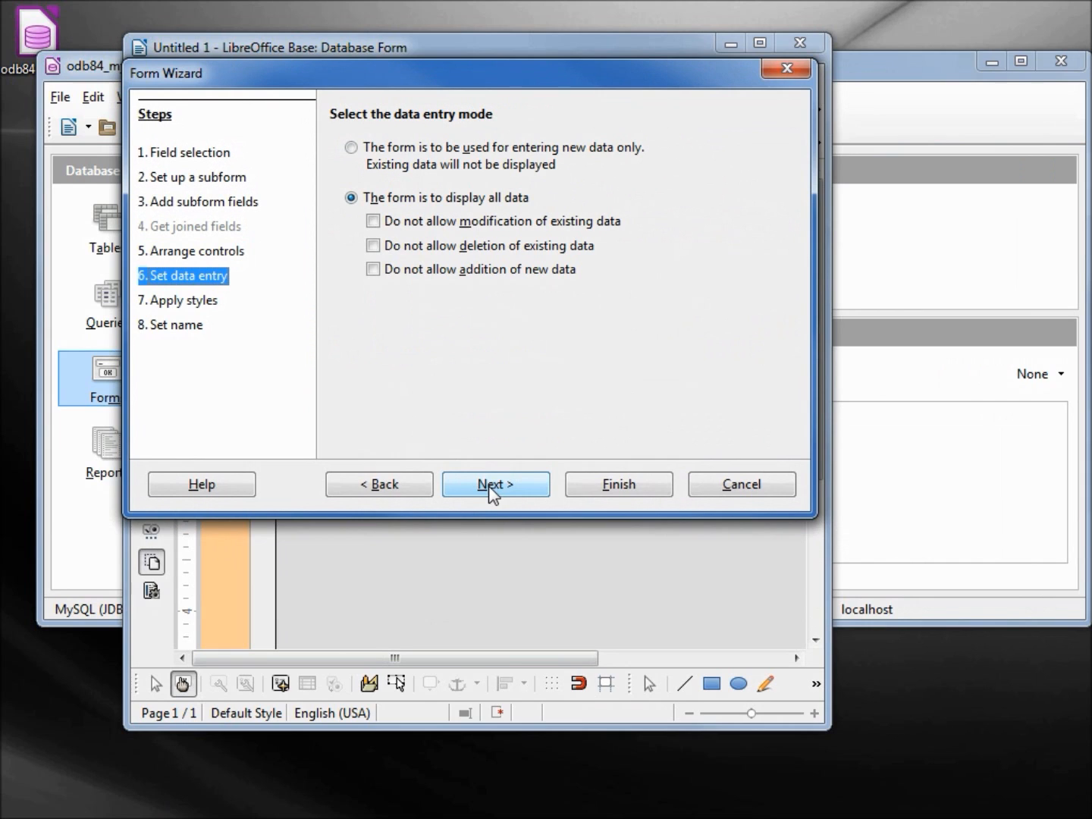
click(494, 484)
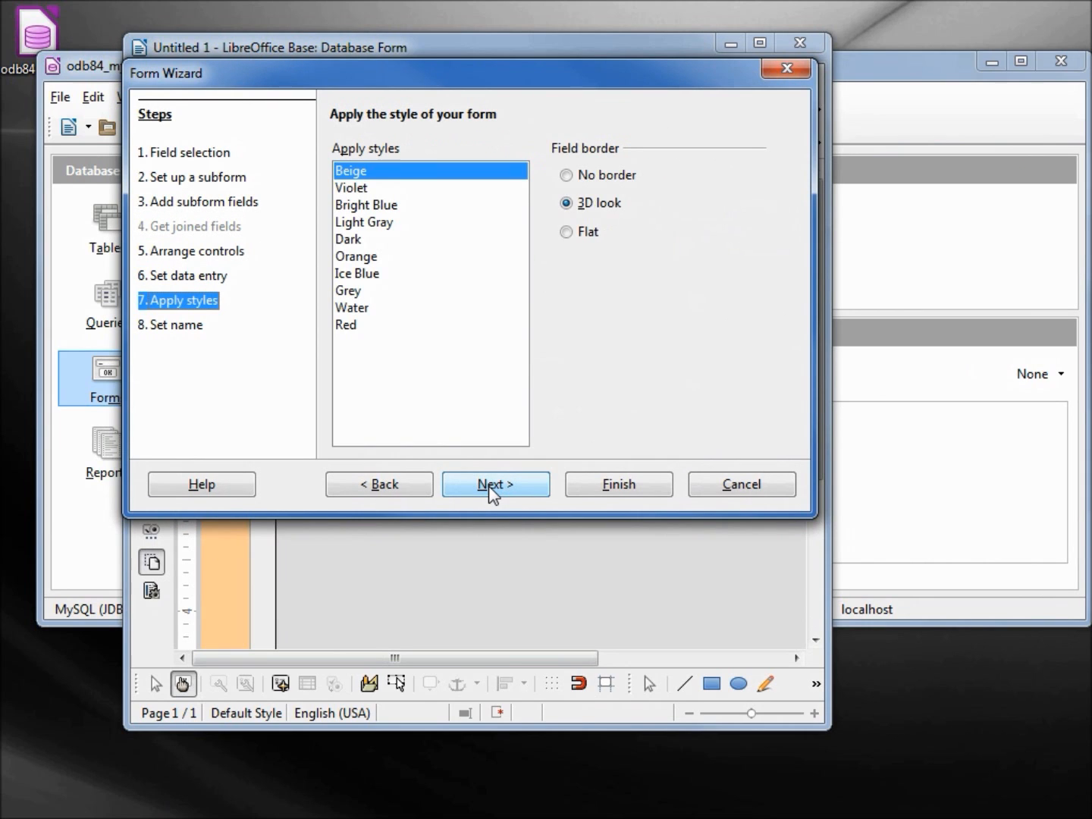
click(495, 483)
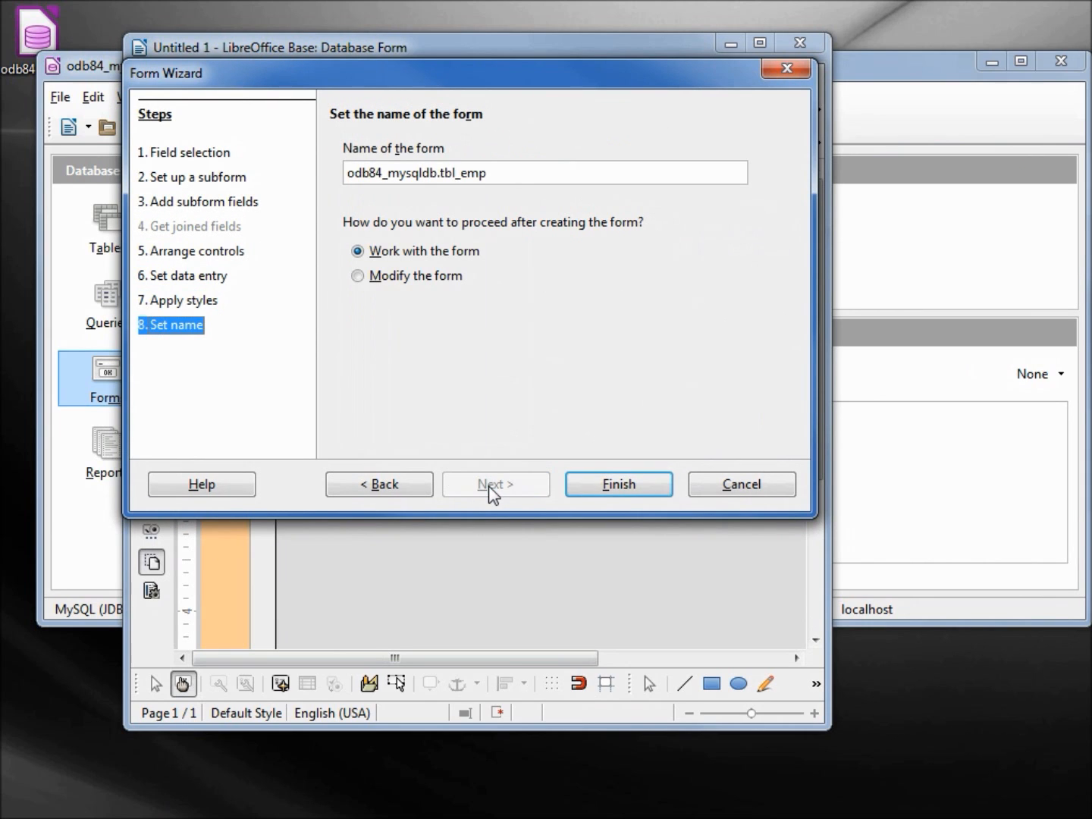
mouse_move(618, 484)
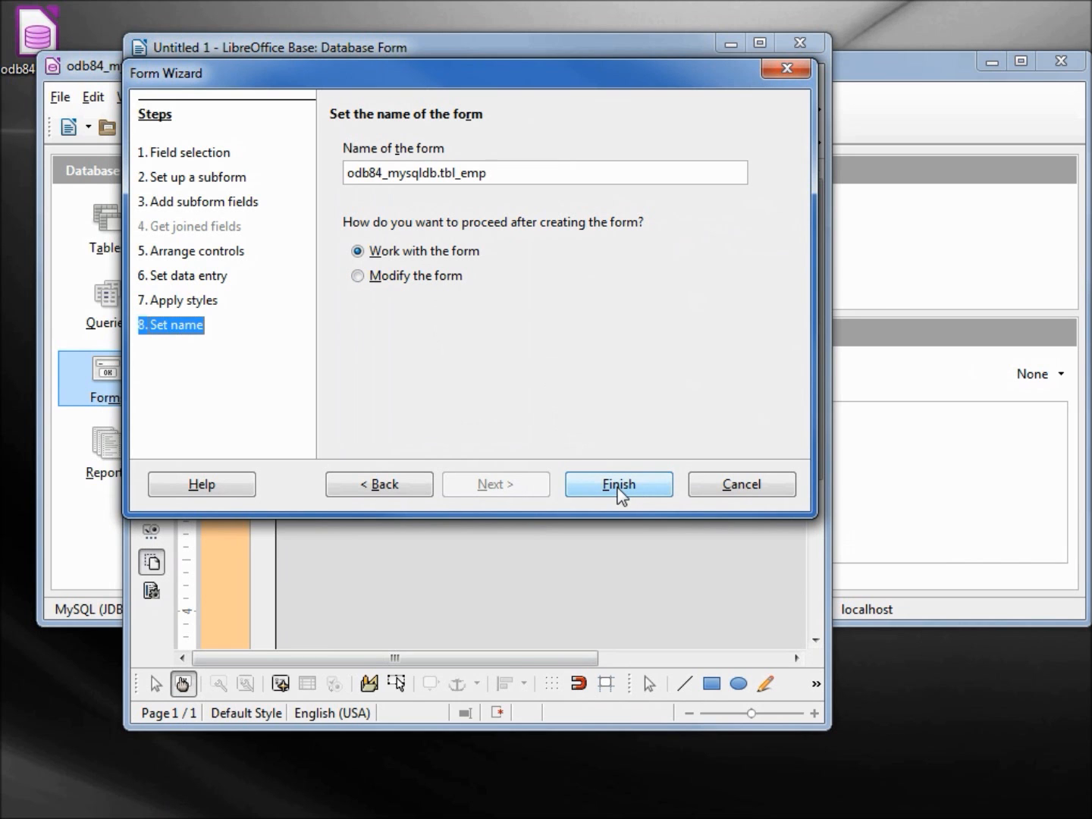
click(618, 483)
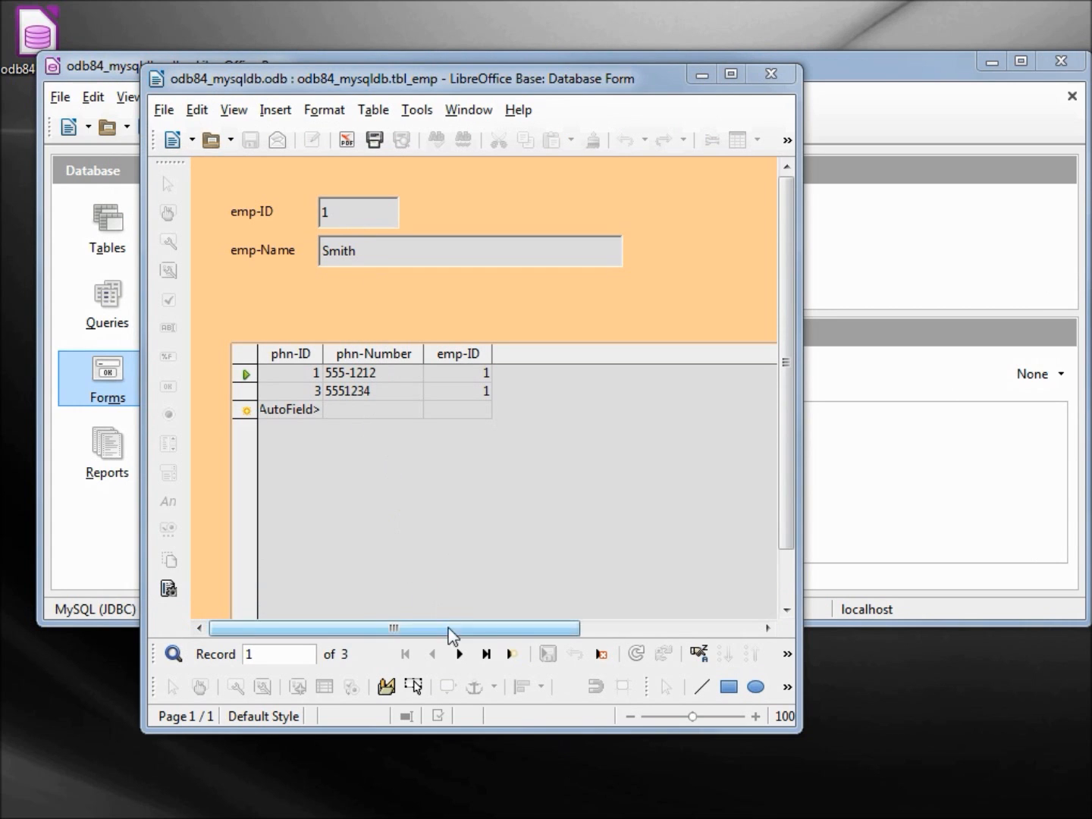
Navigate to Brown's record and give him the phone number 555-1111.
click(458, 654)
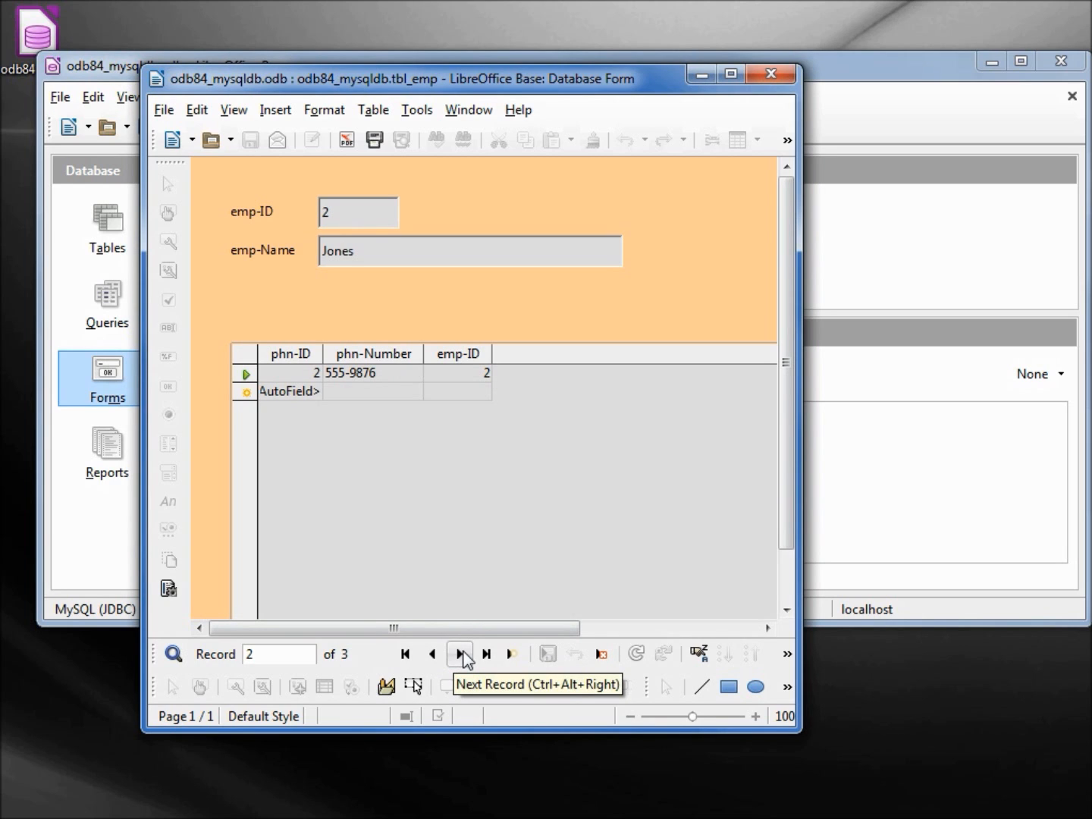
click(458, 653)
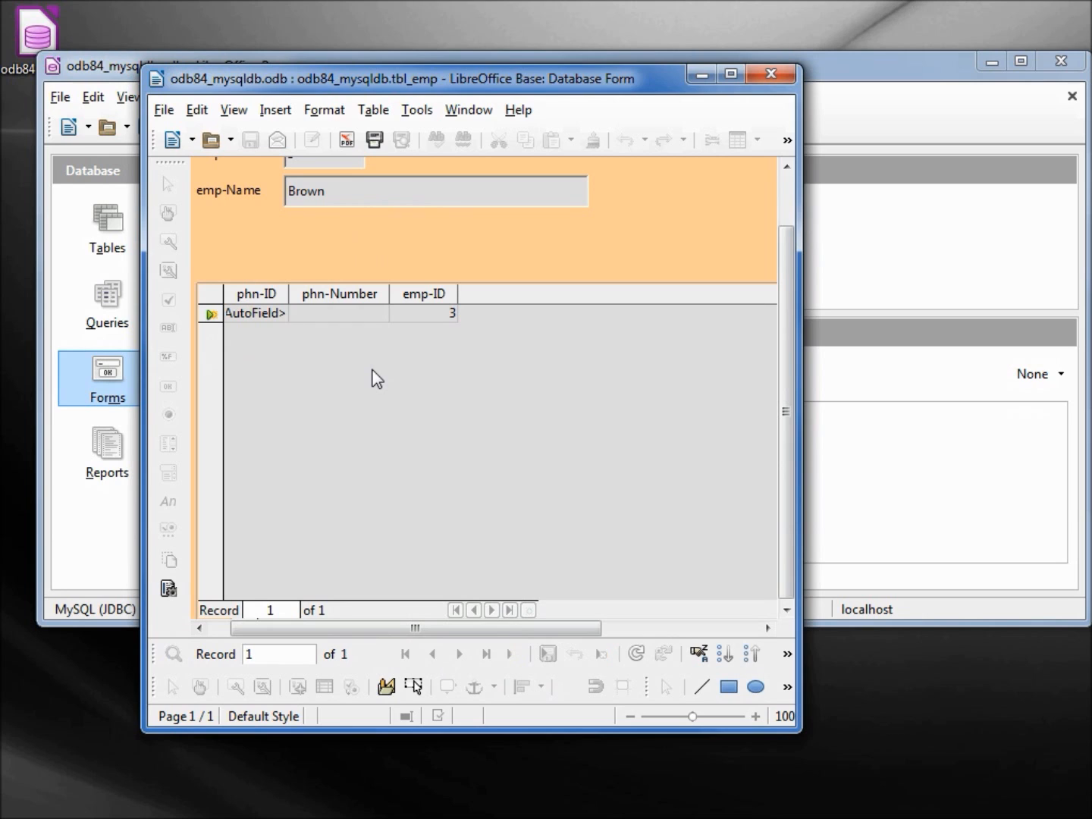
text(555-1111)
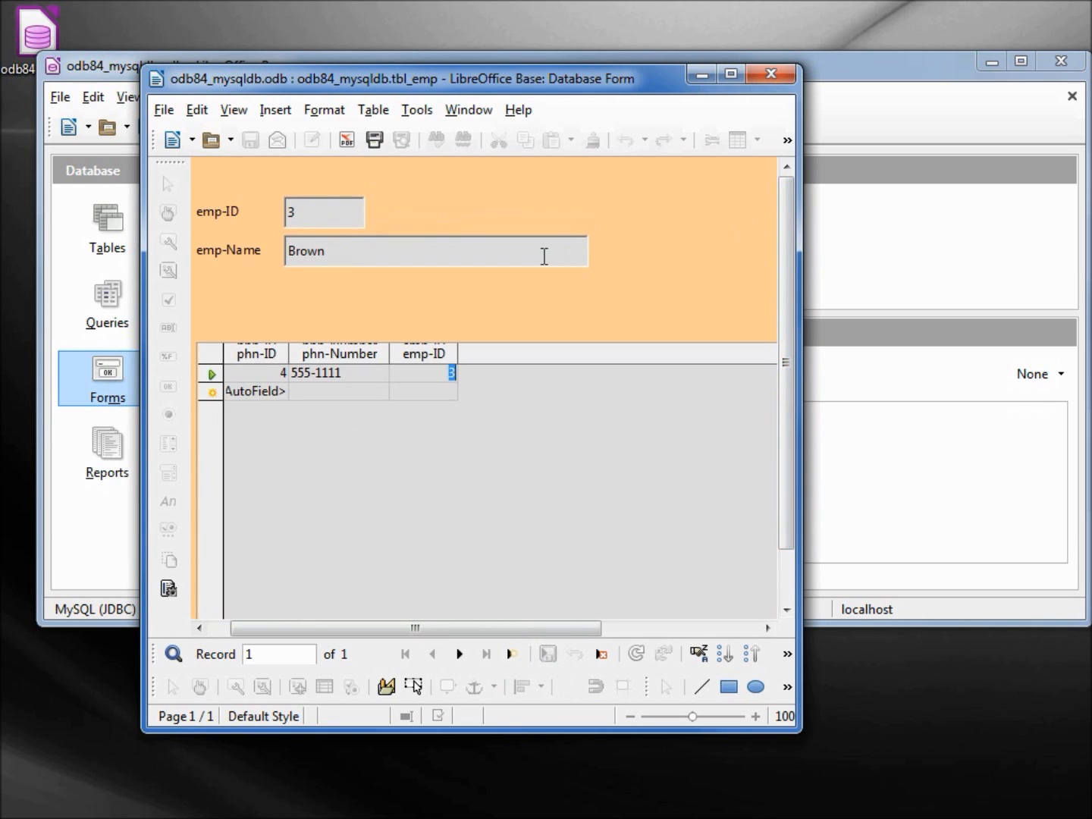
click(458, 653)
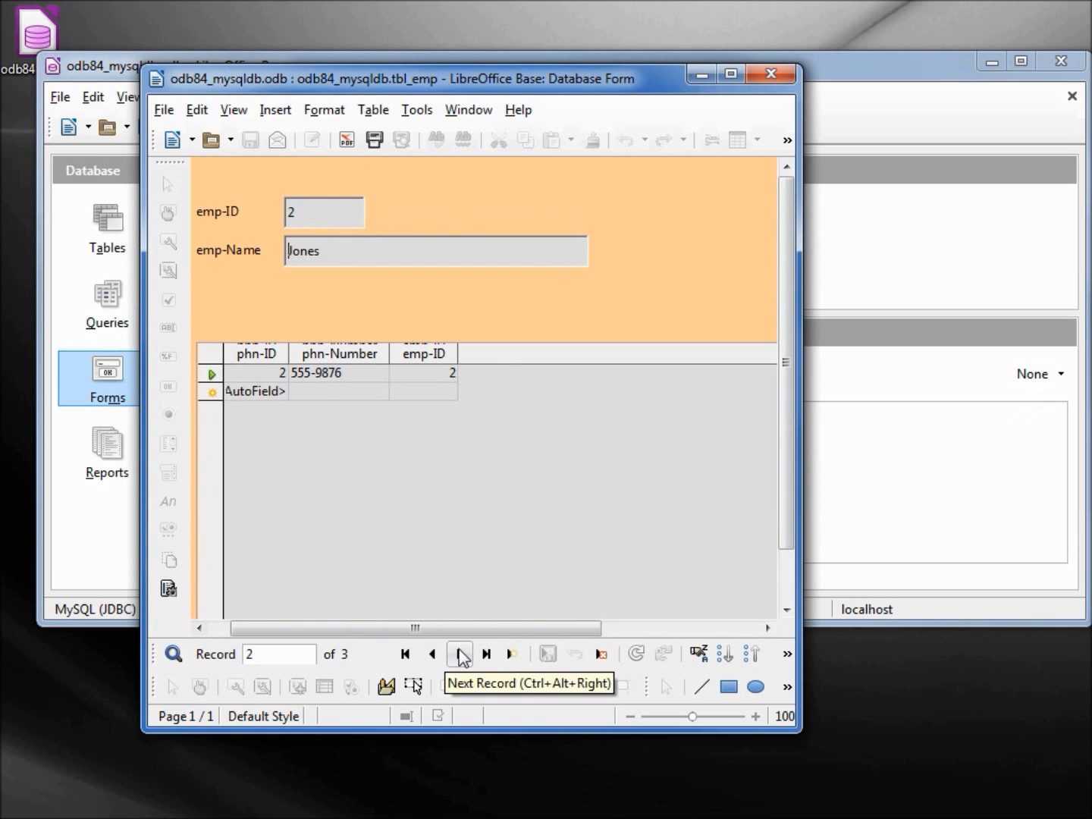
click(460, 653)
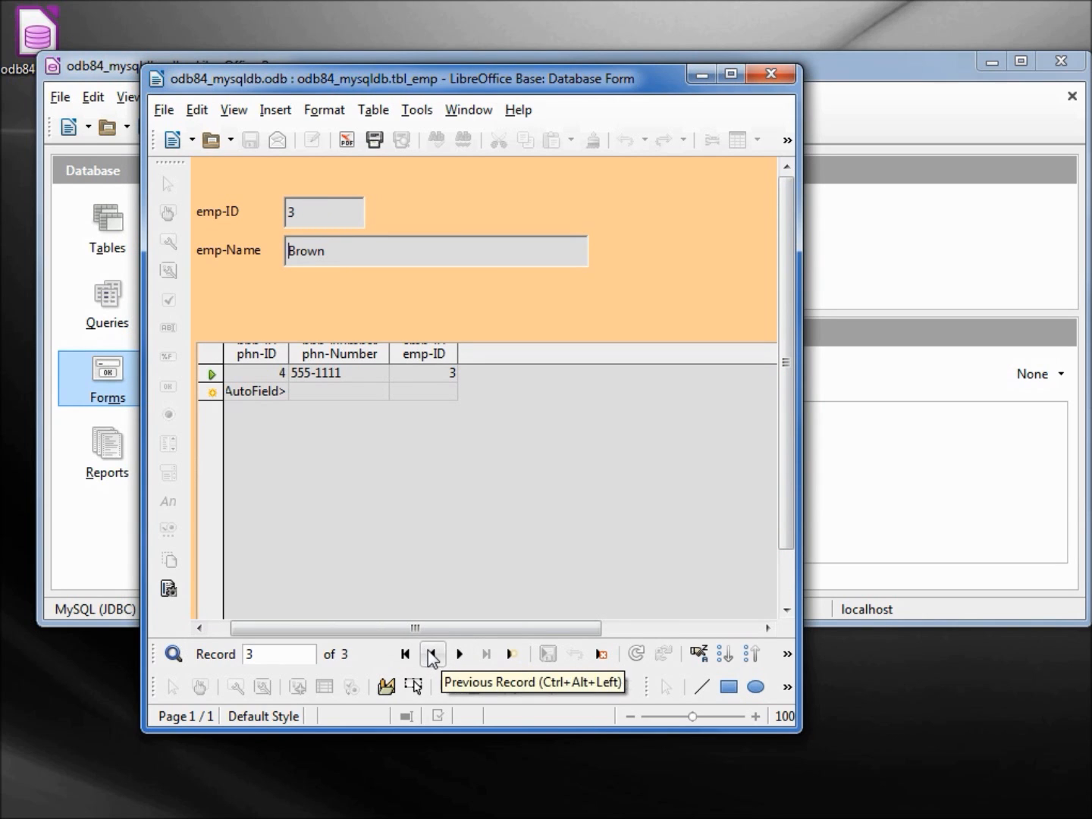
Rename Jones to Jones-Johnson, then return to Brown's record.
click(432, 653)
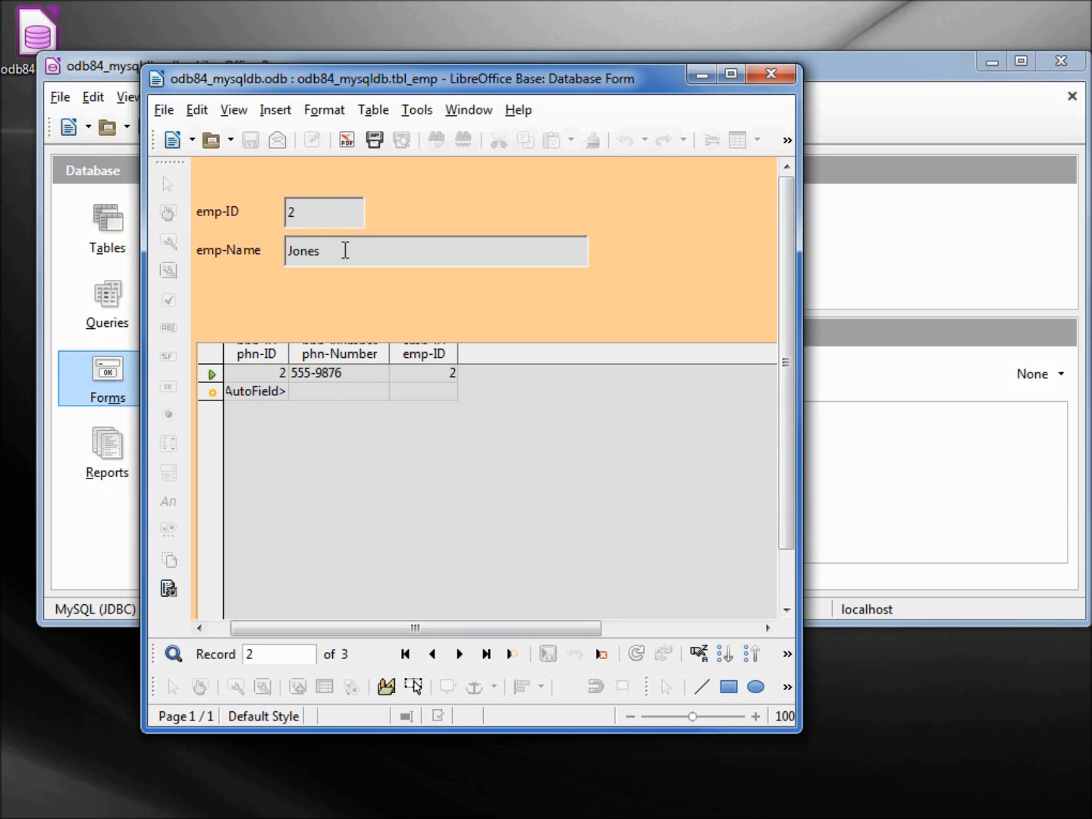
text(-Johnson)
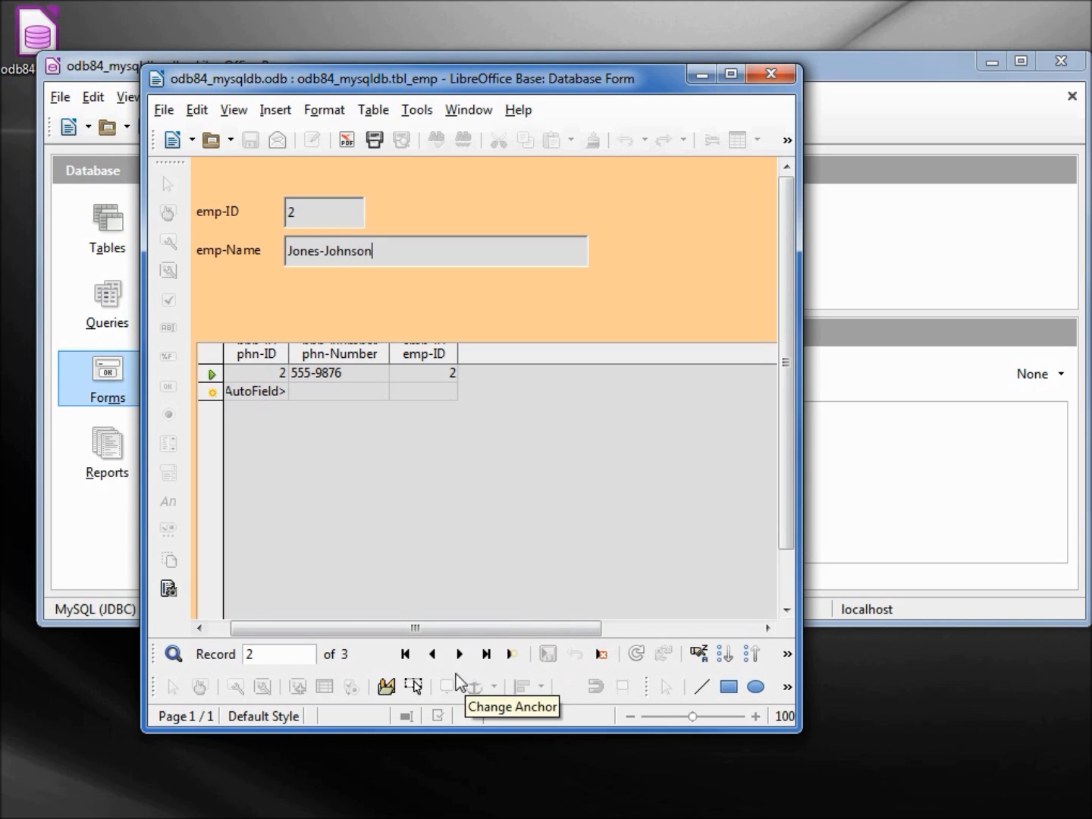
click(432, 653)
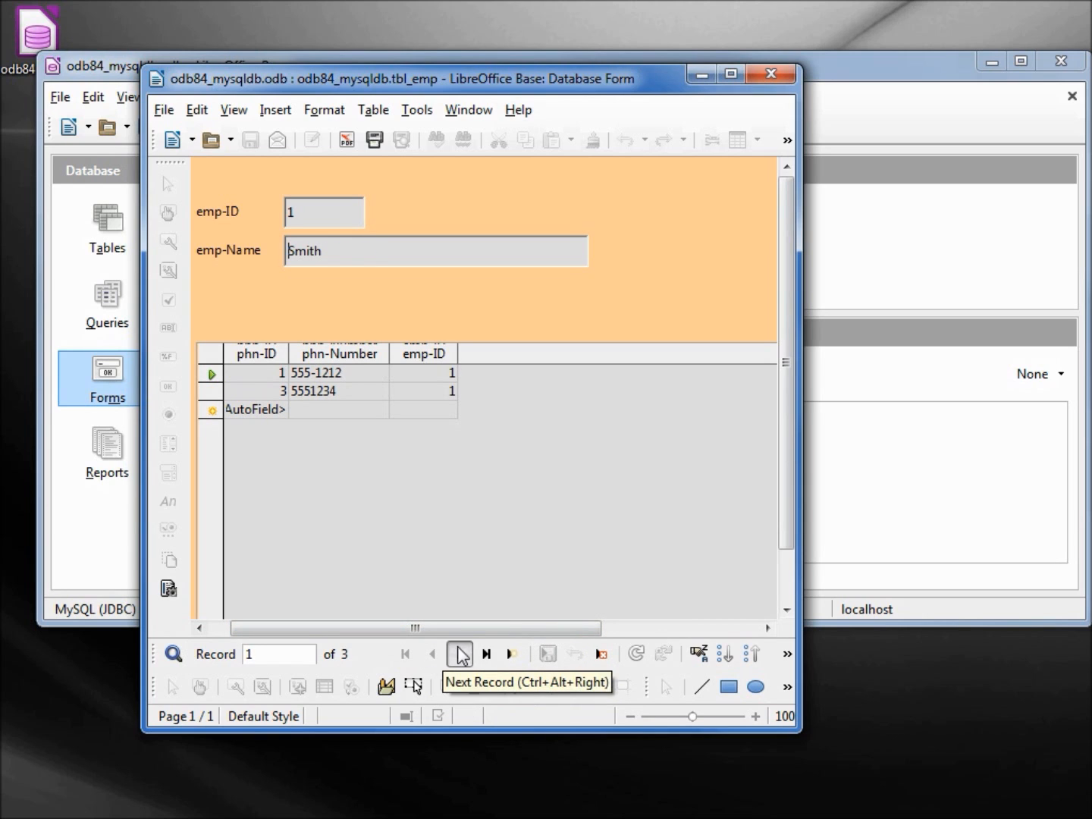
click(459, 653)
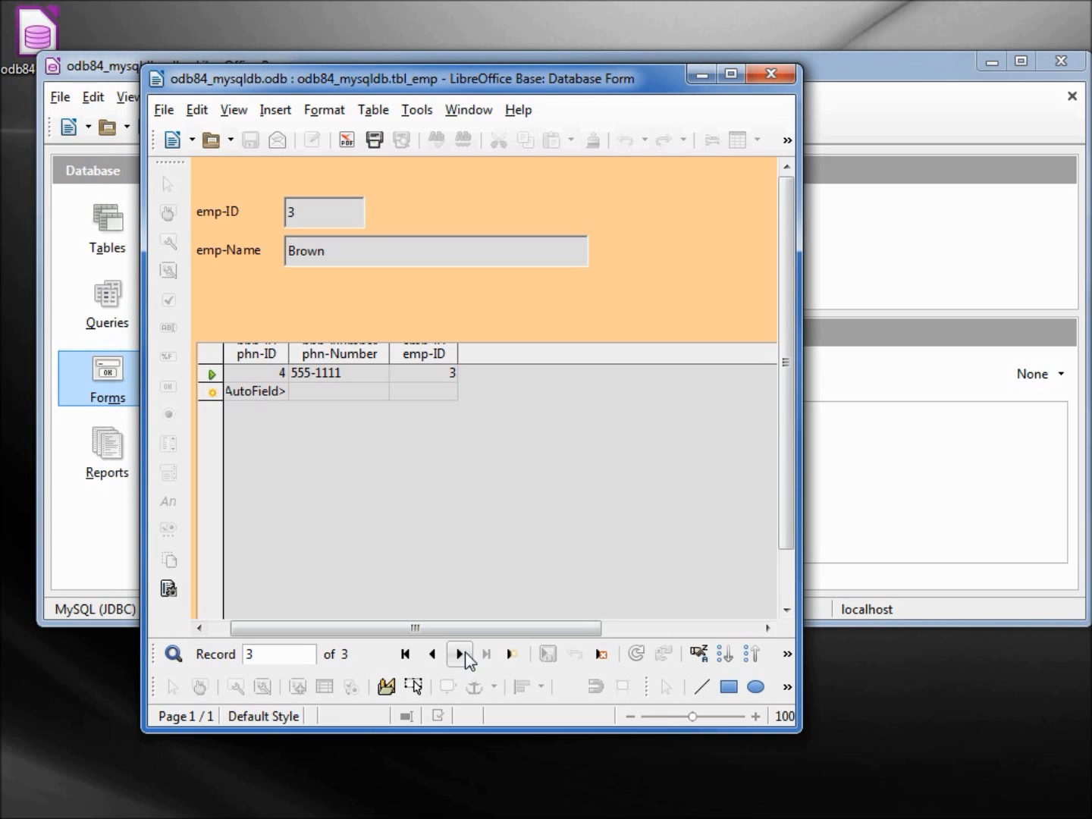
click(291, 251)
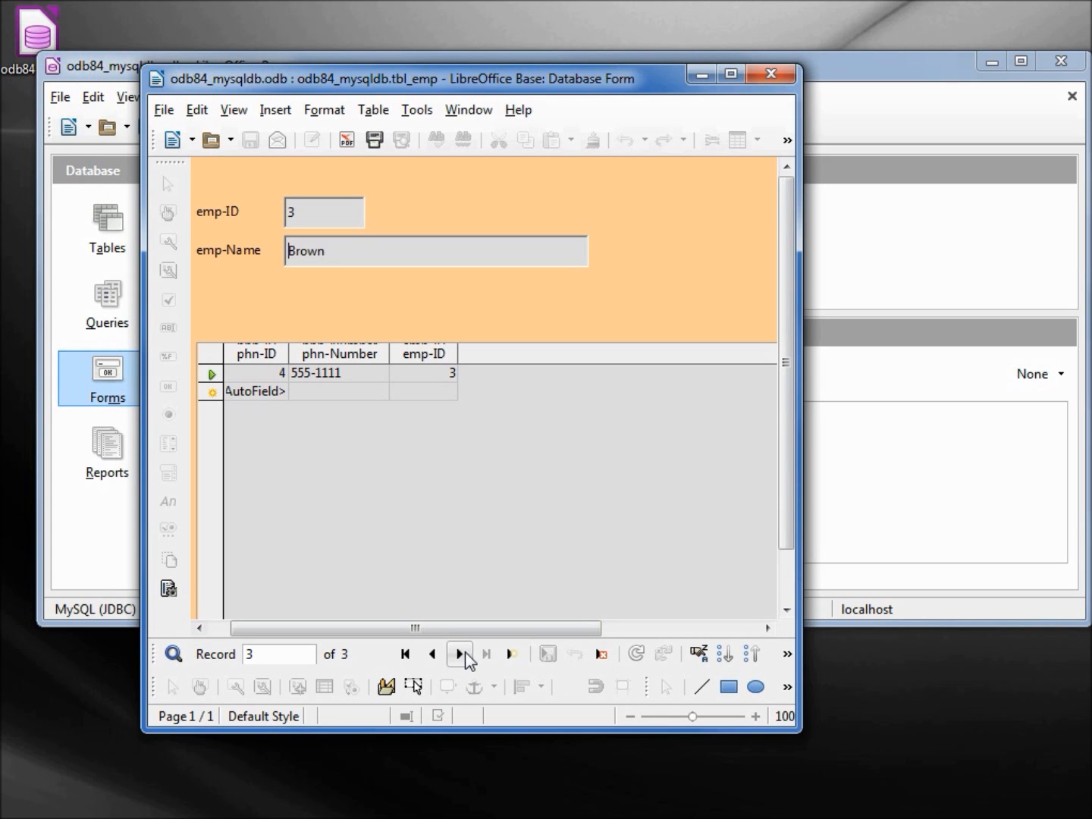